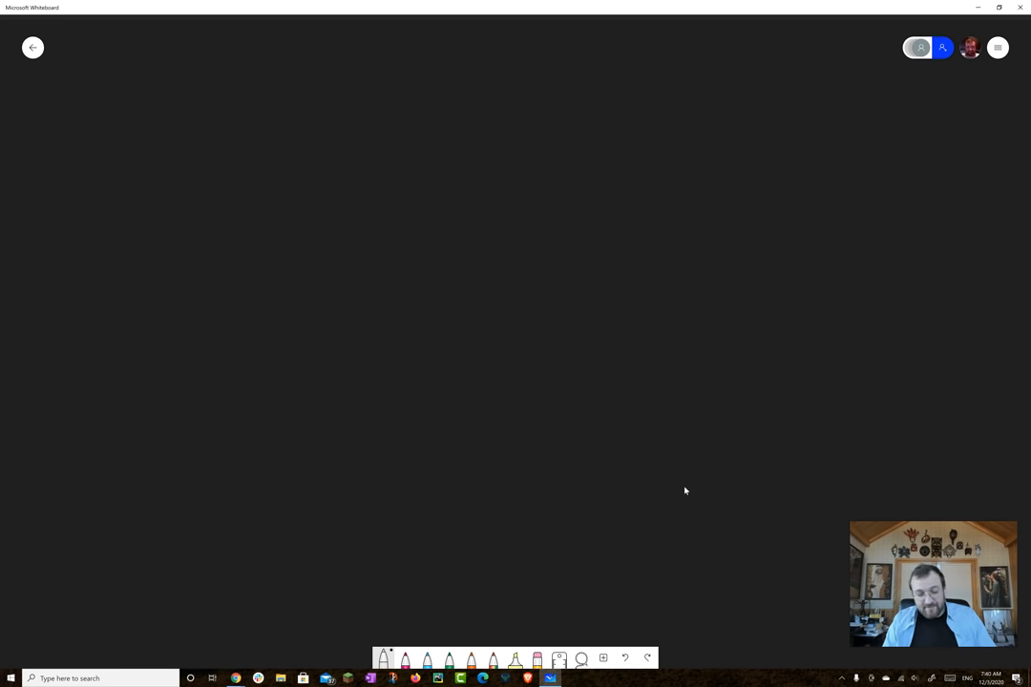
mouse_move(790, 439)
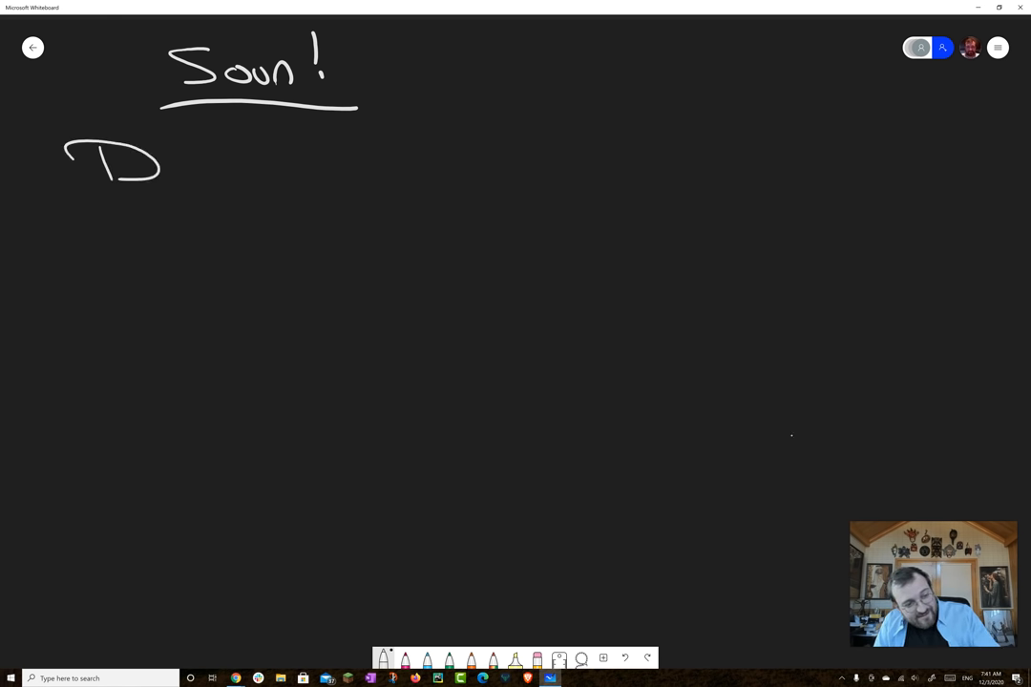
- Write 'Developers', then an underlined 'DevNet' with an arrow toward 'MainNet'
drag(149, 168, 283, 175)
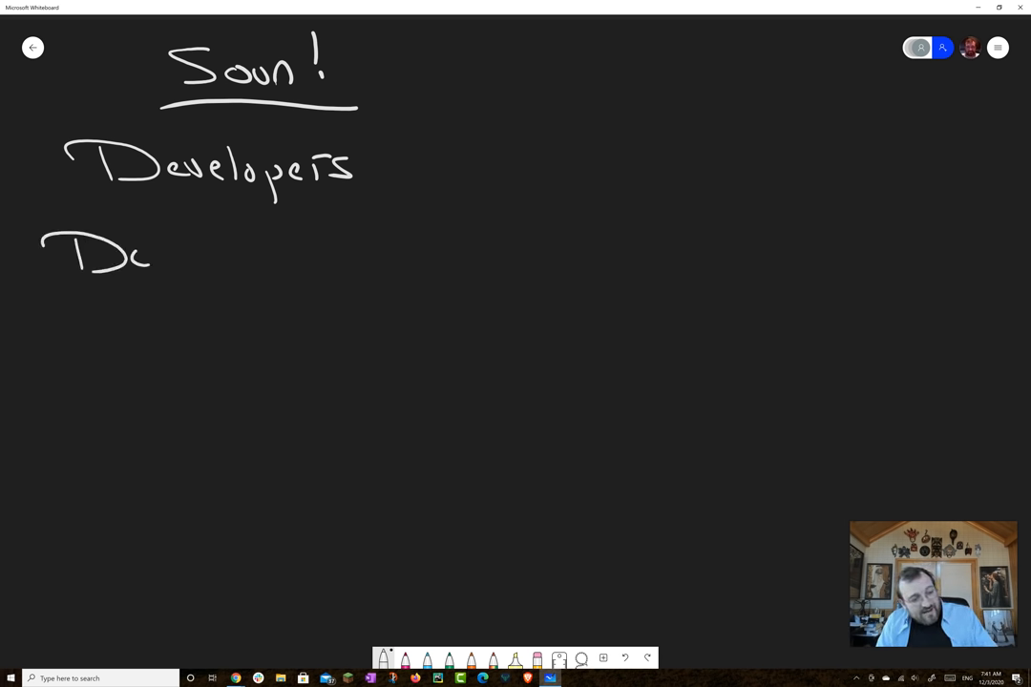
drag(124, 252, 258, 252)
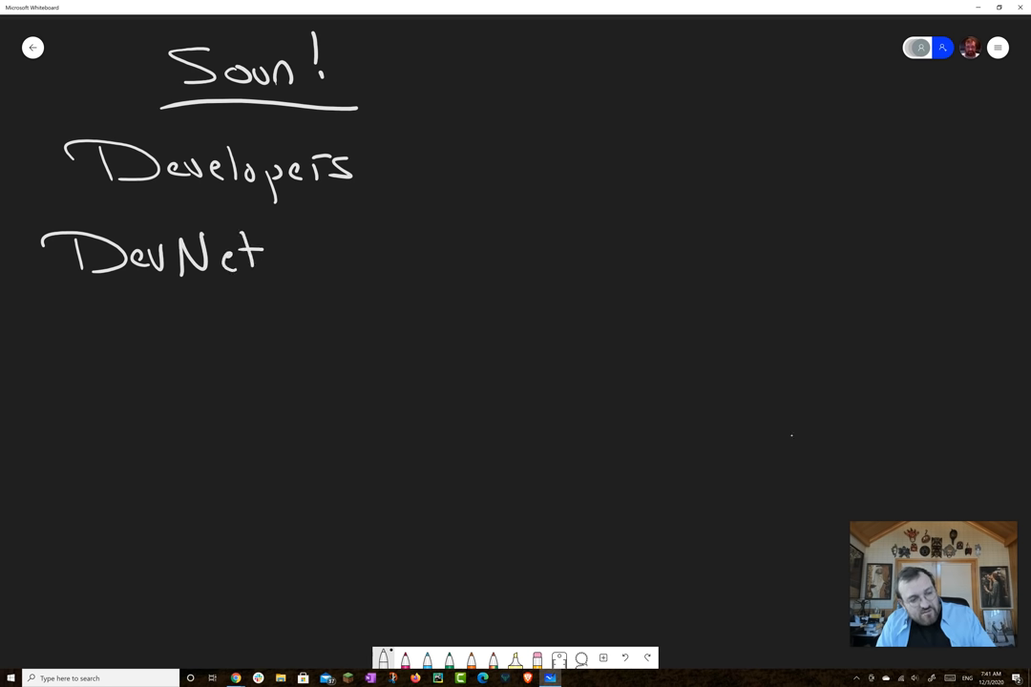
drag(47, 286, 290, 284)
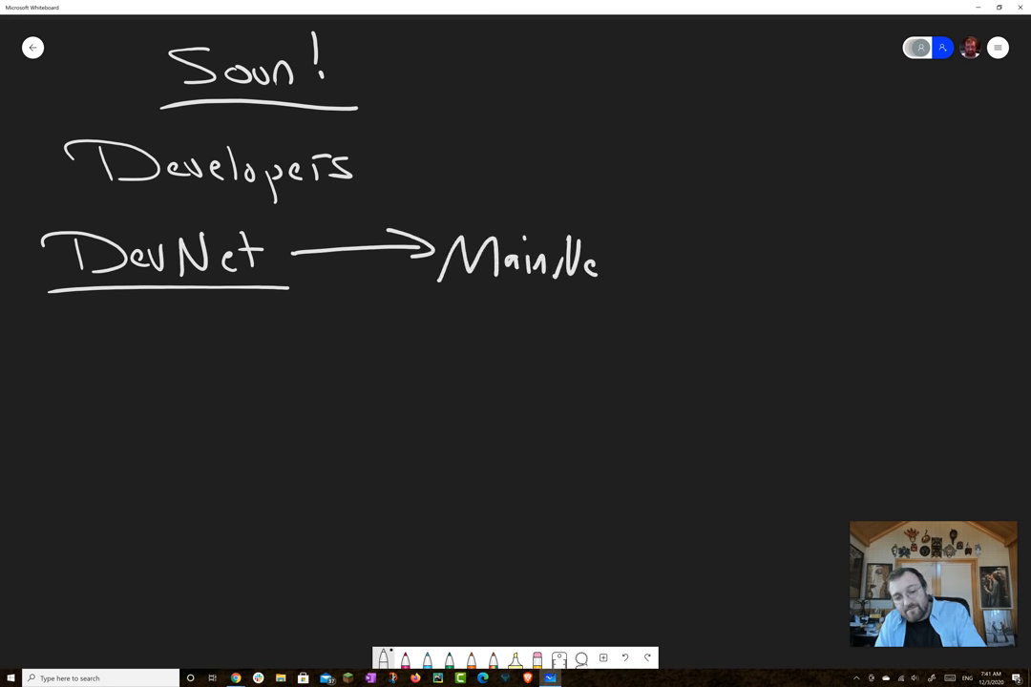
- Finish 'MainNet' and link 'Soon!' by arrow to an underlined 'Xbox dev Unit'
drag(366, 67, 443, 67)
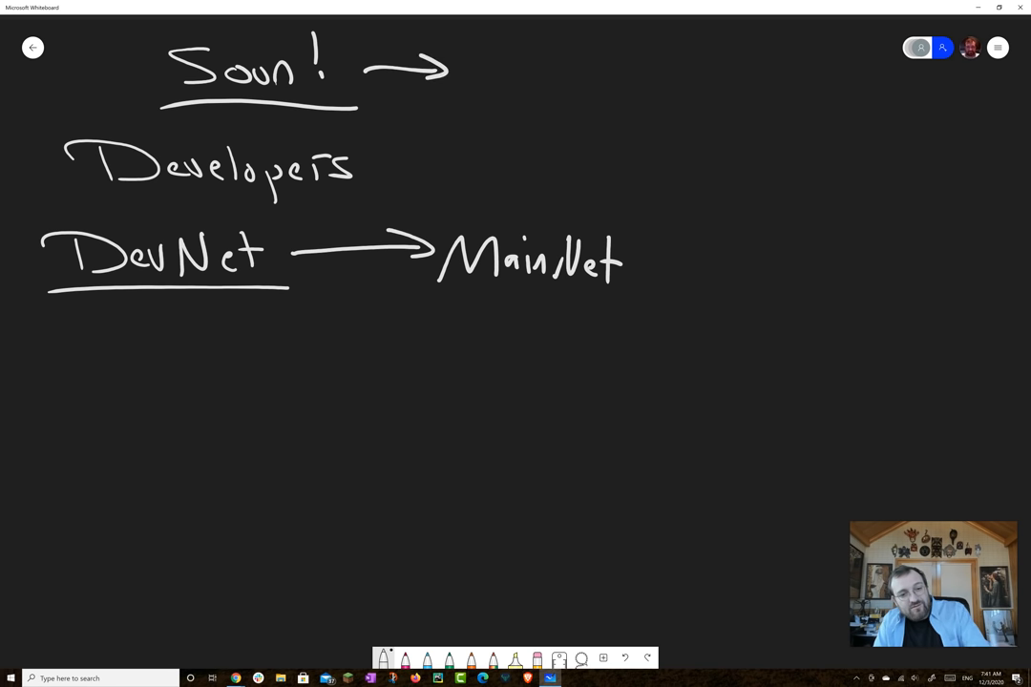
click(486, 50)
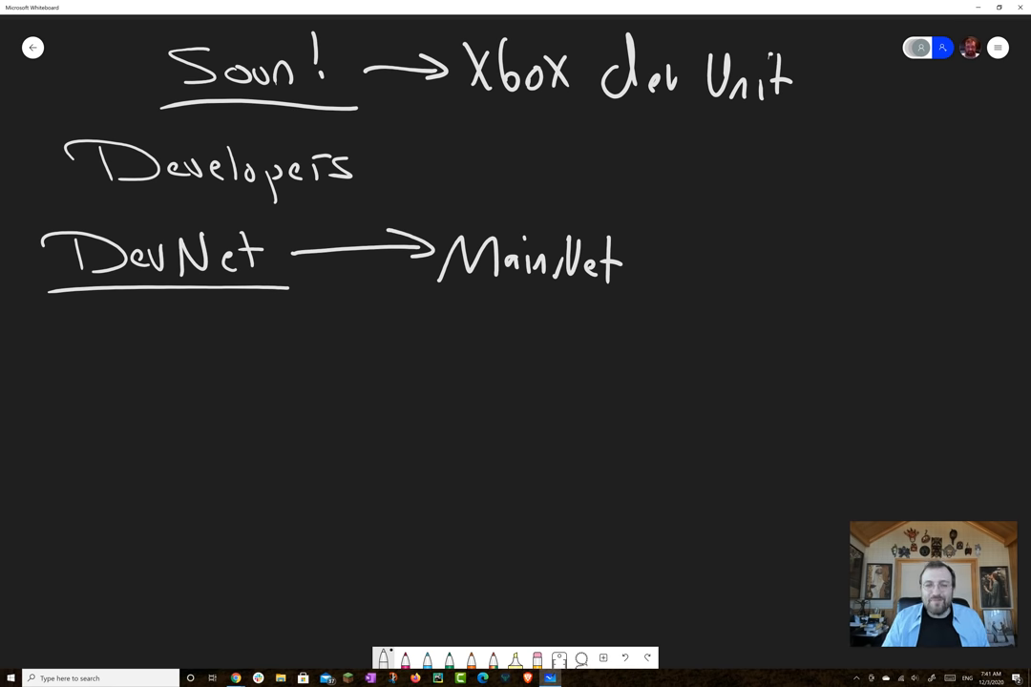
drag(515, 117, 813, 126)
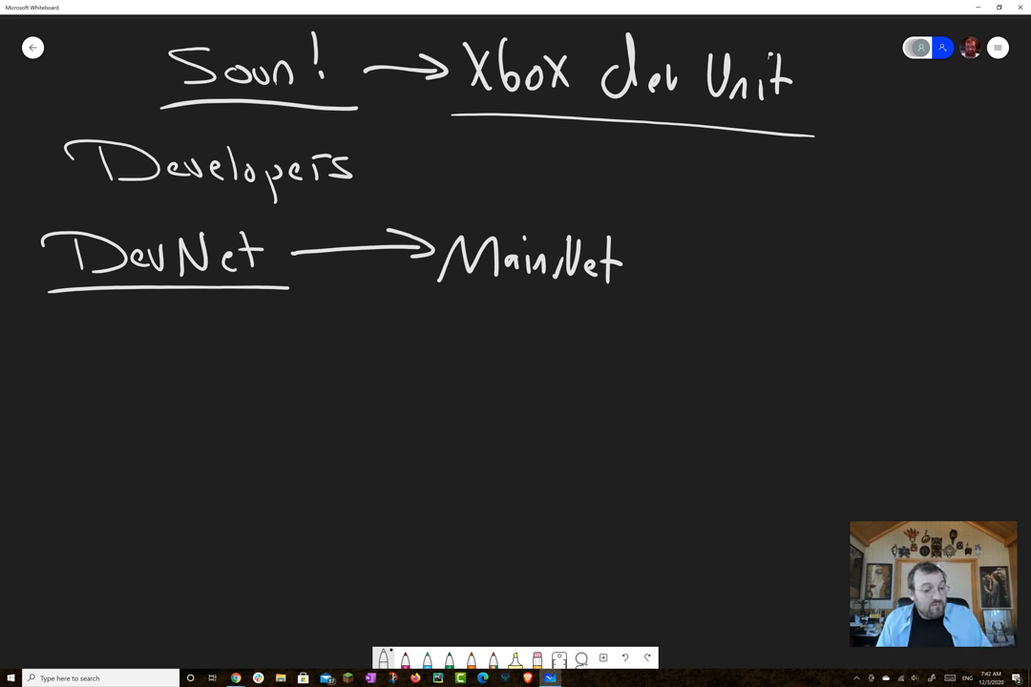
- Add a curved 'Sidechain' arrow into MainNet and write 'The Island, the Ocean, the Pond'
drag(23, 282, 286, 287)
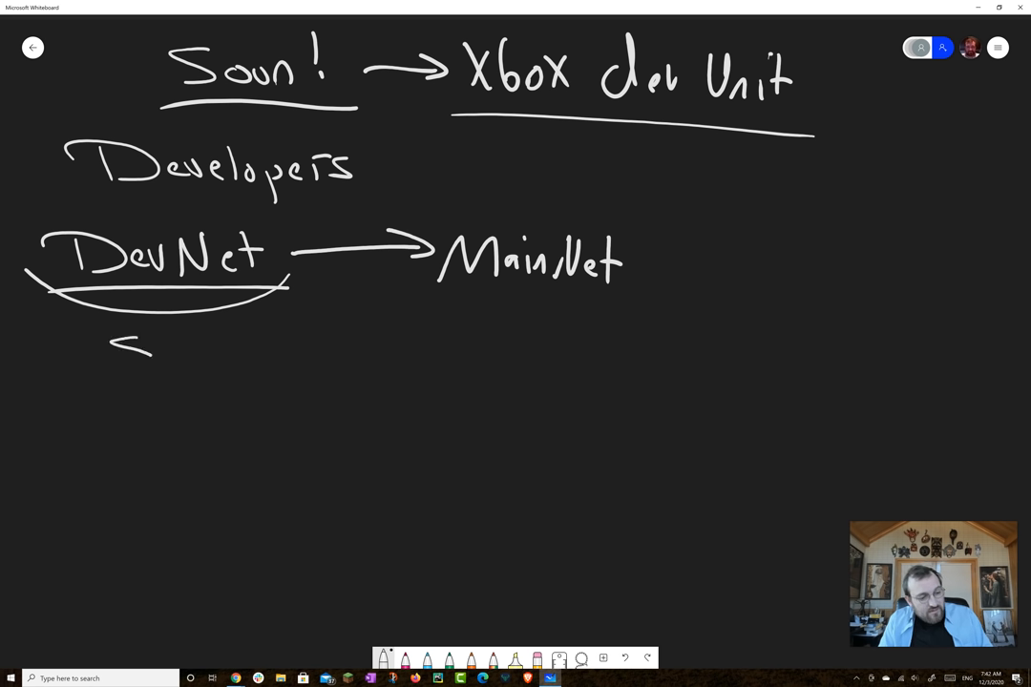
drag(114, 347, 248, 353)
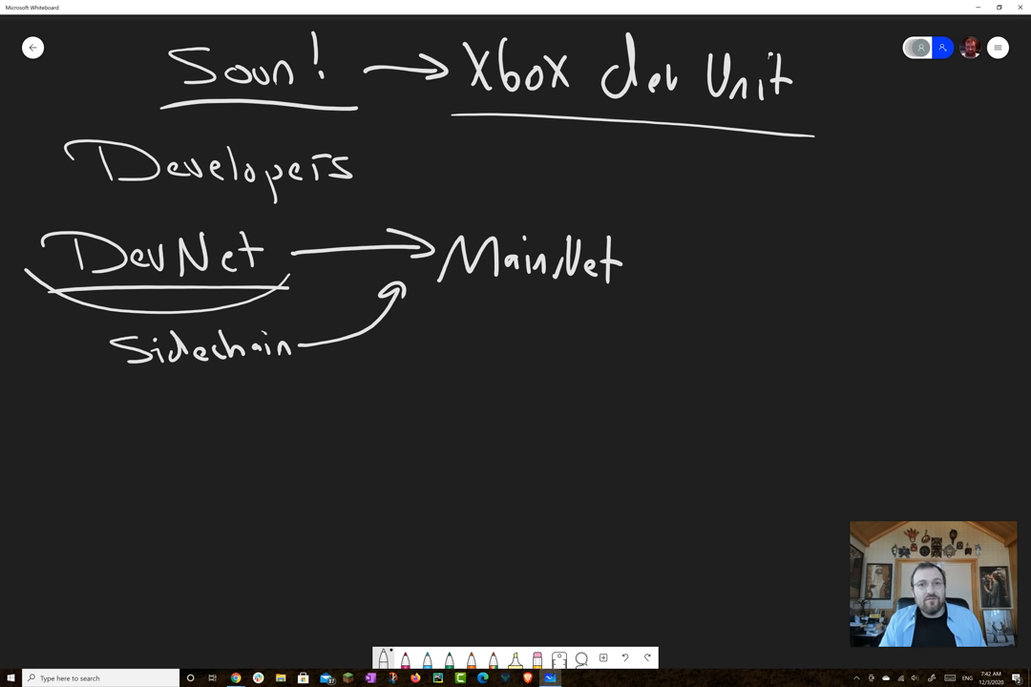
drag(124, 405, 118, 449)
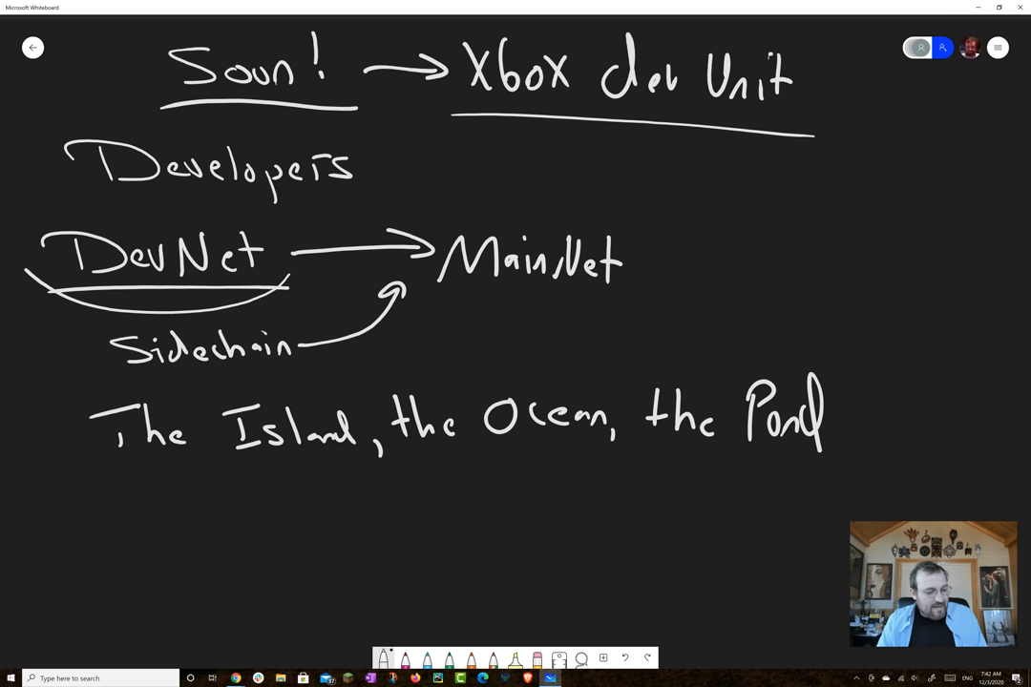
- Underline Island, Ocean and Pond, then add a circled '?' with 'Smart Contract' beside it
drag(239, 458, 802, 468)
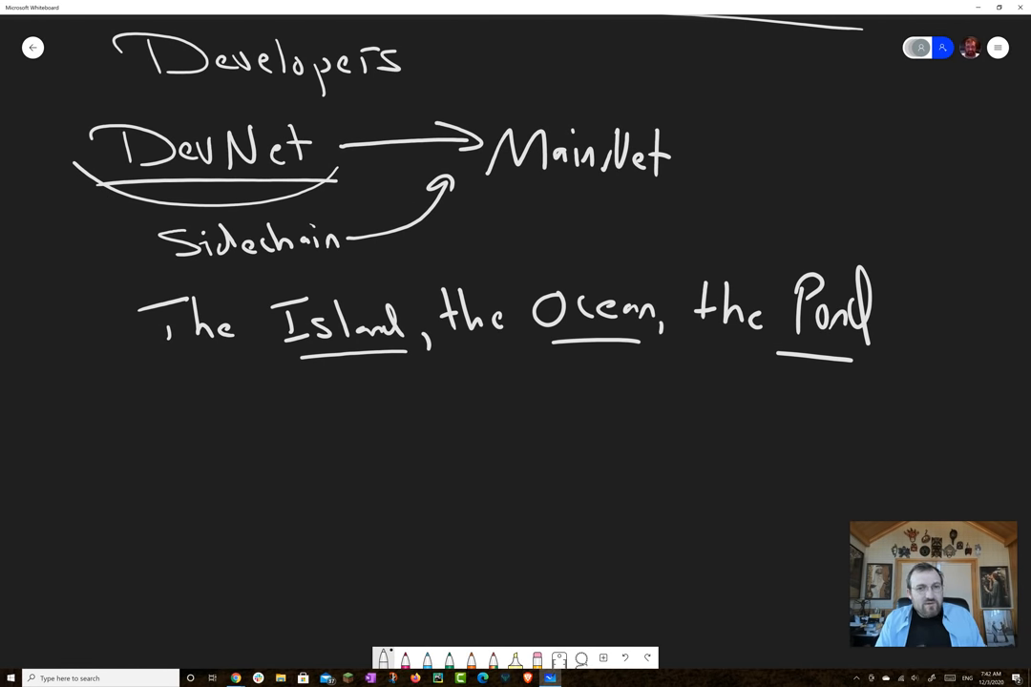
drag(139, 392, 168, 410)
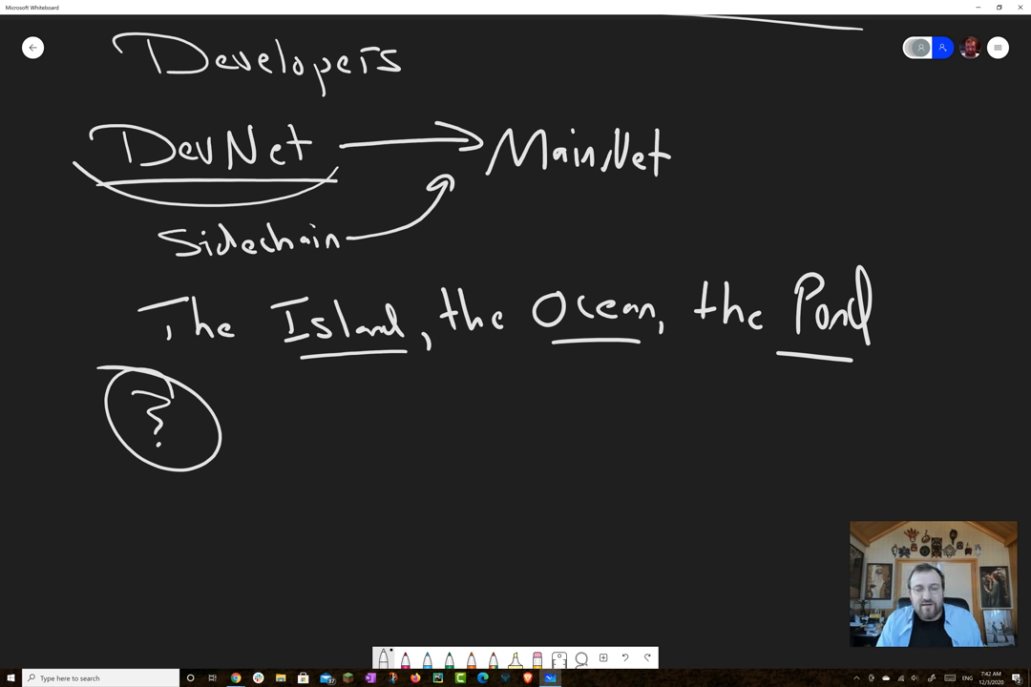
drag(233, 401, 321, 442)
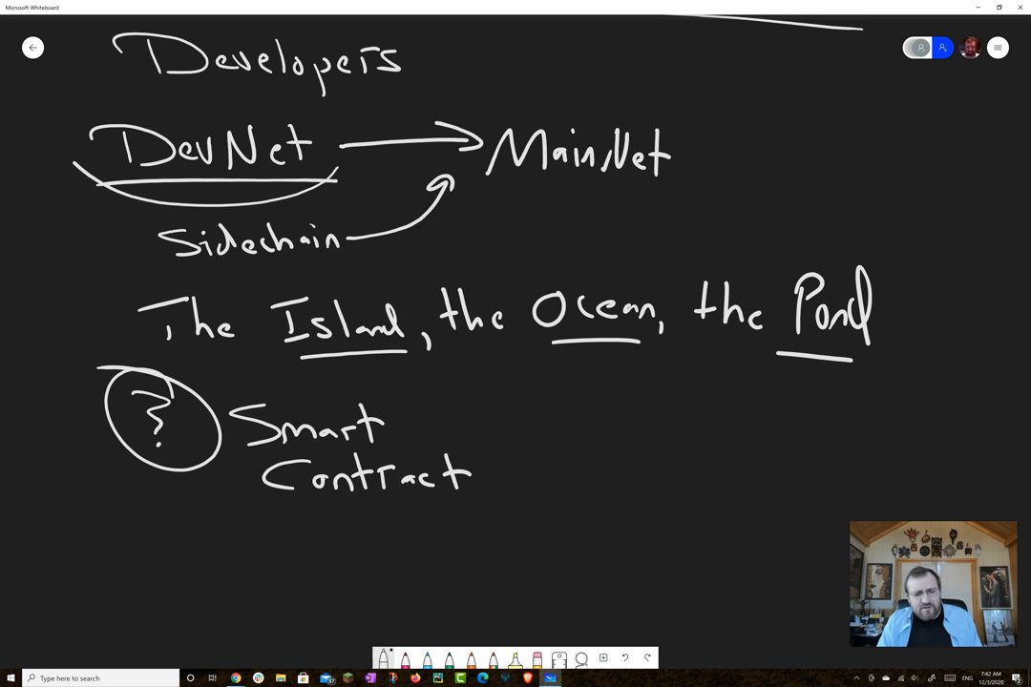
- List SOA, MS, Off-Chain, On-Chain and brace them to 'RAML'
drag(534, 400, 595, 439)
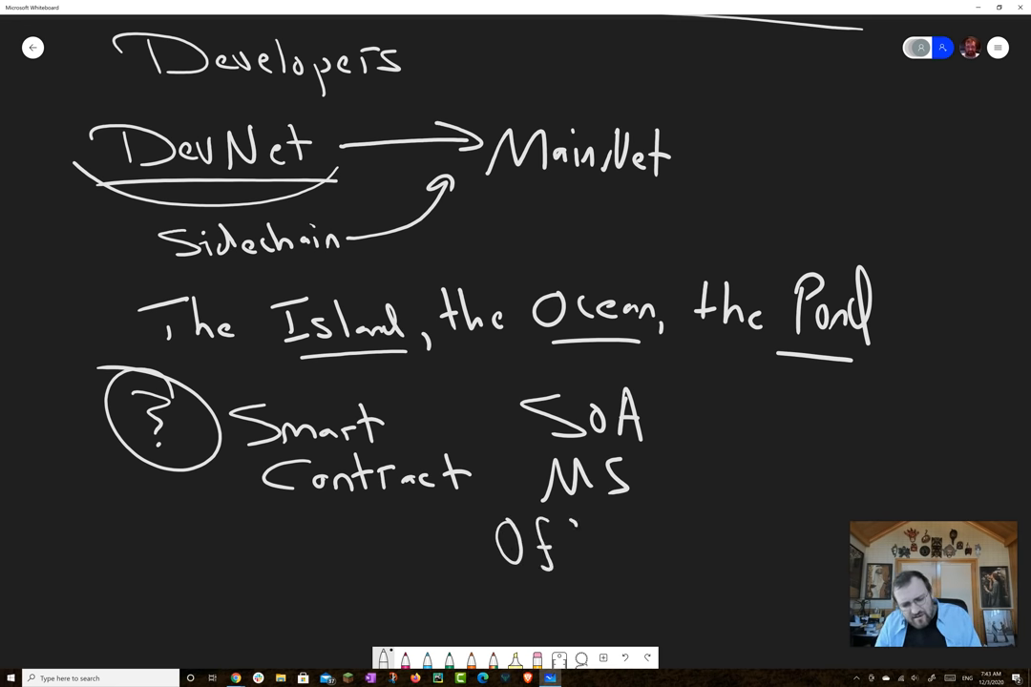
drag(558, 550, 696, 550)
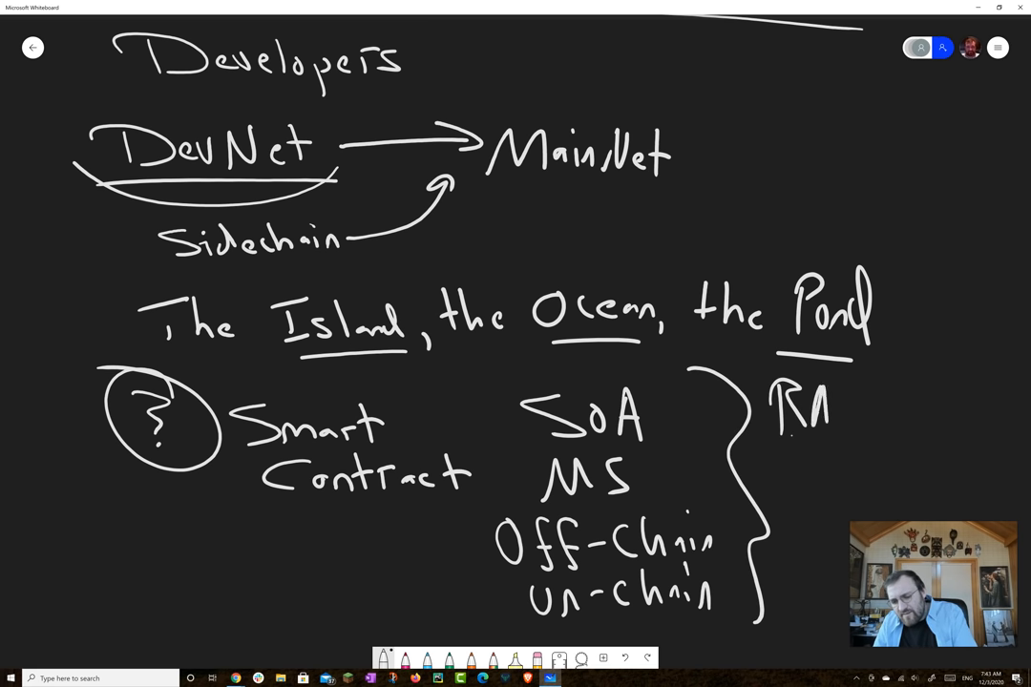
drag(830, 416, 897, 420)
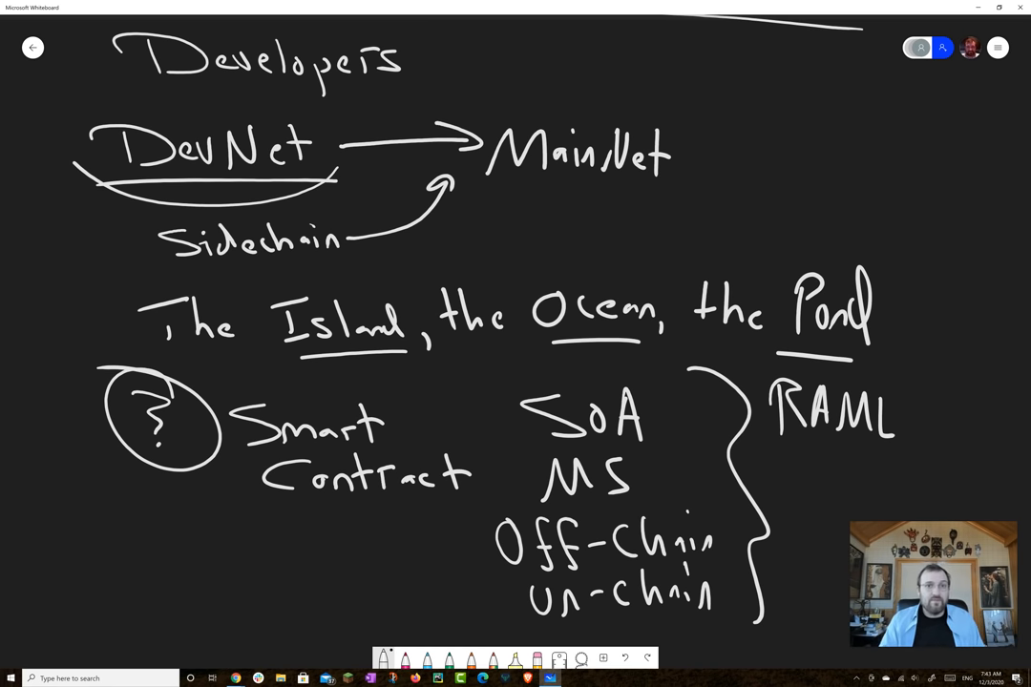
- Write 'Sol'n', 'Video' and an underlined 'DRM' below the smart contract notes
scroll(down, 3)
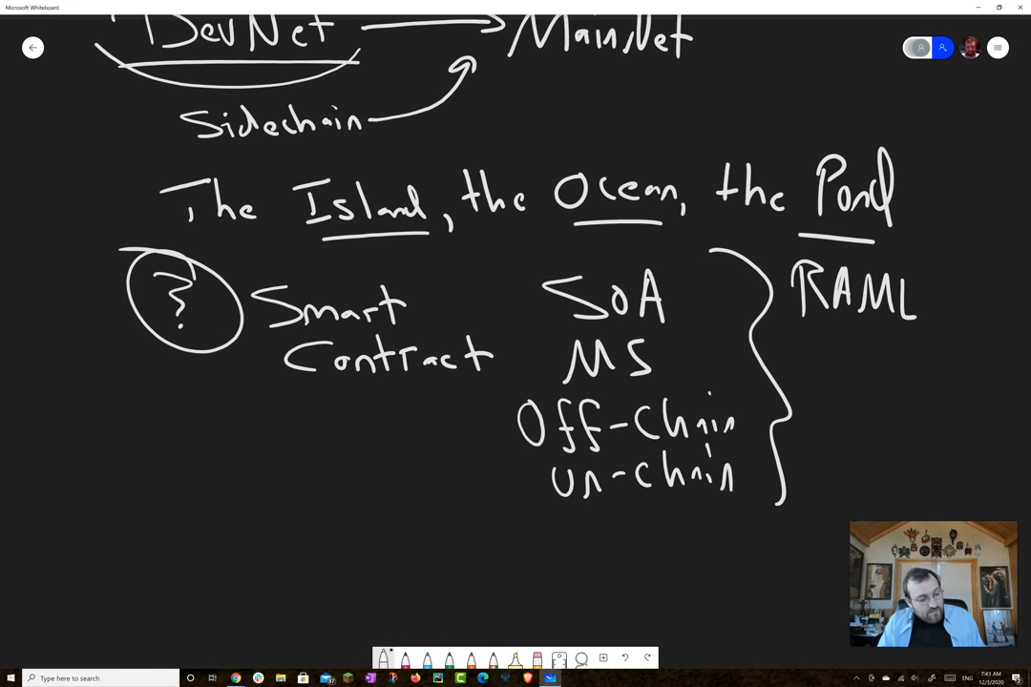
drag(144, 516, 258, 515)
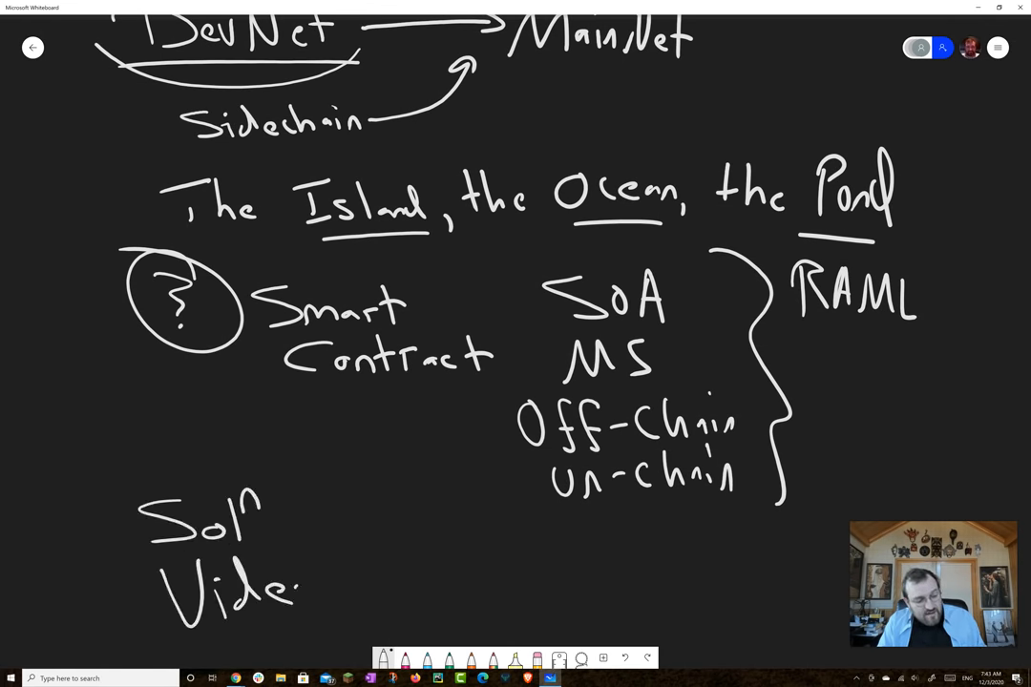
drag(287, 592, 334, 592)
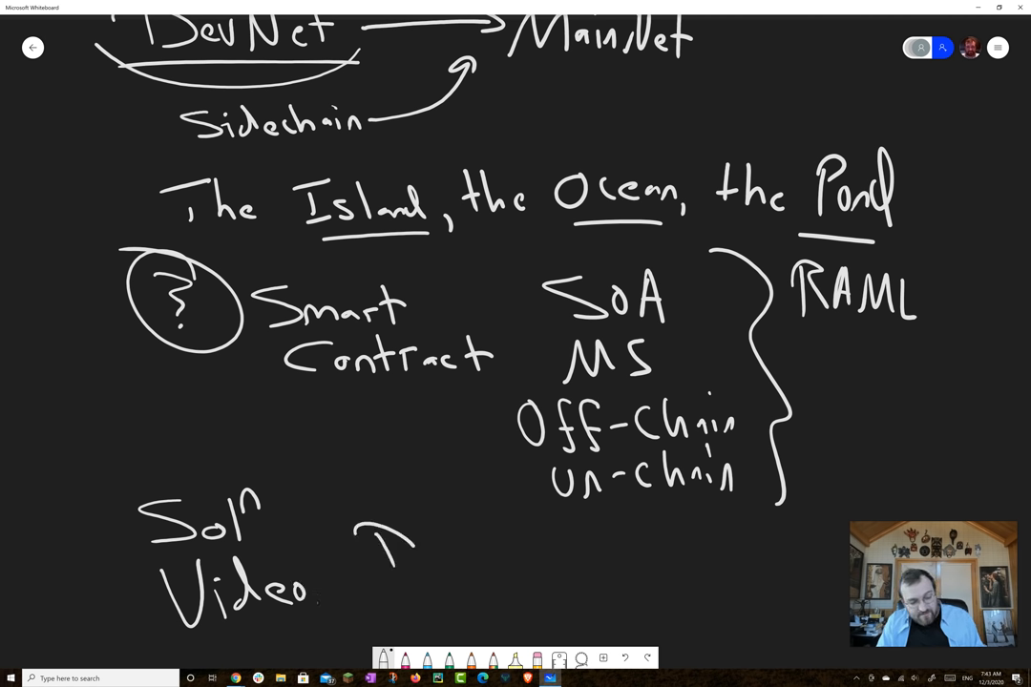
drag(382, 535, 511, 572)
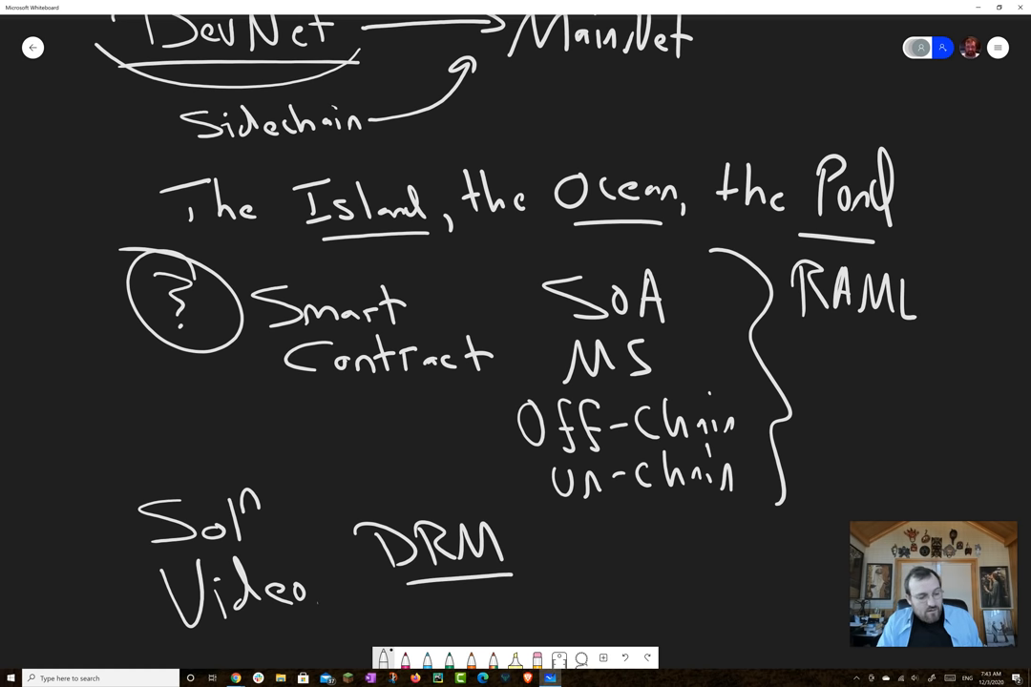
- Add 'EMR' with an arrow to an underlined 'Portable' and circle 'Sol'n'
scroll(down, 3)
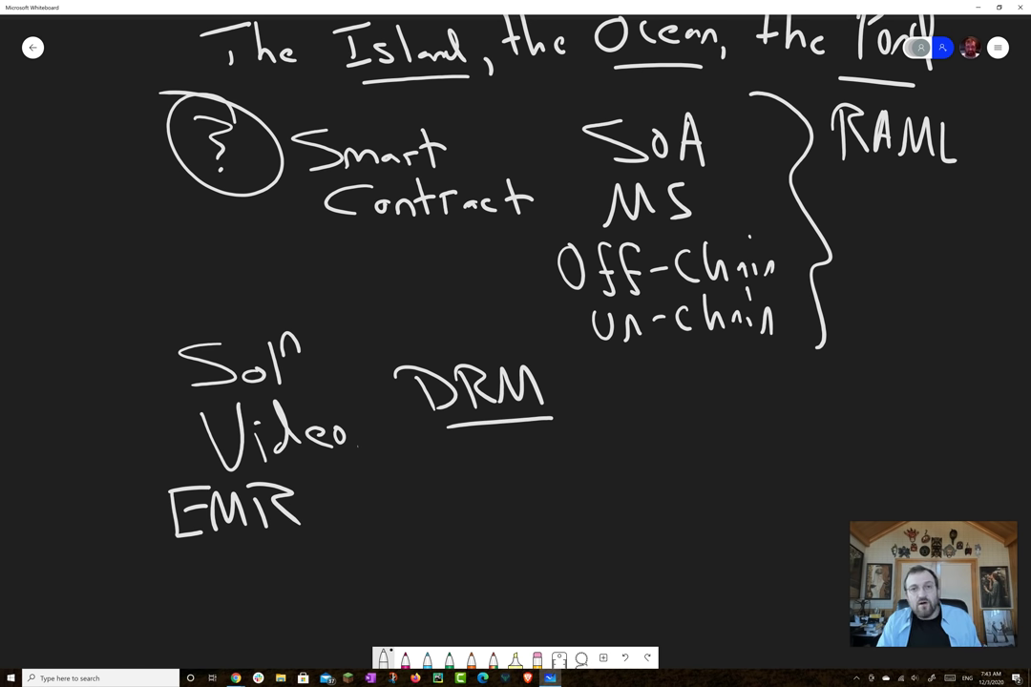
drag(343, 492, 486, 492)
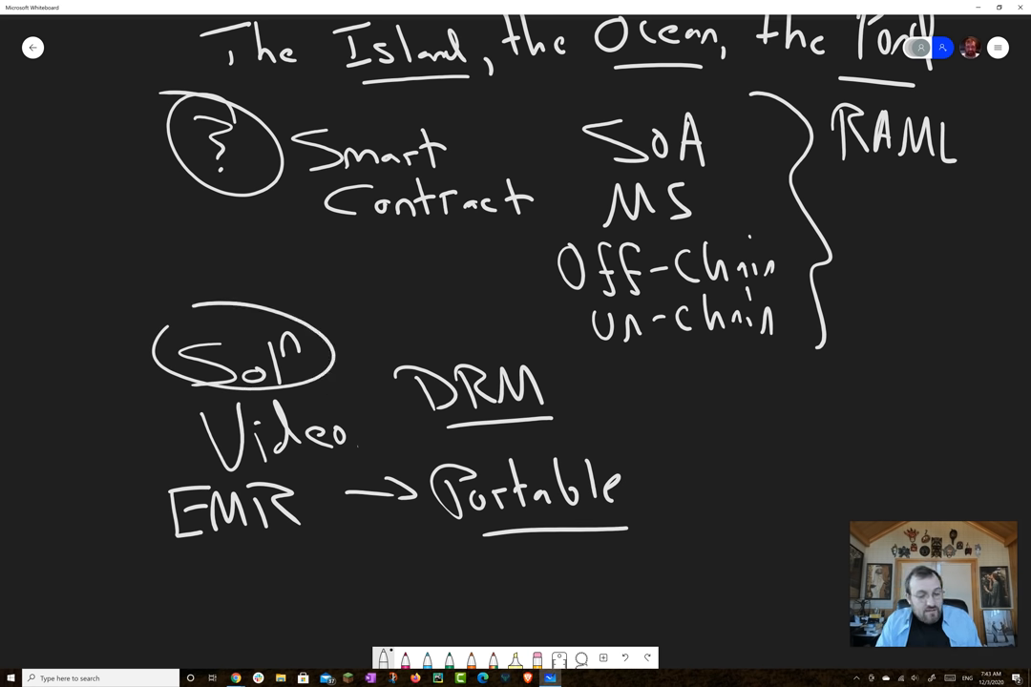
drag(176, 458, 367, 458)
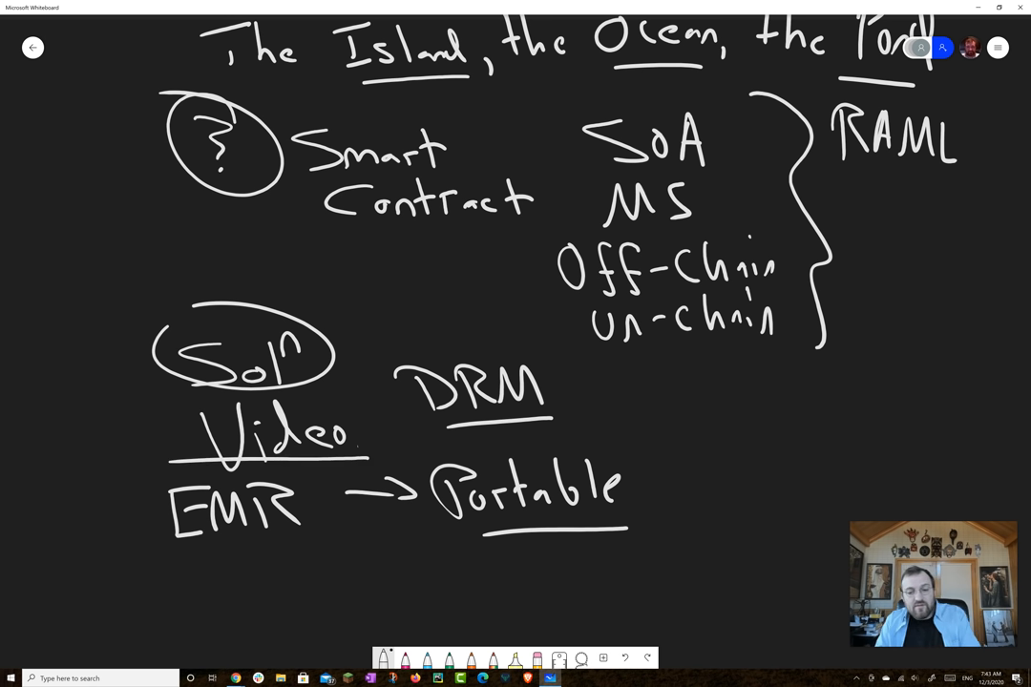
- Circle 'the Pond' and 'DRM', label the Pond 'Ethereum', and point arrows to Off-Chain and On-chain
drag(429, 275, 544, 268)
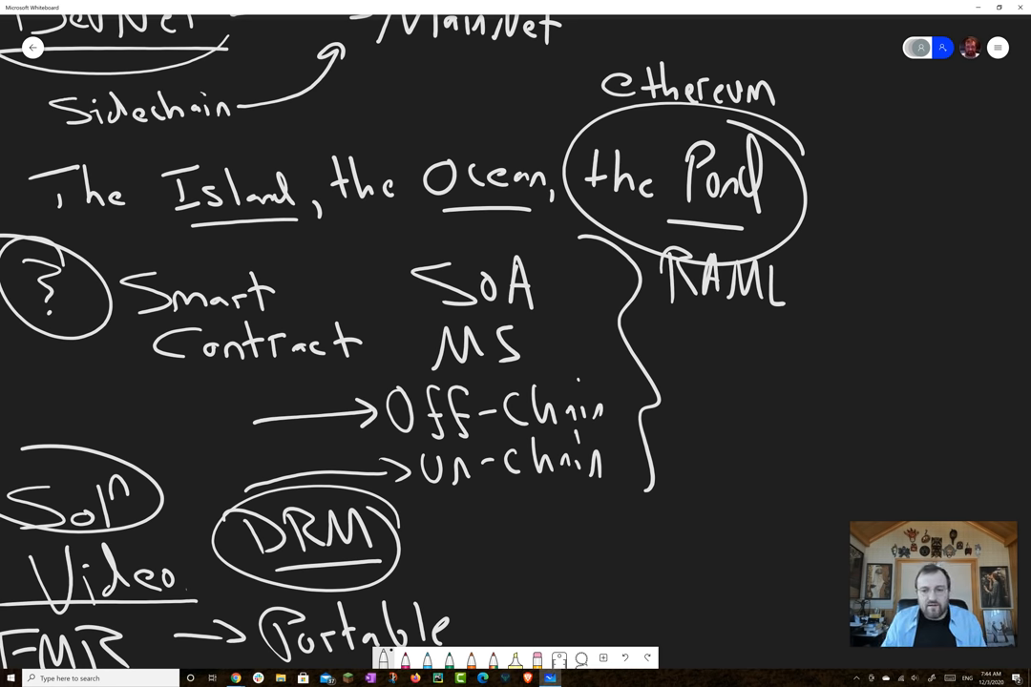
scroll(down, 3)
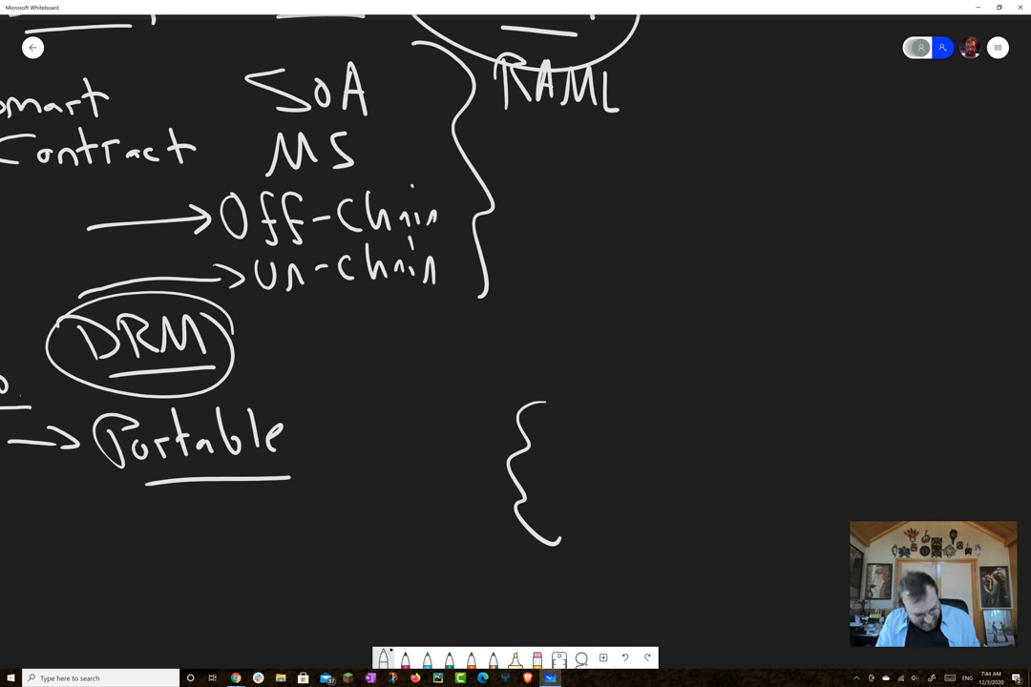
- Draw a rainbow wavy blob with blue dashes, 'EVM Wasm' above and 'Solidity', 'Vyper' beside it
drag(544, 401, 534, 535)
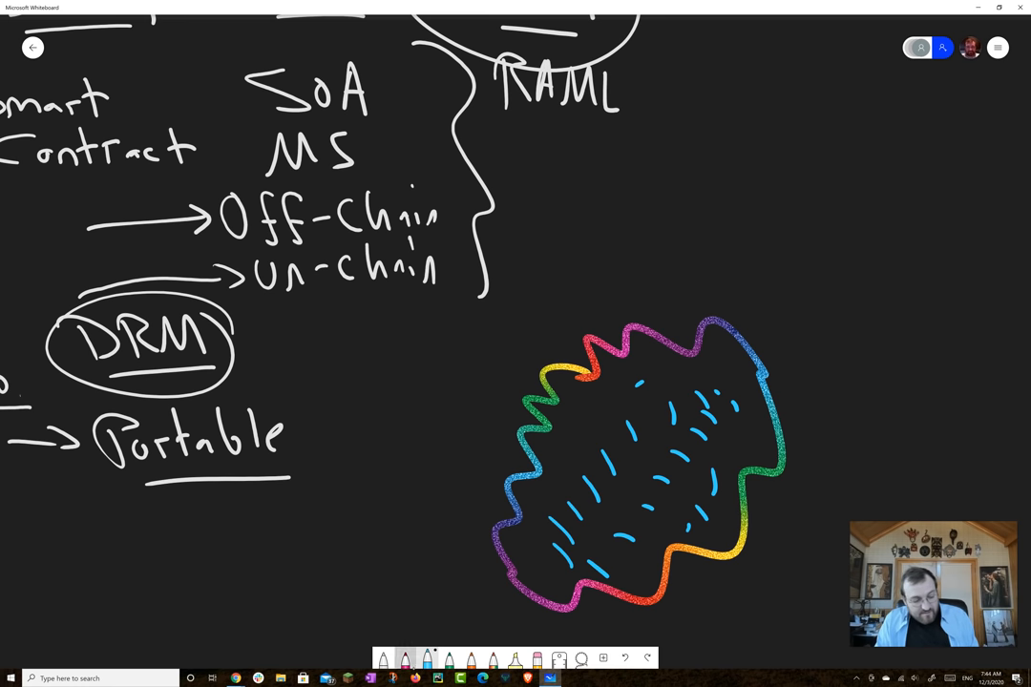
drag(601, 258, 710, 271)
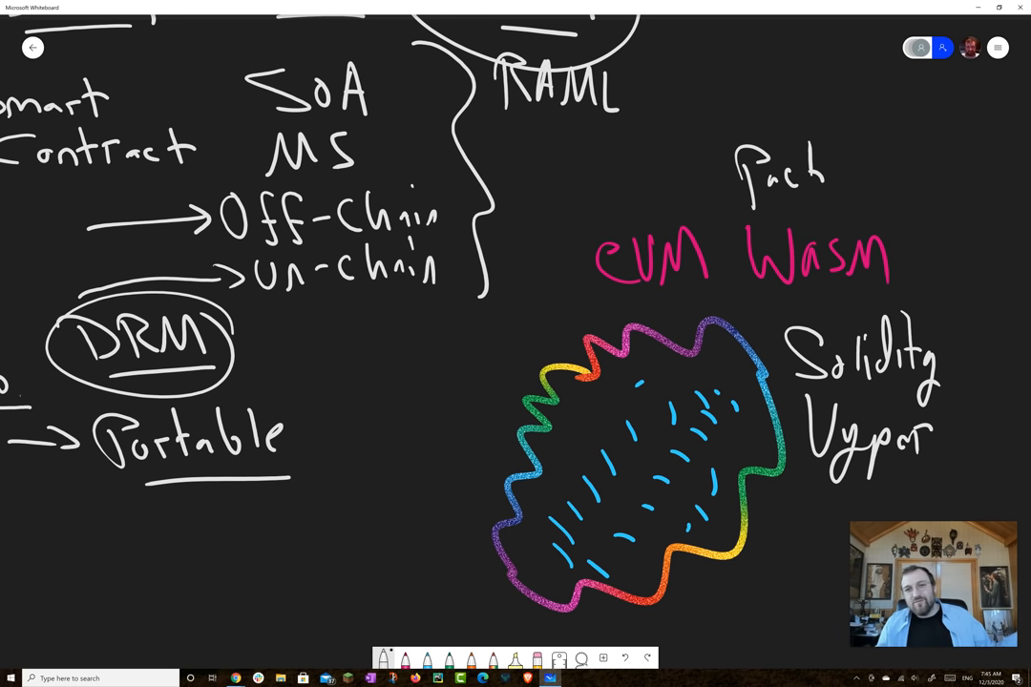
- Draw a blue blob with an edge mark listing JVM, .Net, JS, Swift, PHP, C and C++ inside
scroll(down, 3)
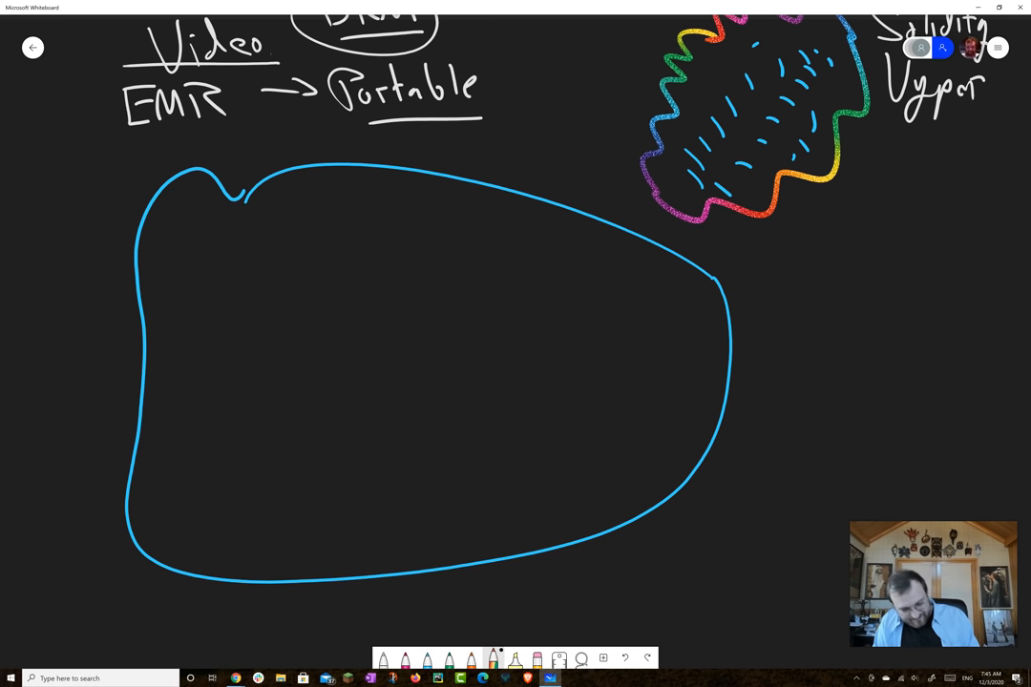
drag(688, 287, 703, 303)
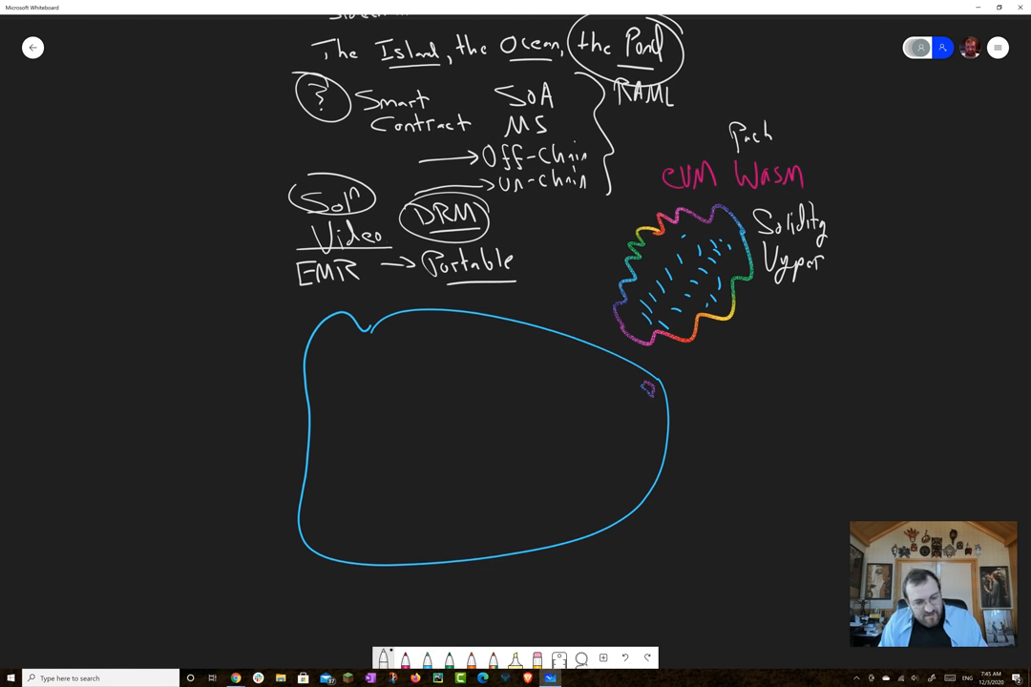
text(JVM)
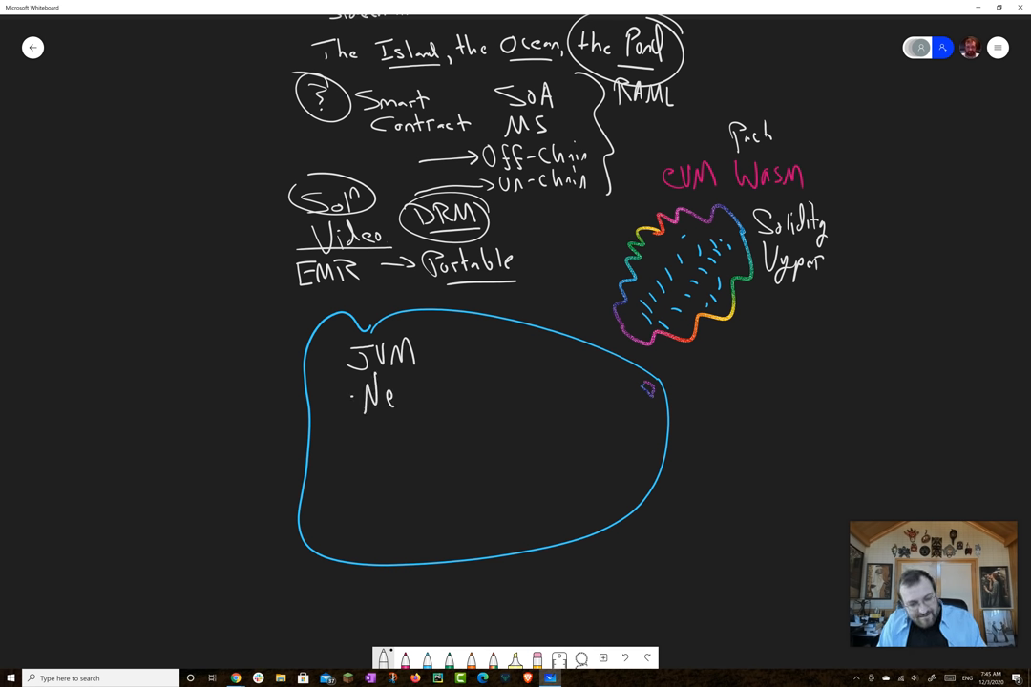
text(t)
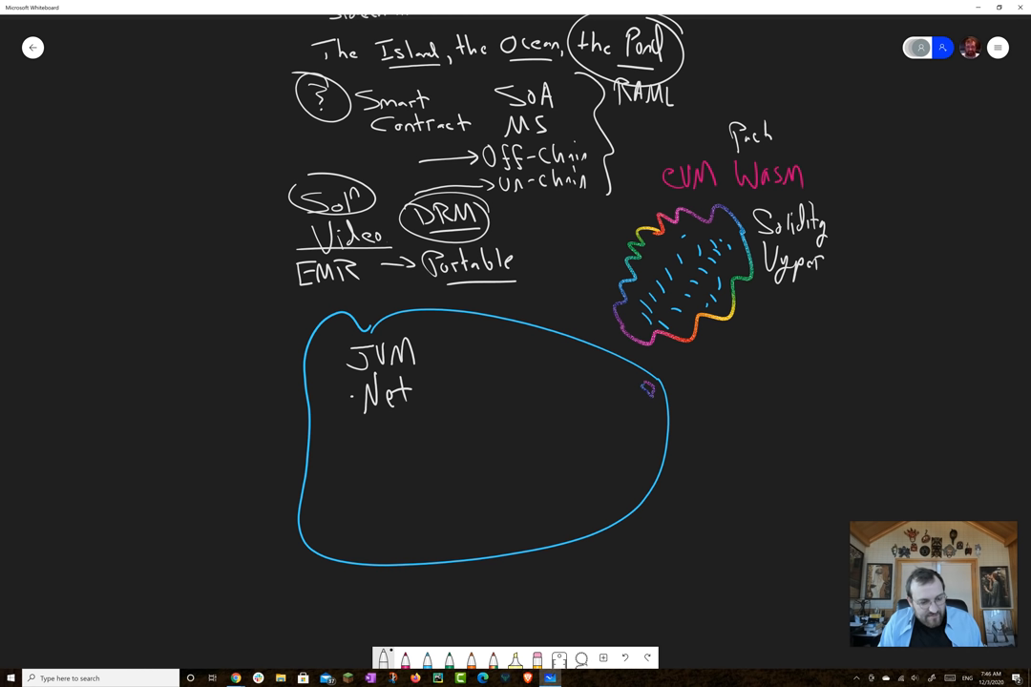
text(JS)
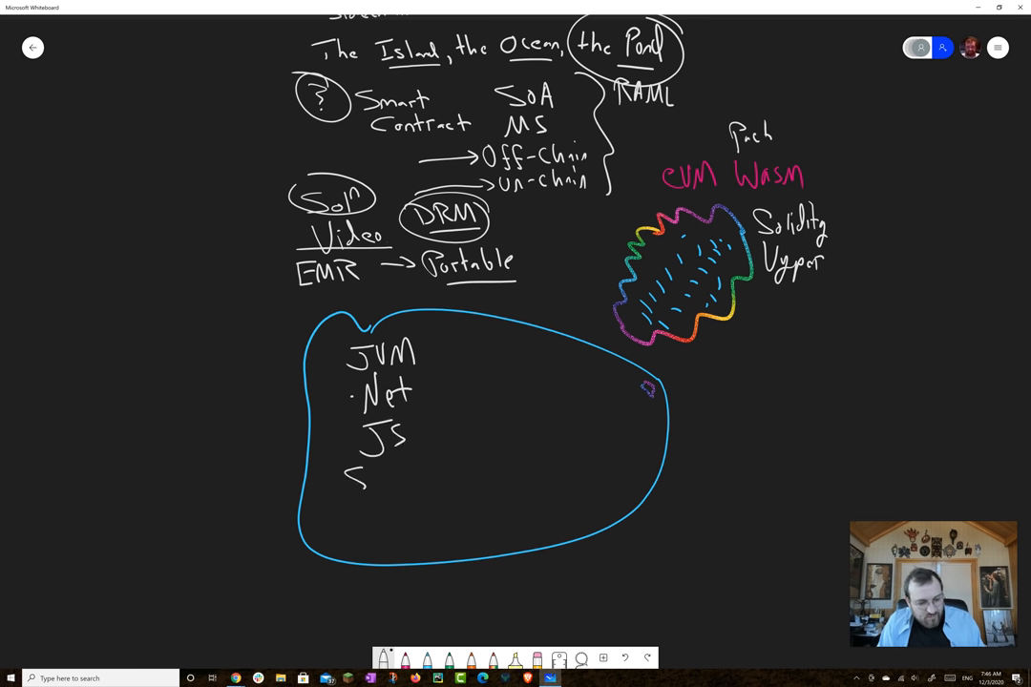
text(Swift)
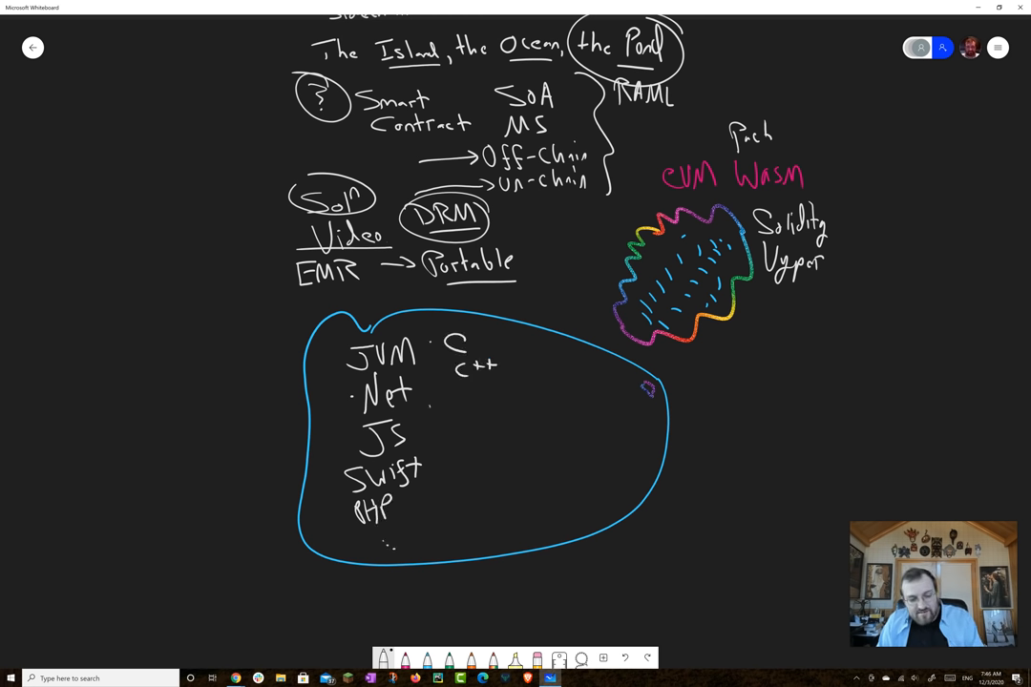
drag(459, 391, 460, 439)
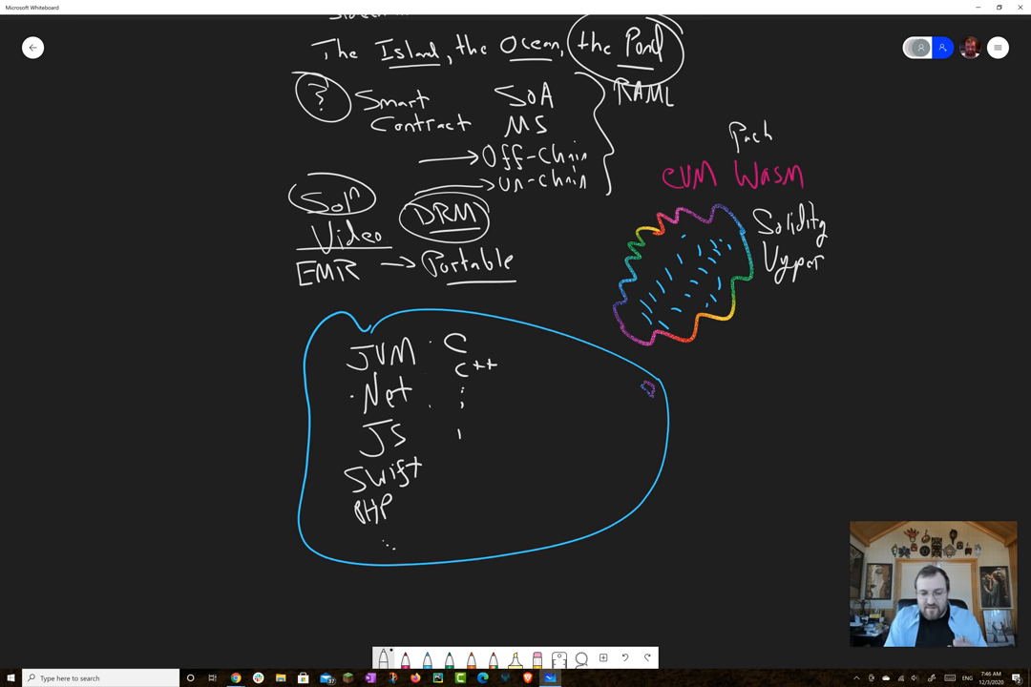
- Label the blue blob 'Ocean', circle the edge mark and note 'experiments'
drag(149, 362, 252, 367)
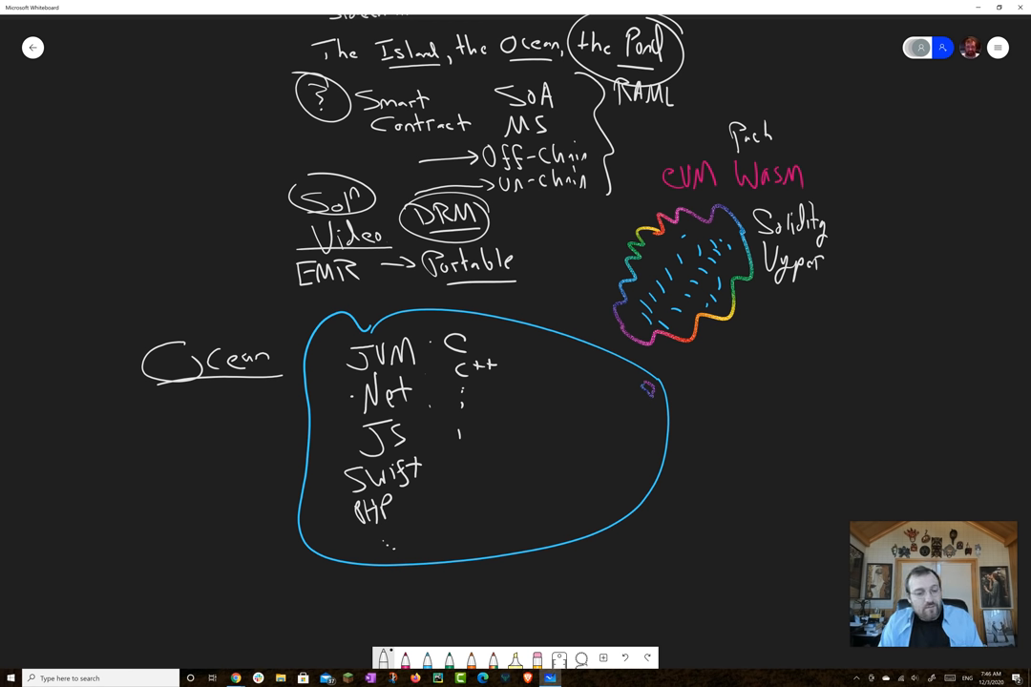
drag(634, 378, 669, 404)
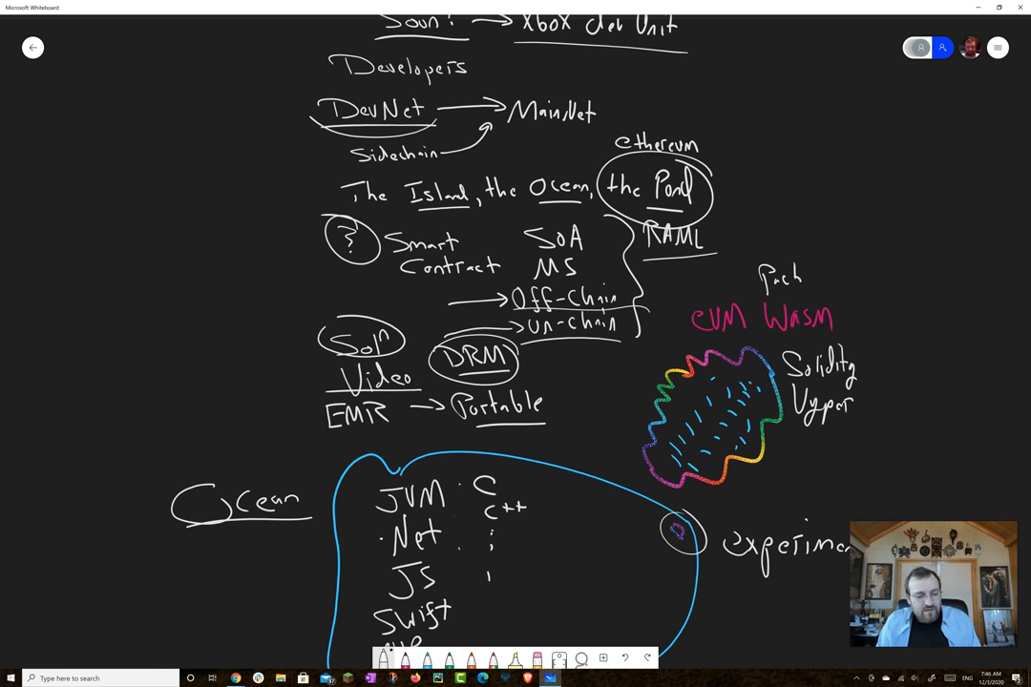
- Circle the language list in white and add an orange square with an arrow labelled 'Island'
scroll(down, 3)
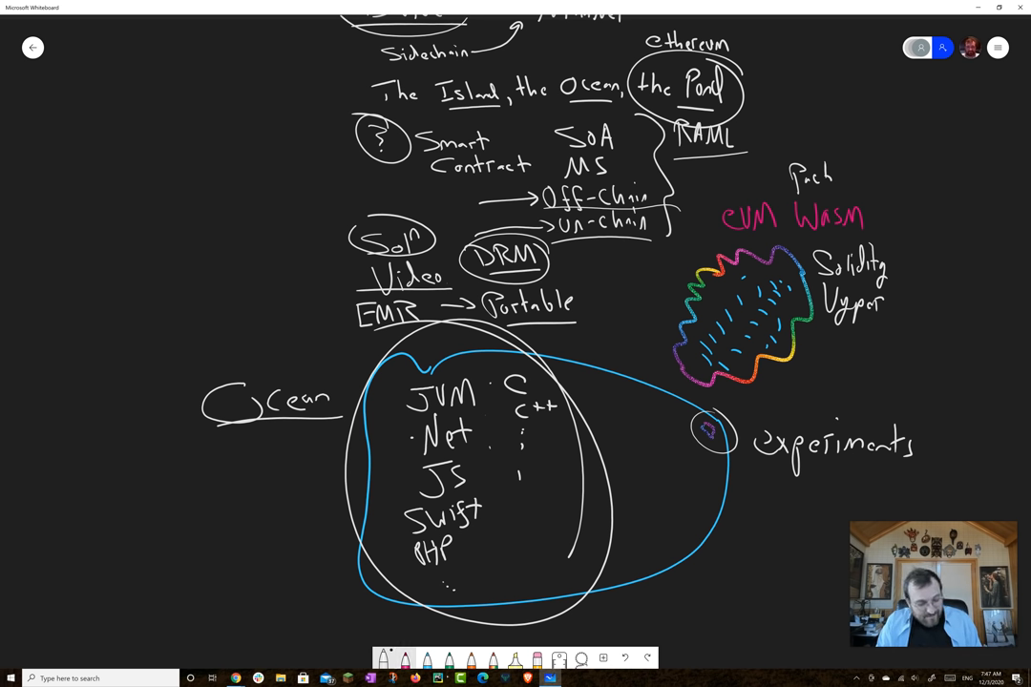
drag(630, 487, 646, 525)
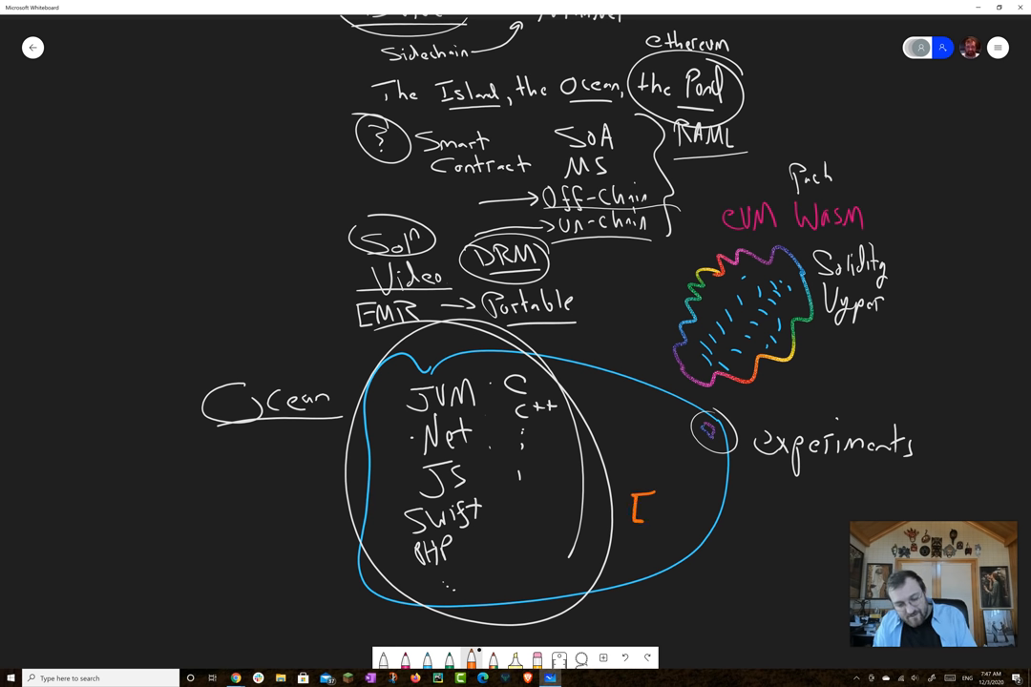
drag(634, 487, 653, 531)
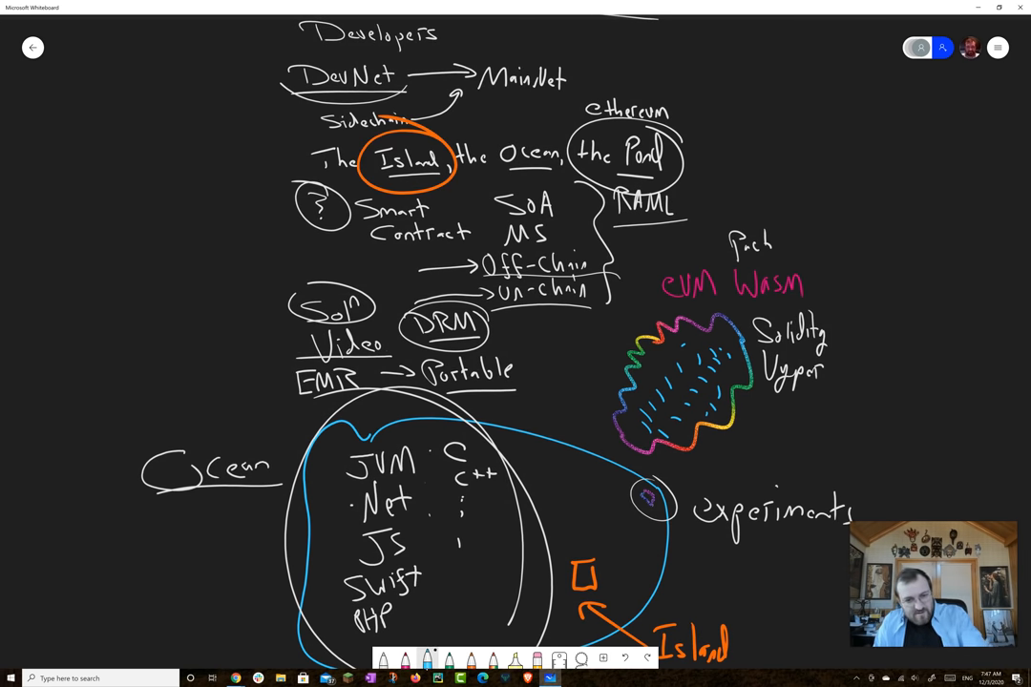
- Write 'Plutus' and 'Marlowe' in orange, ring the EVM blob orange, and circle 'Ocean' in blue
scroll(down, 3)
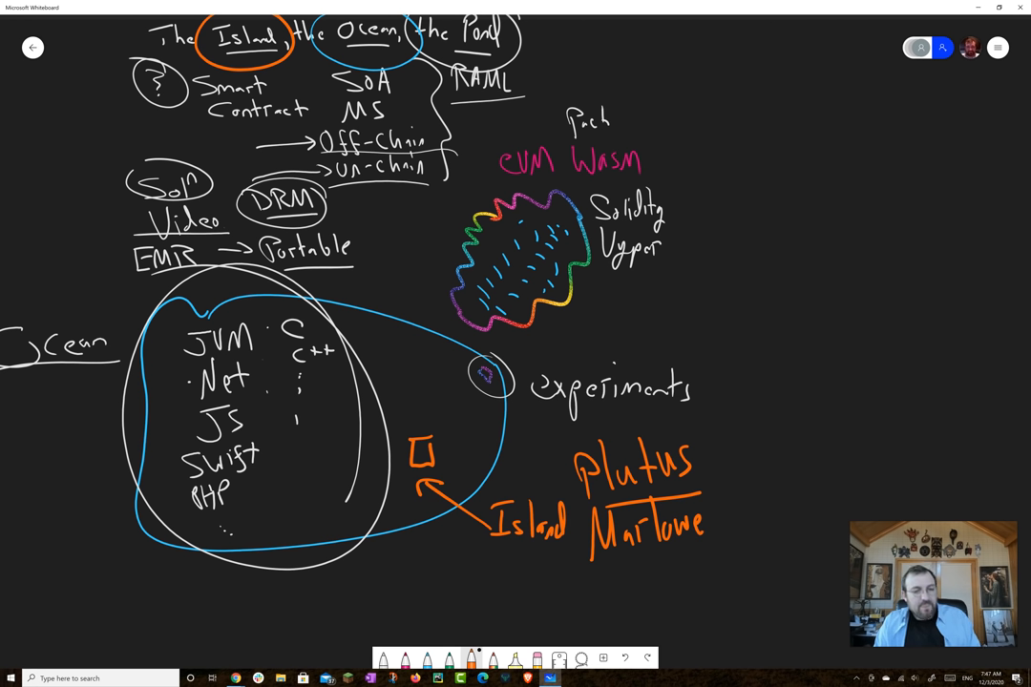
drag(710, 168, 754, 315)
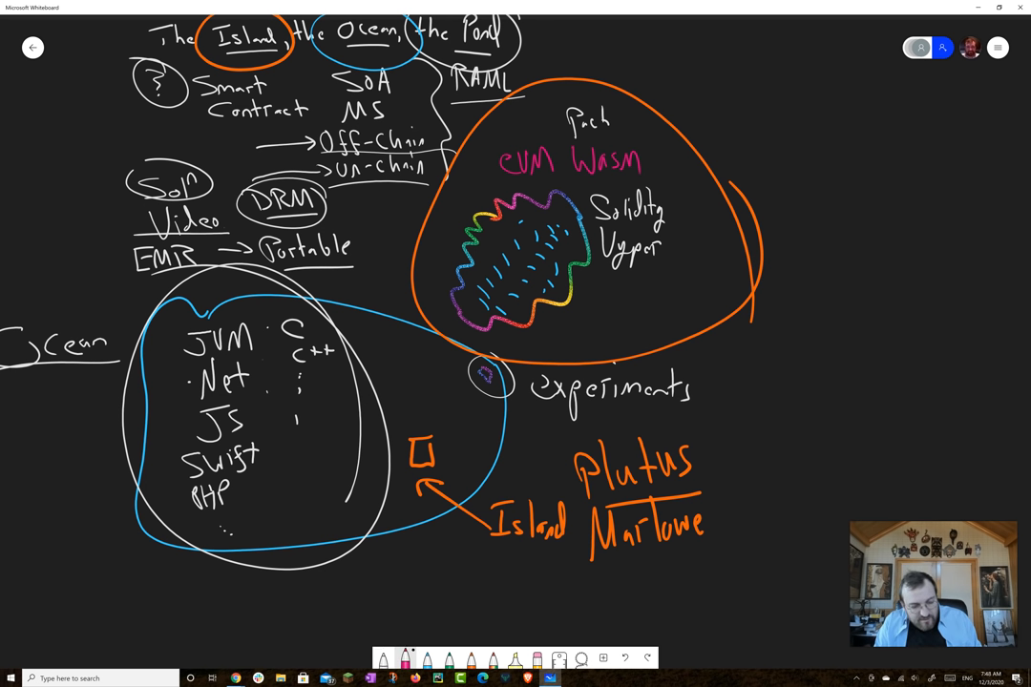
drag(401, 411, 668, 582)
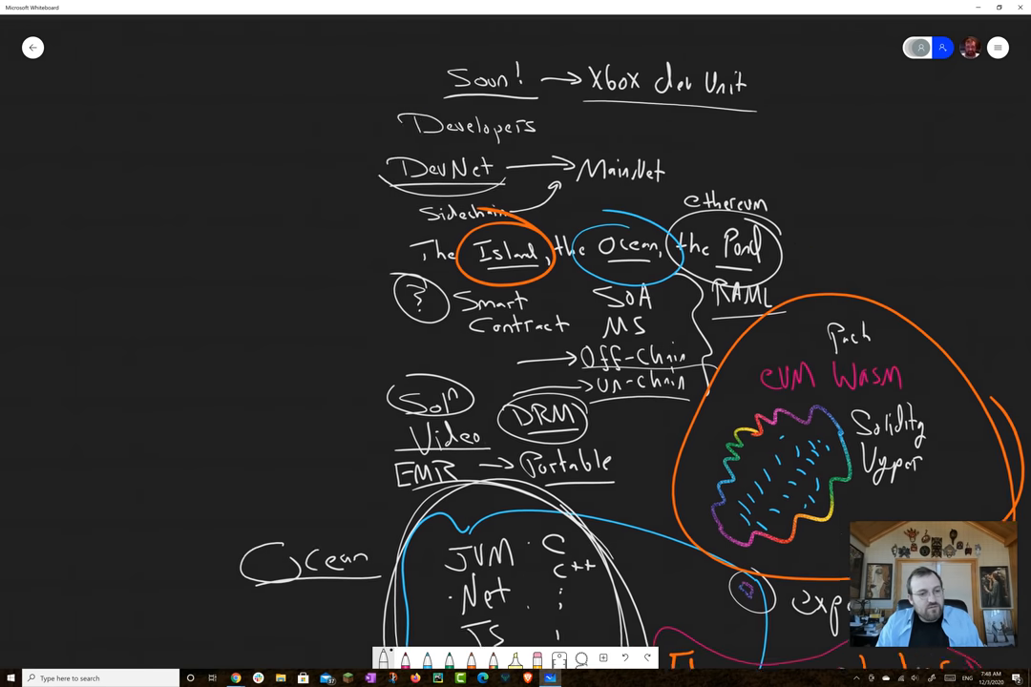
- Draw a large brace beside the notes and write 'Metalanguage' under the K circle
scroll(down, 3)
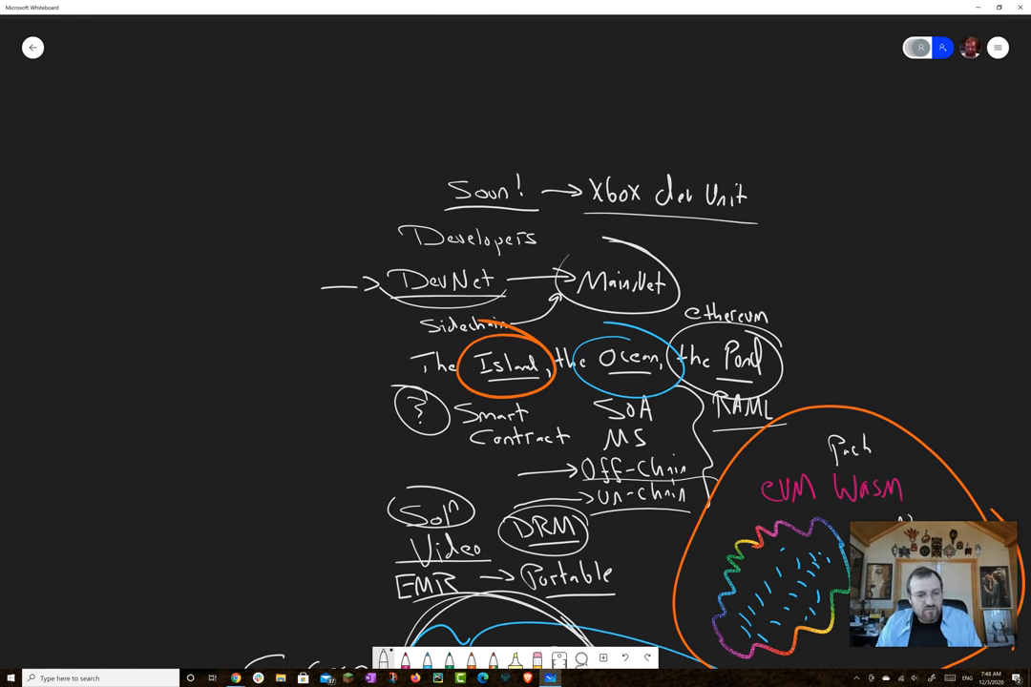
drag(359, 119, 248, 538)
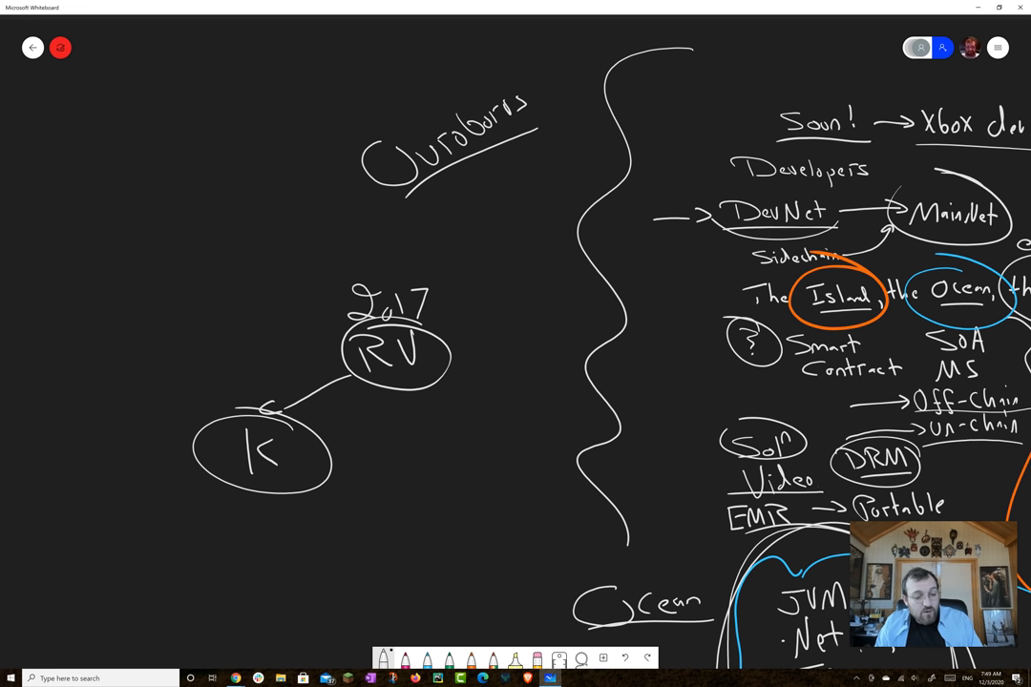
drag(162, 512, 225, 525)
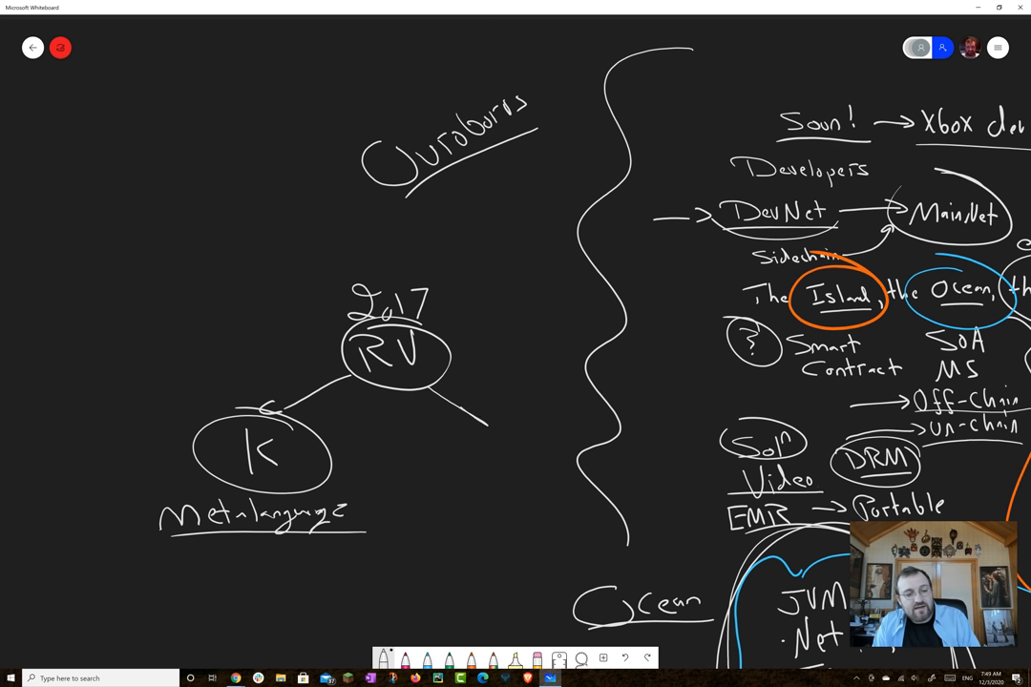
- Label the RV right branch 'IELE' with 'LLVM', '2017' and 'Apple' beneath it
drag(458, 411, 500, 430)
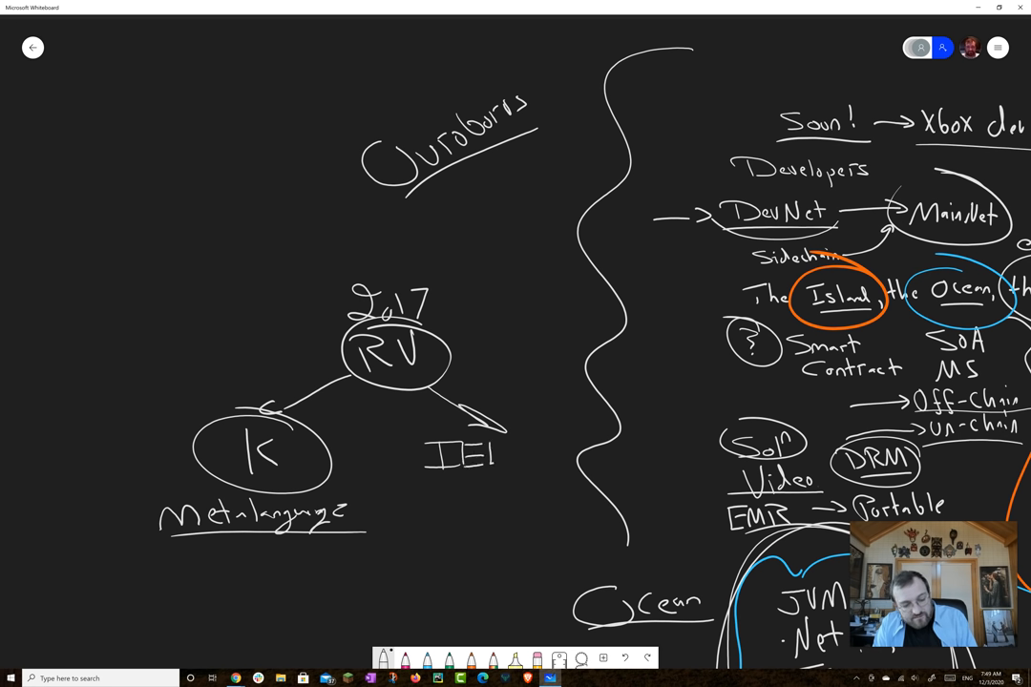
drag(496, 455, 538, 454)
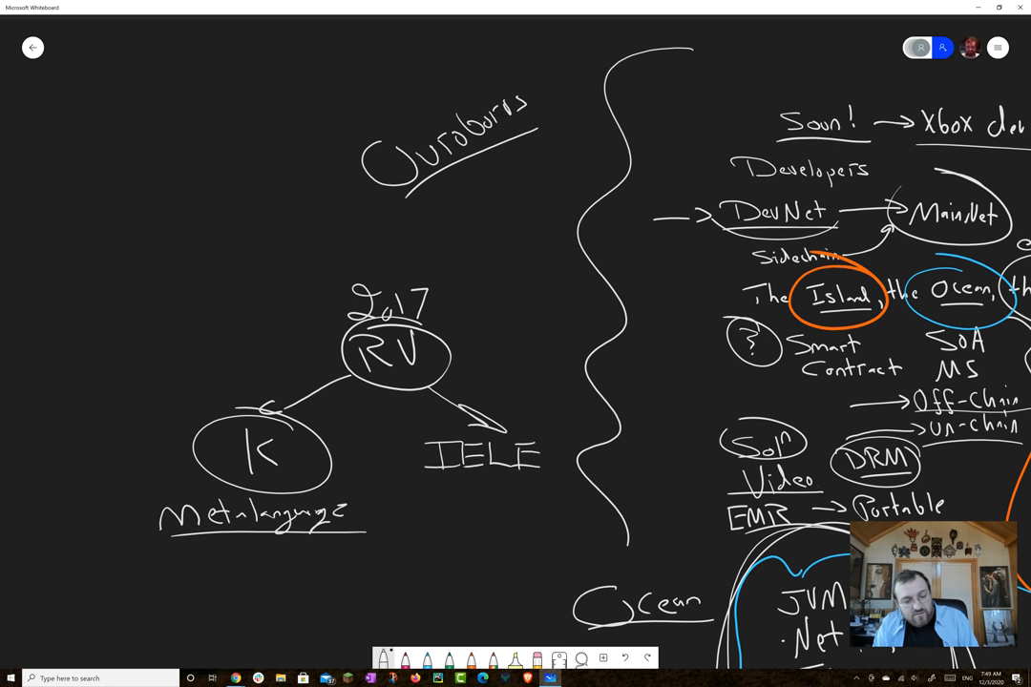
drag(468, 497, 520, 506)
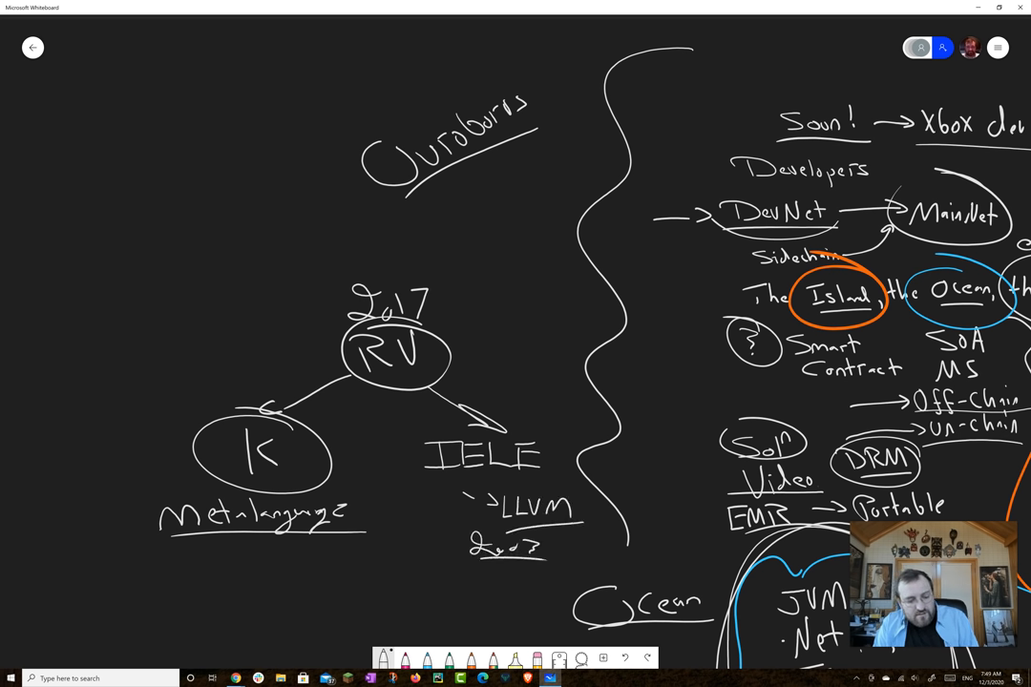
drag(468, 569, 497, 592)
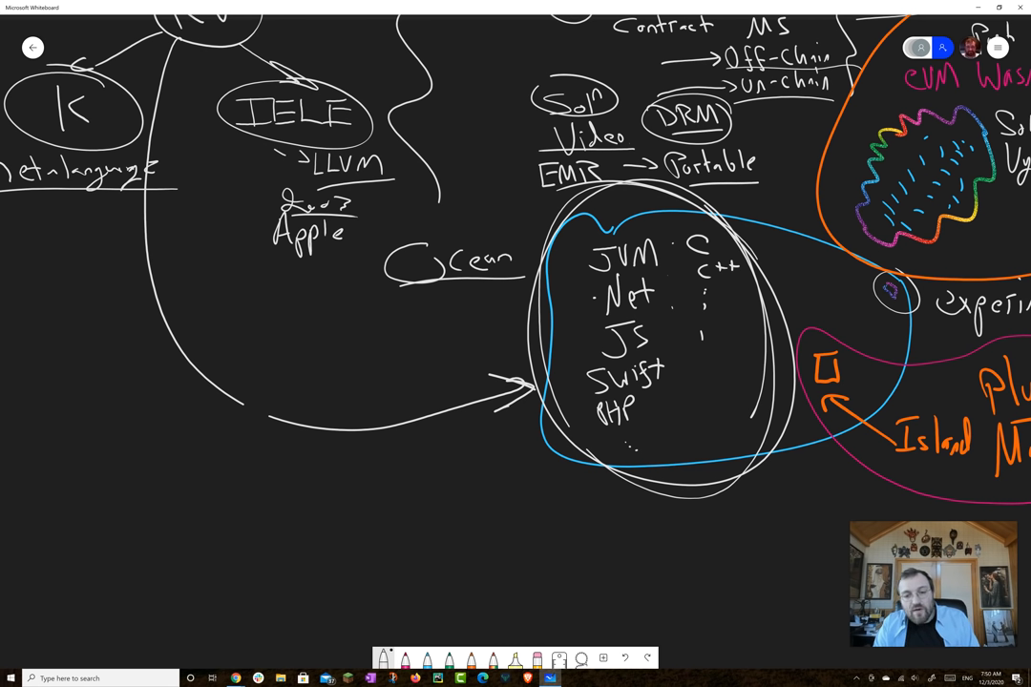
- Write 3-5 and SBC beside the arrow into the Ocean languages, with a small mark by IELE
drag(229, 443, 264, 477)
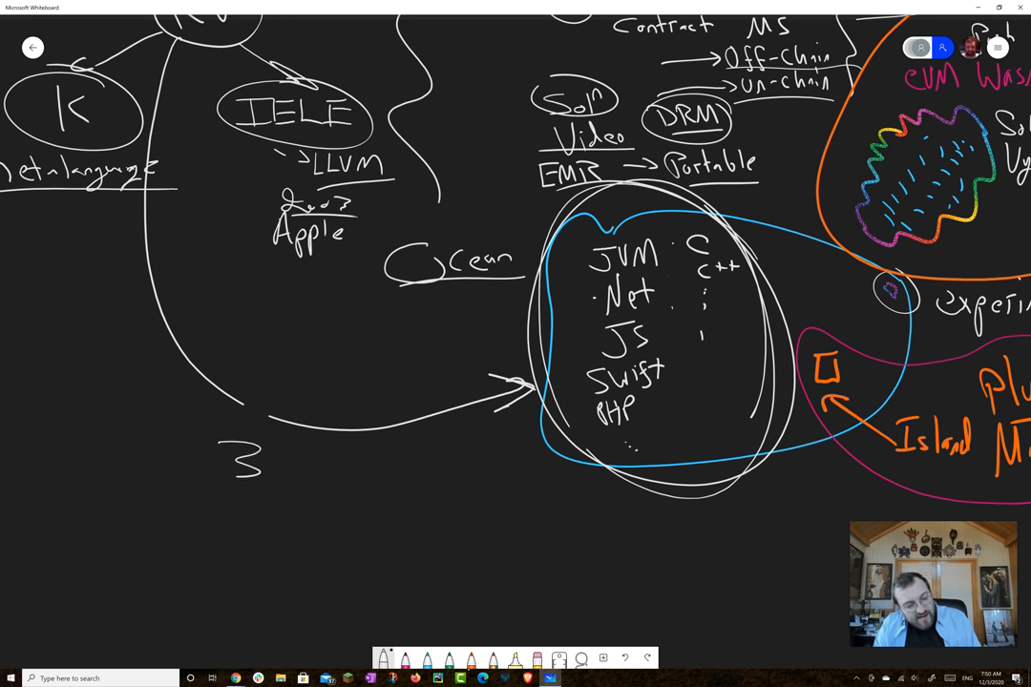
drag(277, 458, 334, 458)
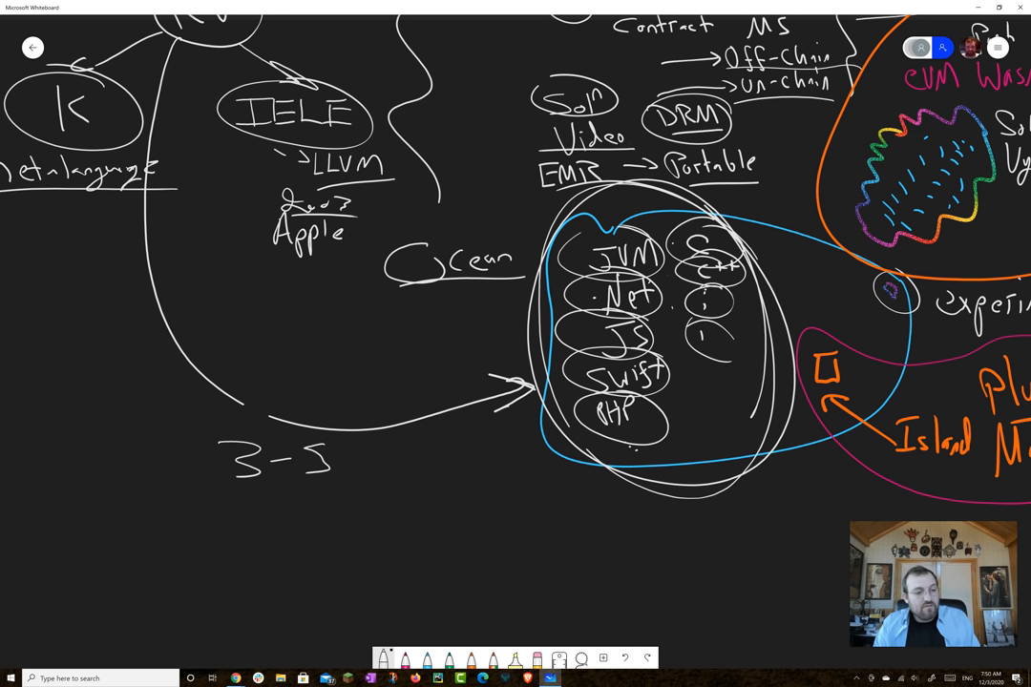
drag(248, 385, 334, 391)
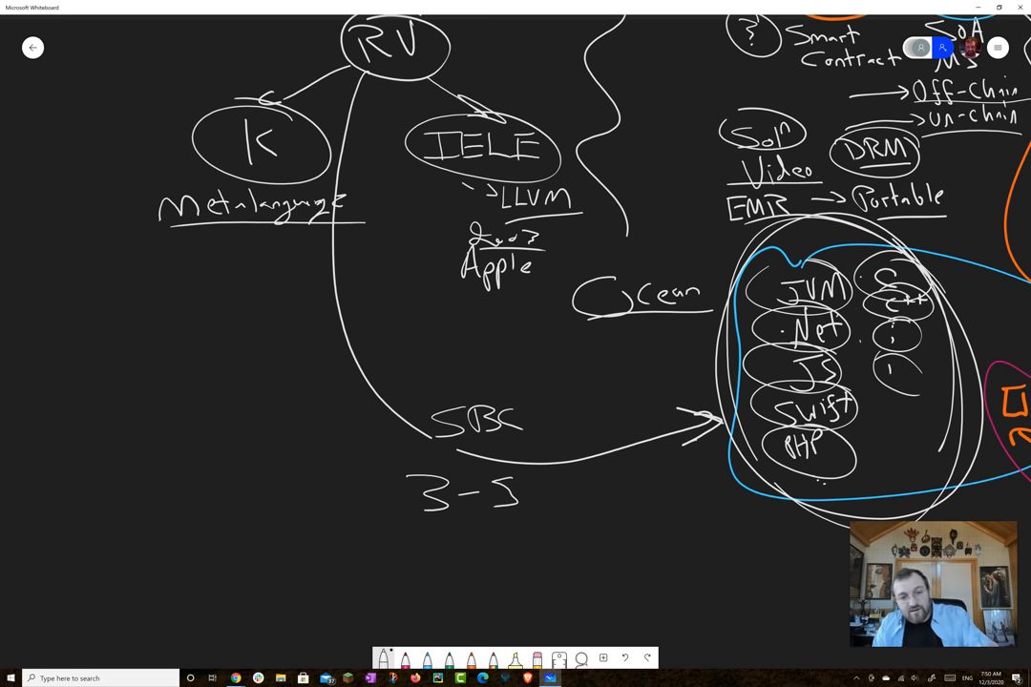
drag(423, 200, 420, 176)
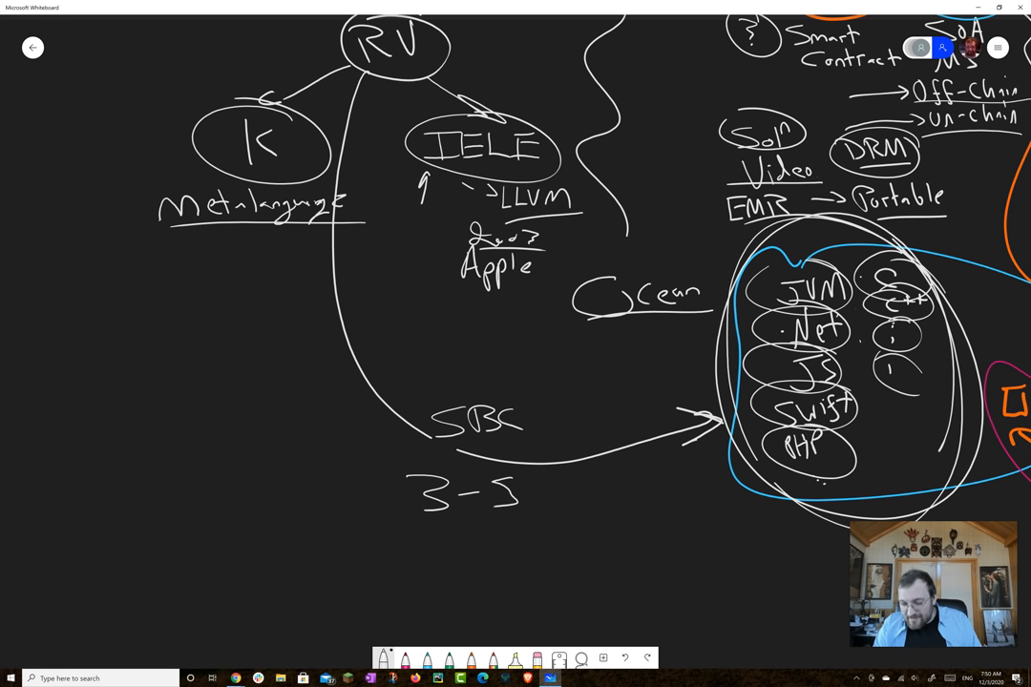
- Write a boxed Dec at lower left with early Jan handwritten below it
drag(148, 520, 277, 553)
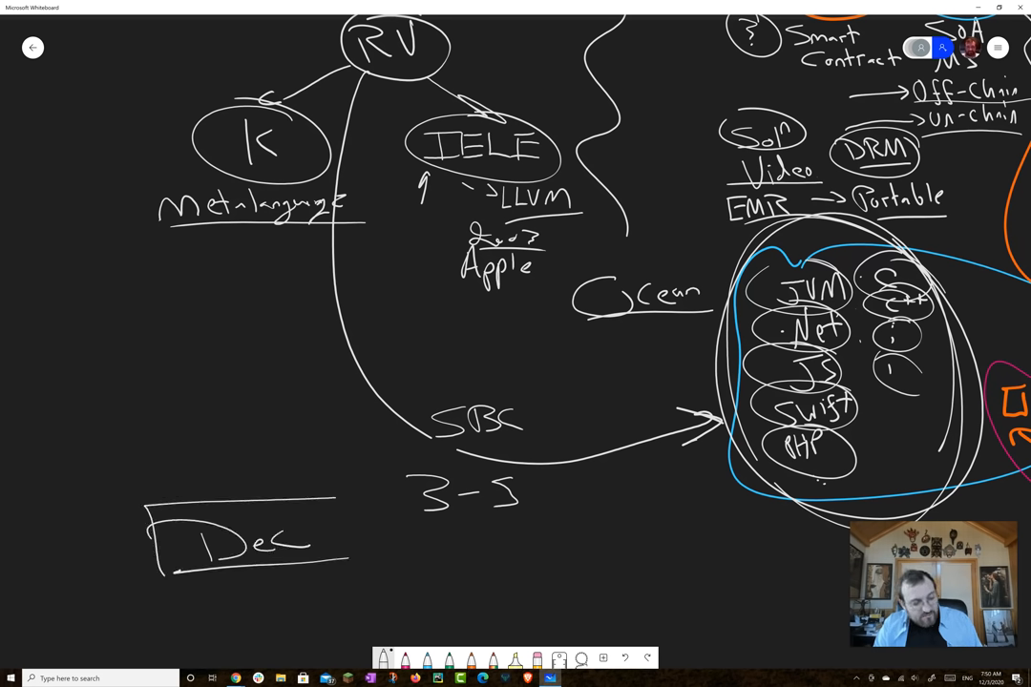
drag(329, 493, 328, 569)
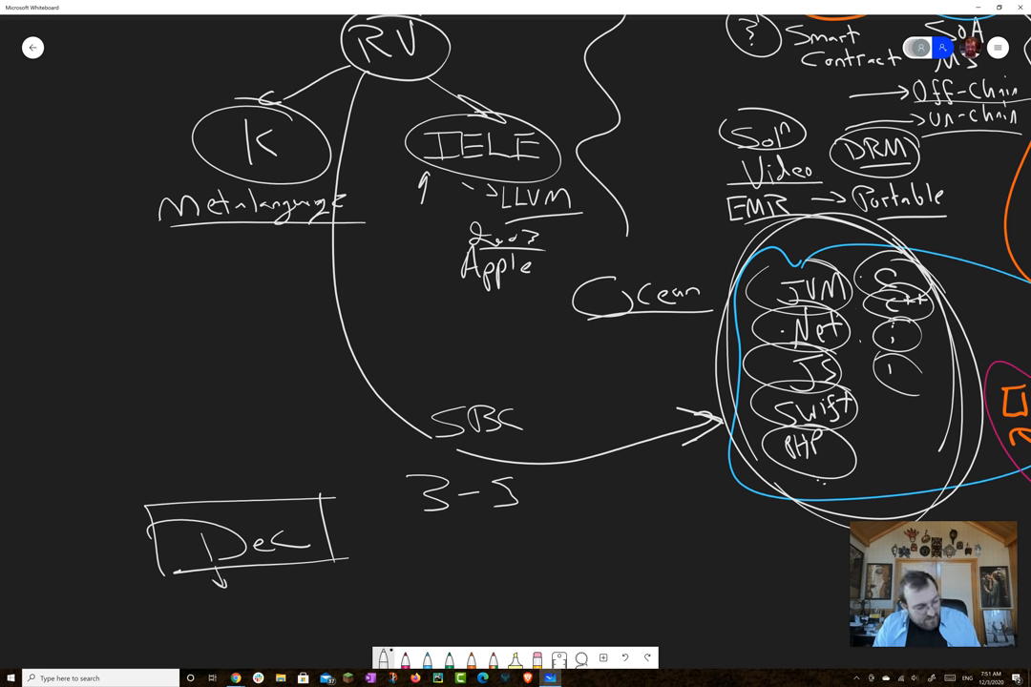
drag(191, 592, 232, 611)
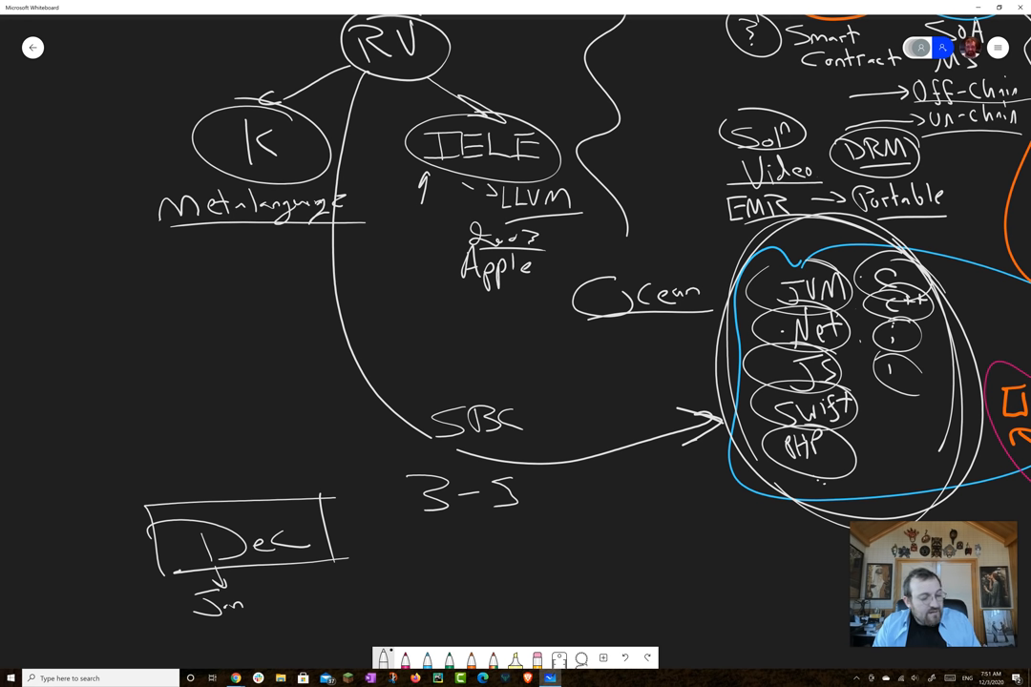
drag(99, 619, 144, 619)
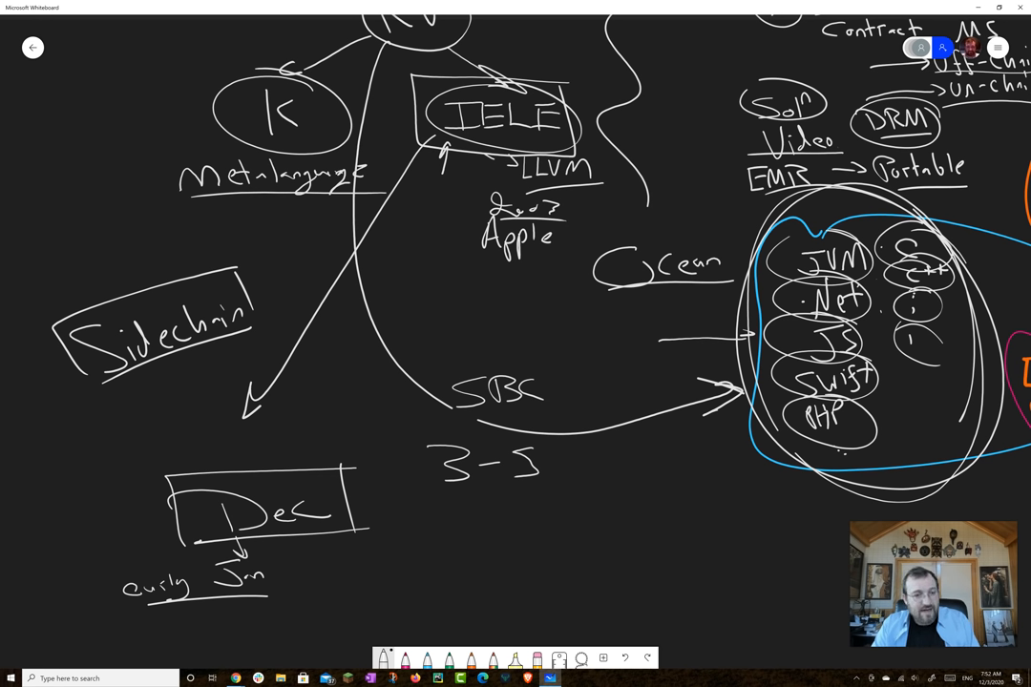
- Write Algorand beside 3-5, circle K labelled UDS, circle SBC and start the FV link to RV
drag(557, 458, 615, 496)
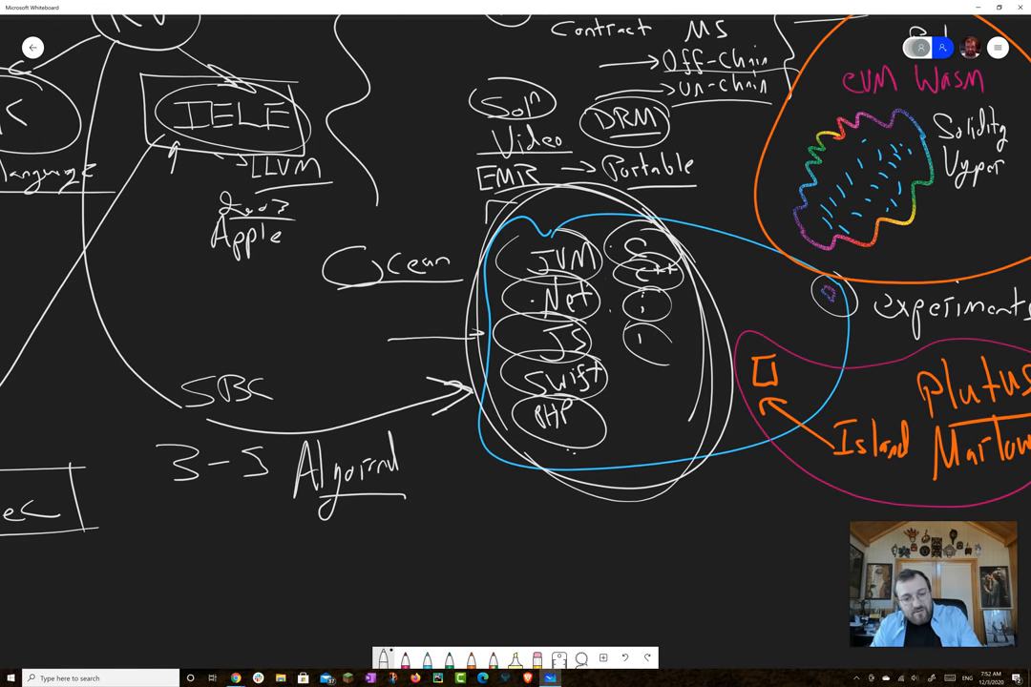
drag(487, 200, 735, 544)
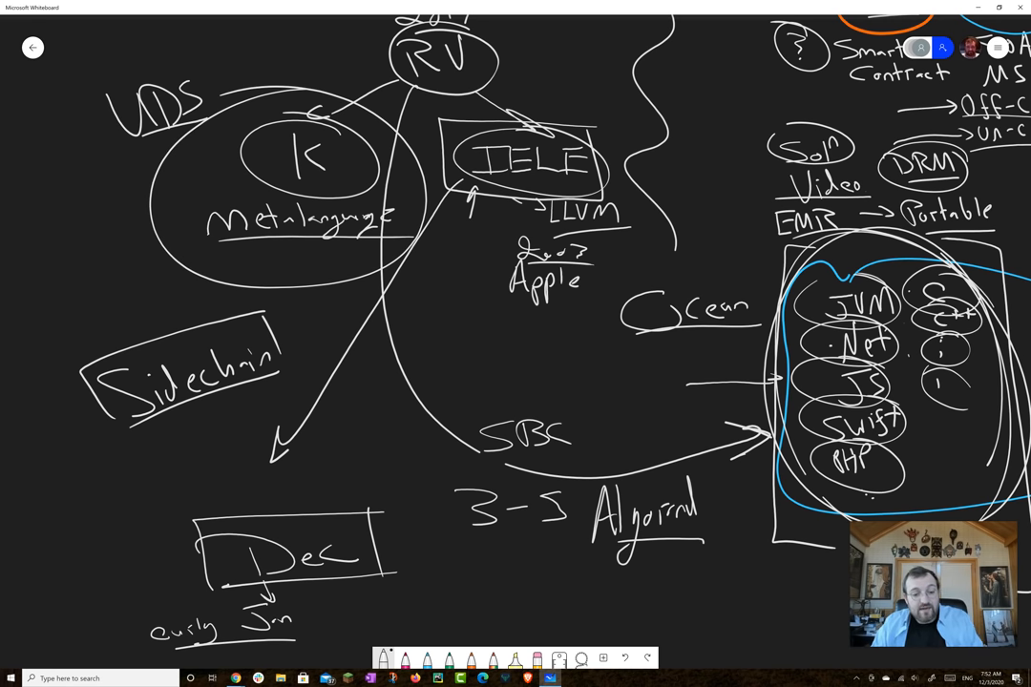
drag(458, 372, 515, 487)
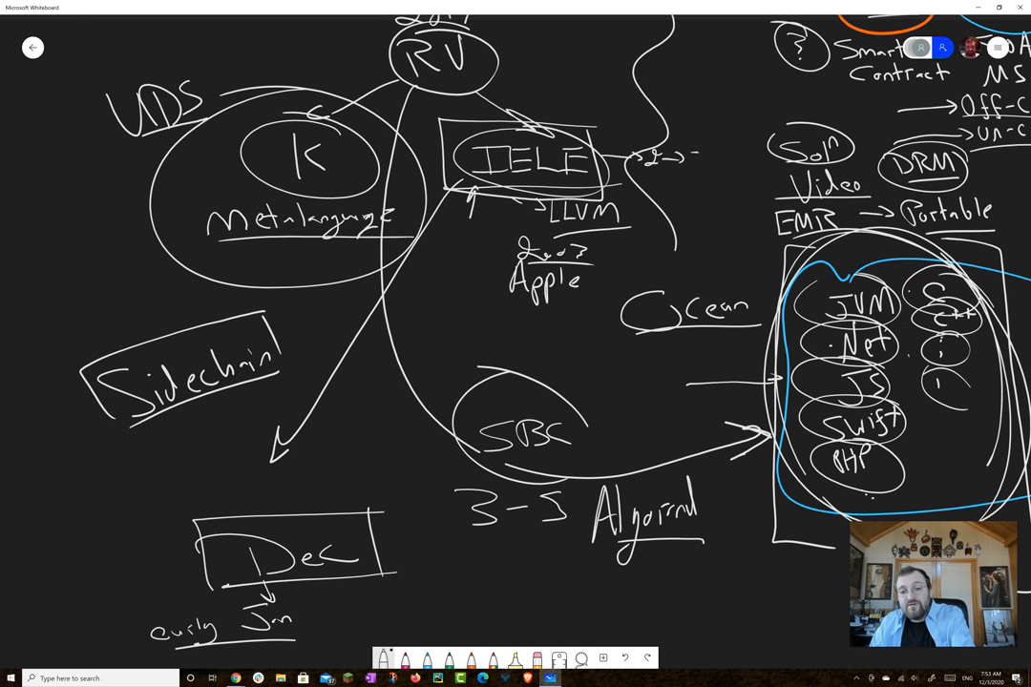
drag(658, 160, 729, 160)
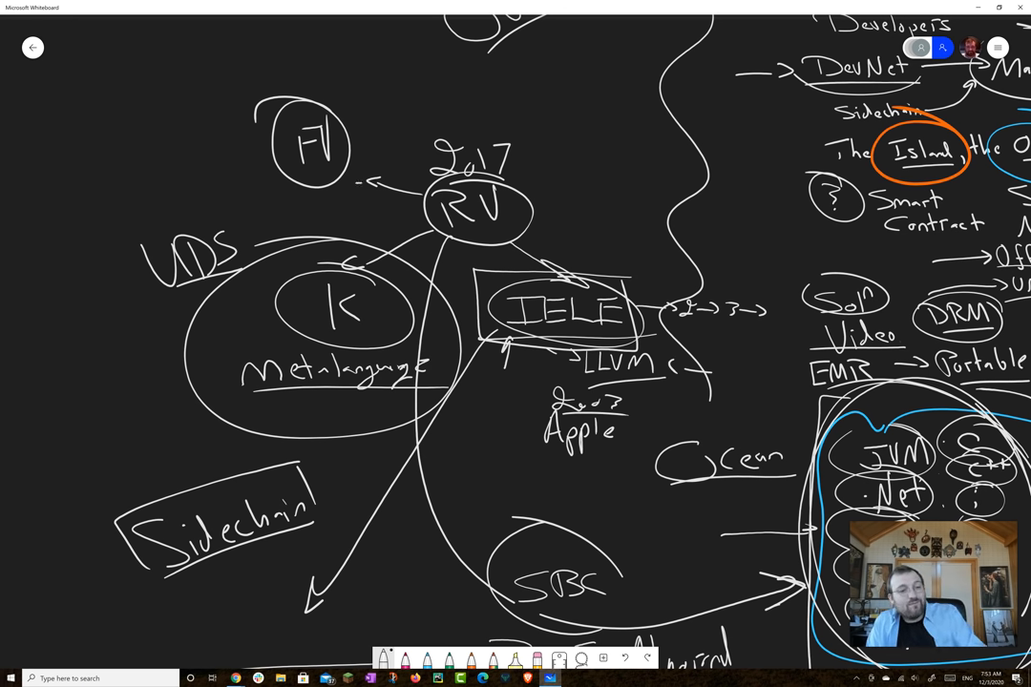
- Write FV above K, circle it and draw its arrow to RV
drag(258, 91, 366, 187)
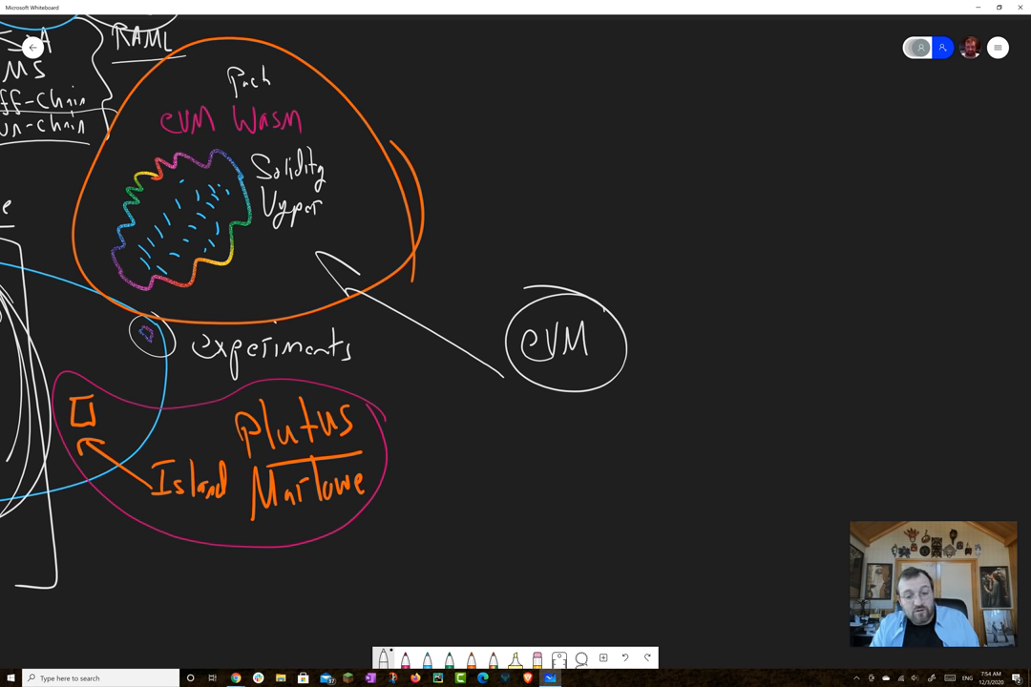
- Write a boxed ethereum label above EVM and frame EVM with a box and underline
drag(496, 267, 512, 252)
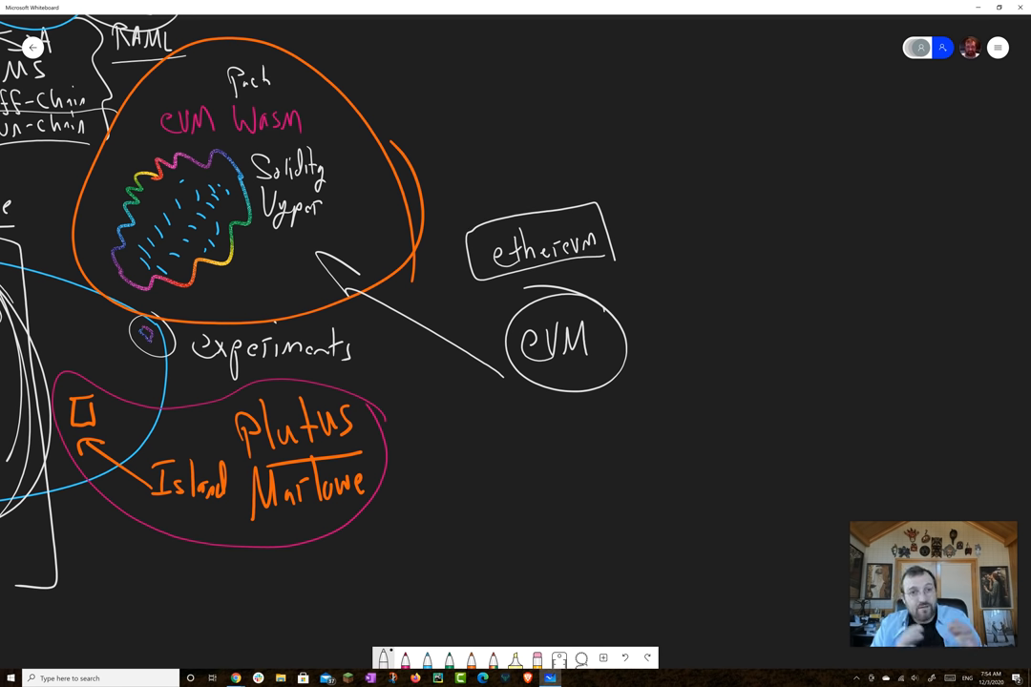
drag(515, 409, 660, 410)
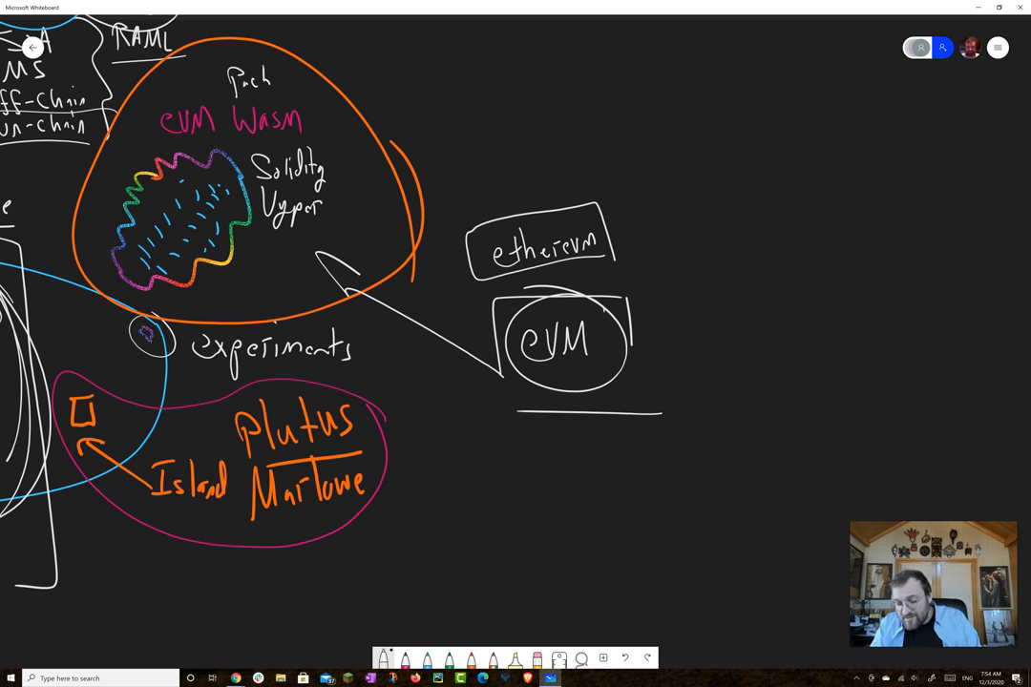
- Write Solidity dec 10th beneath EVM and draw the line under it
drag(458, 454, 493, 447)
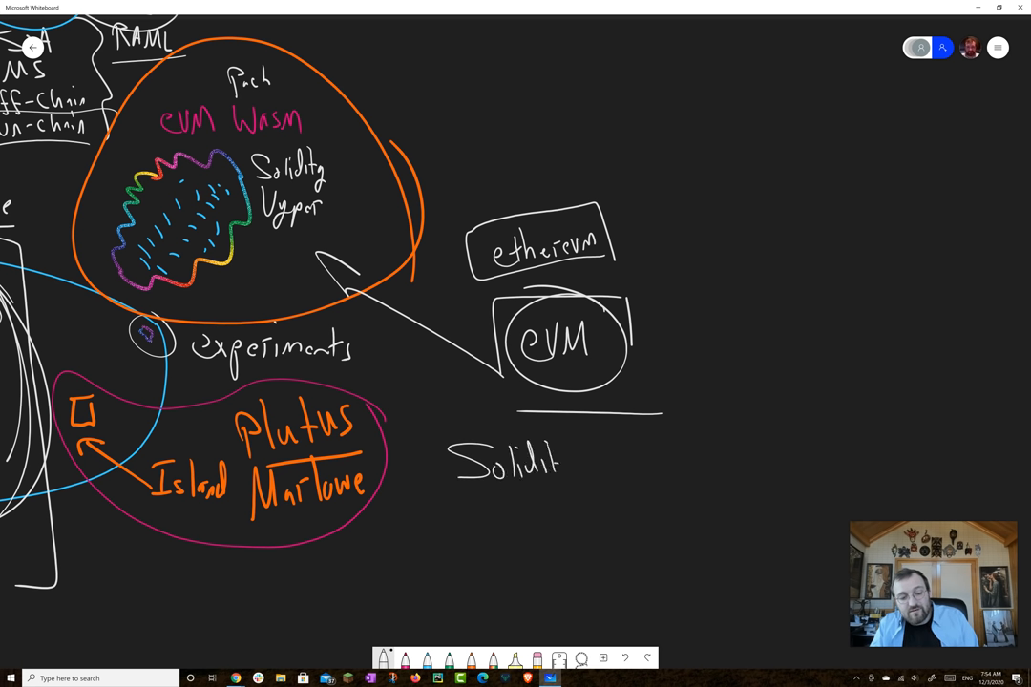
drag(535, 464, 582, 487)
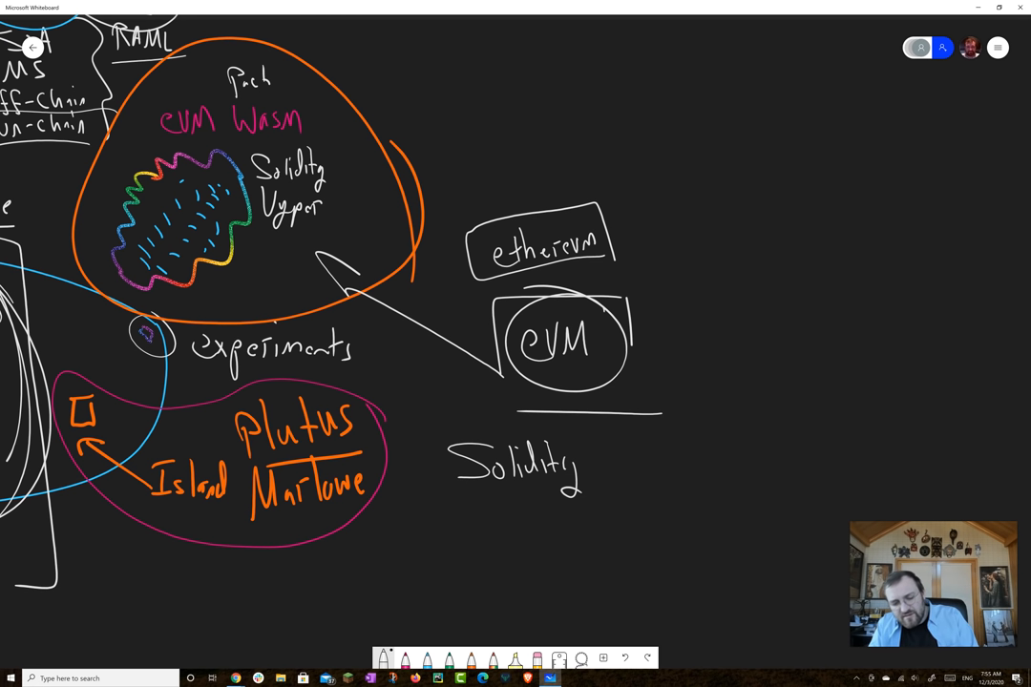
drag(630, 468, 696, 473)
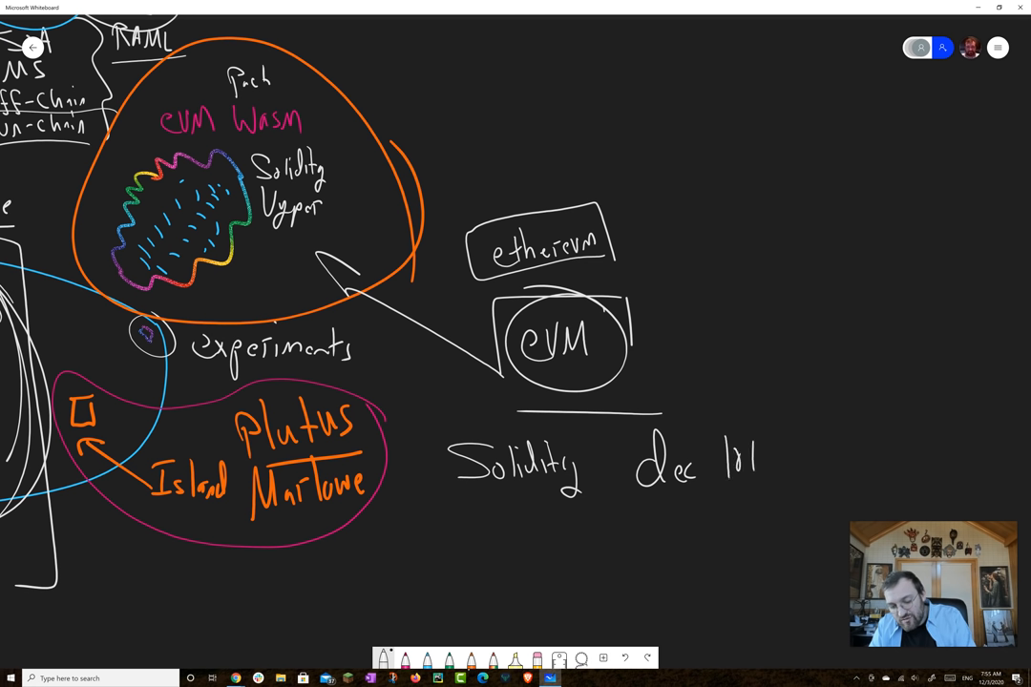
text(th)
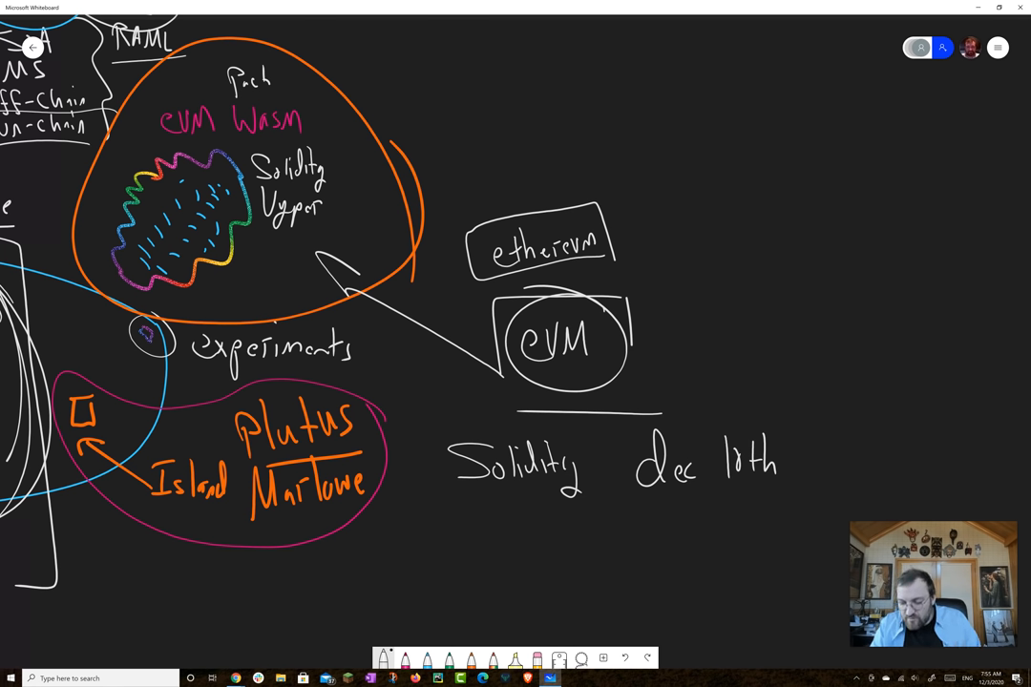
drag(477, 533, 801, 512)
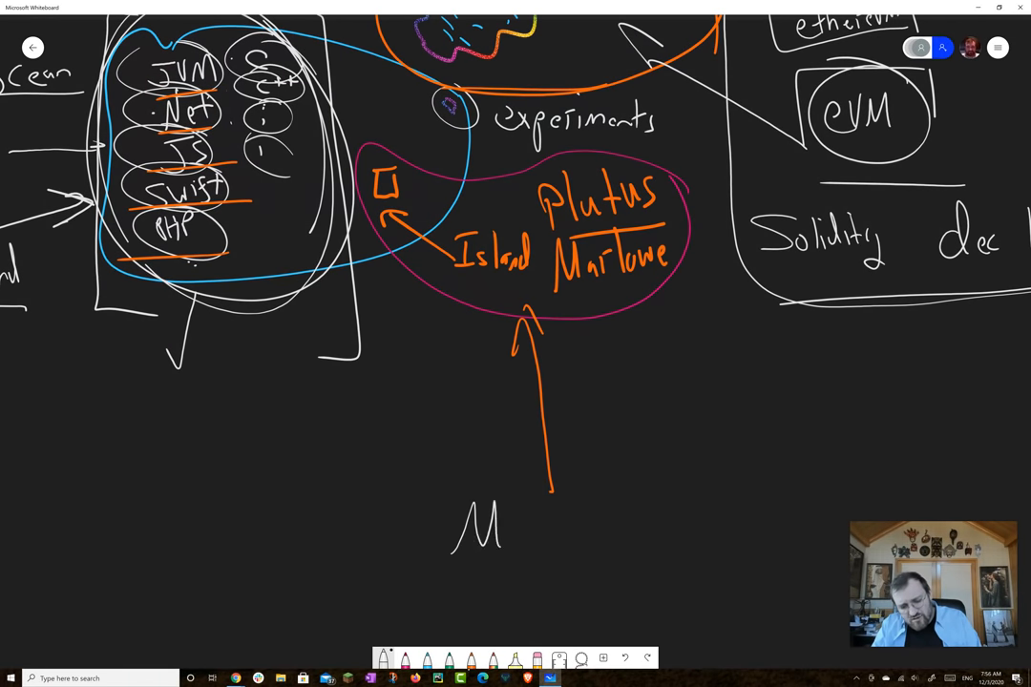
- Handwrite Main Chain under the orange arrow and start its branch downward
text(ain Ch)
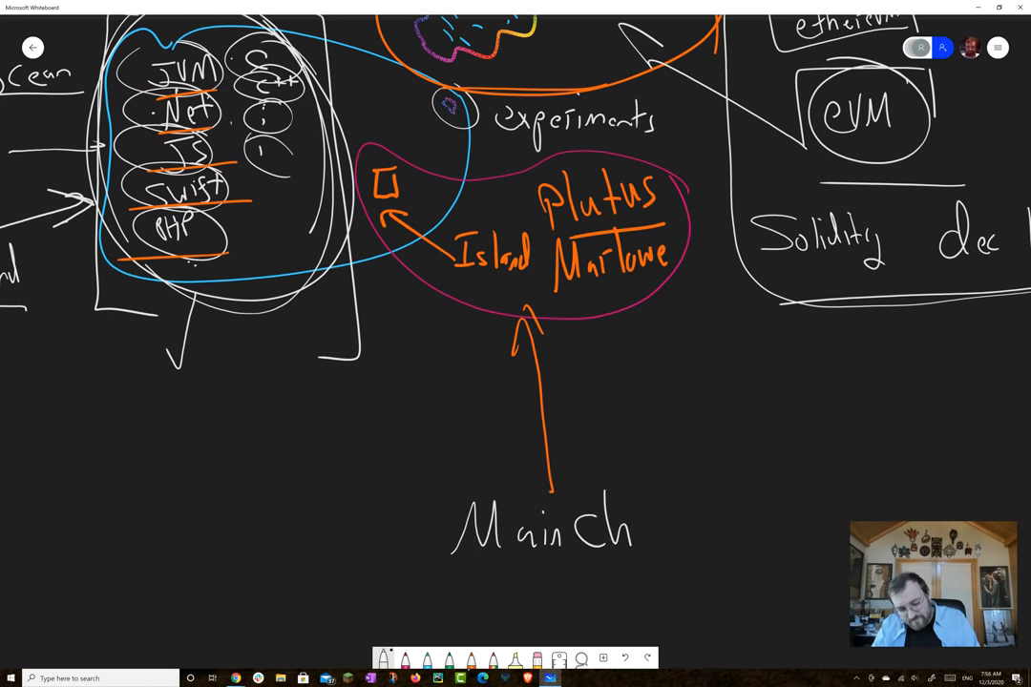
drag(630, 525, 677, 535)
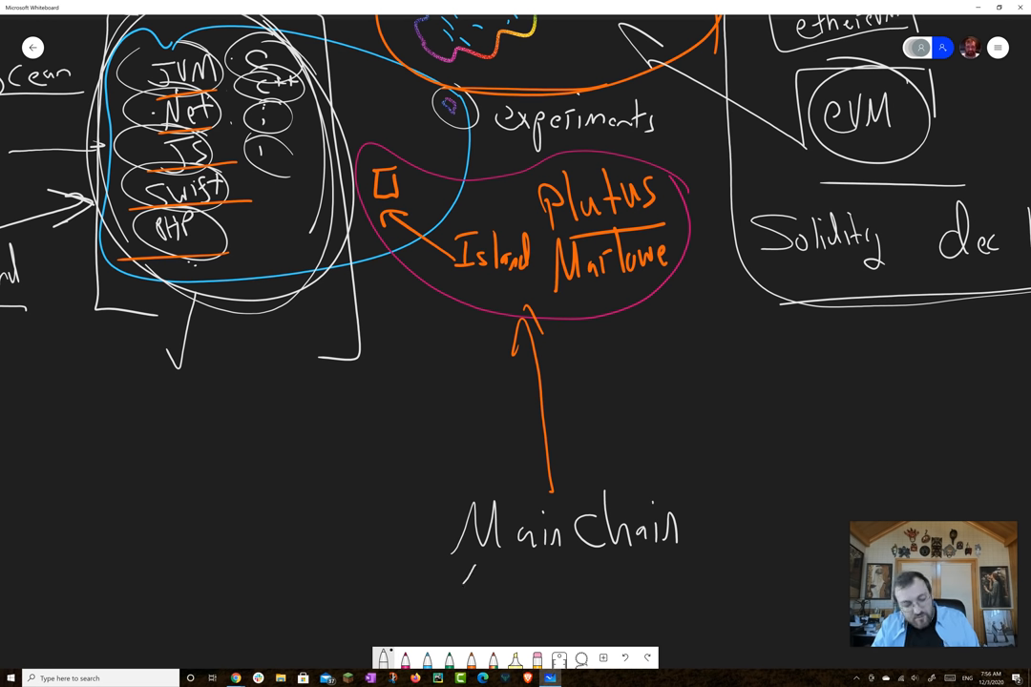
drag(459, 573, 486, 620)
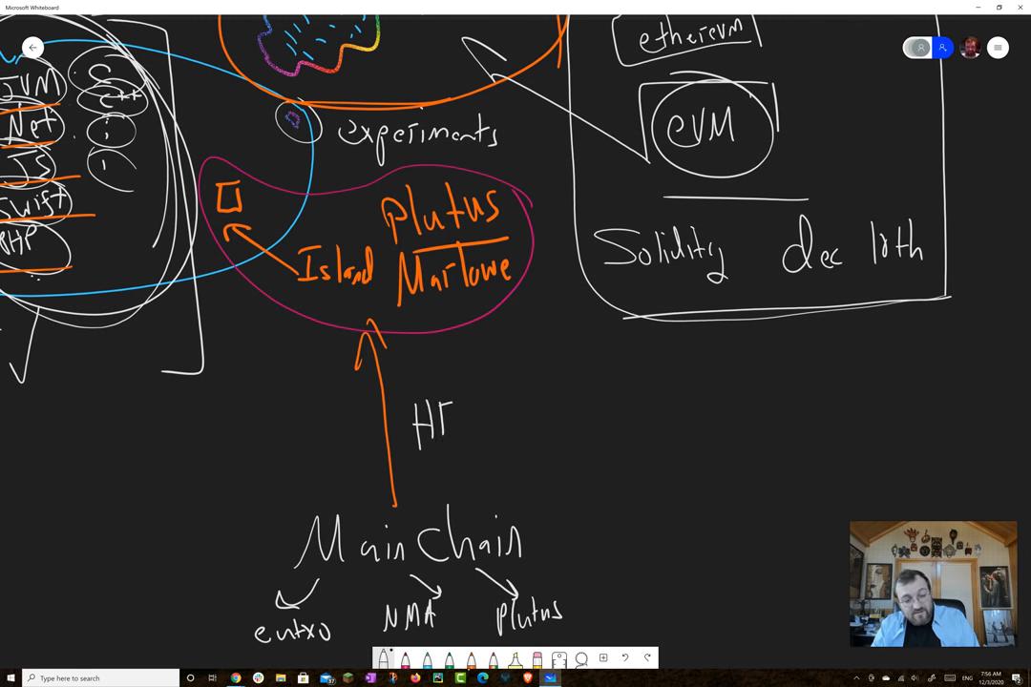
- Write the HFC → Q1 → timeline beside the orange arrow, continuing toward the next quarter
drag(458, 423, 481, 420)
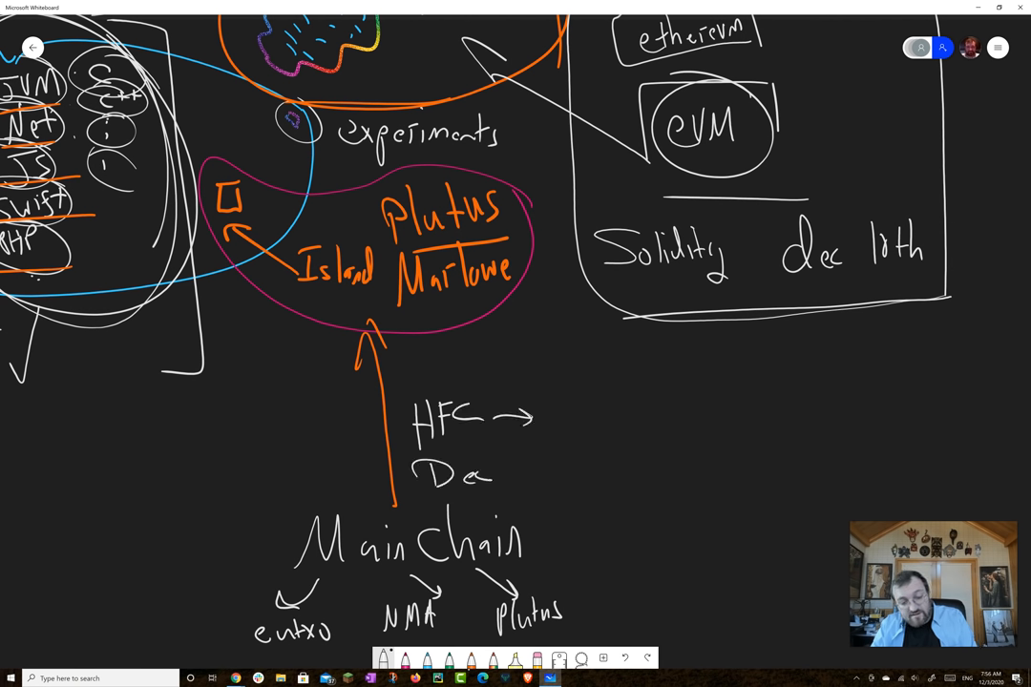
drag(554, 410, 572, 439)
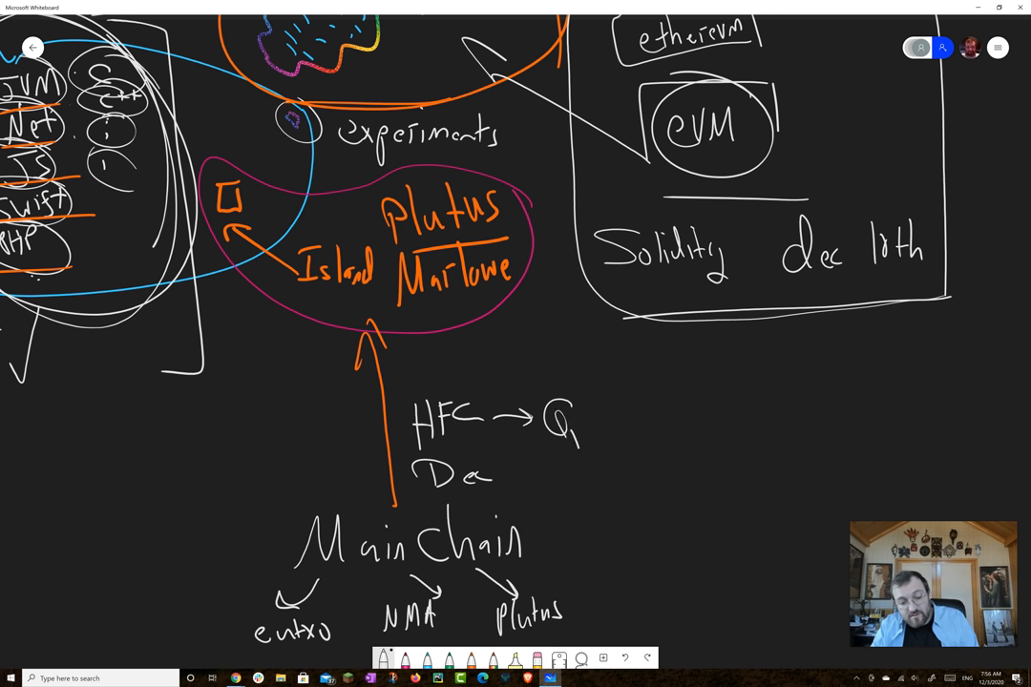
drag(588, 418, 630, 418)
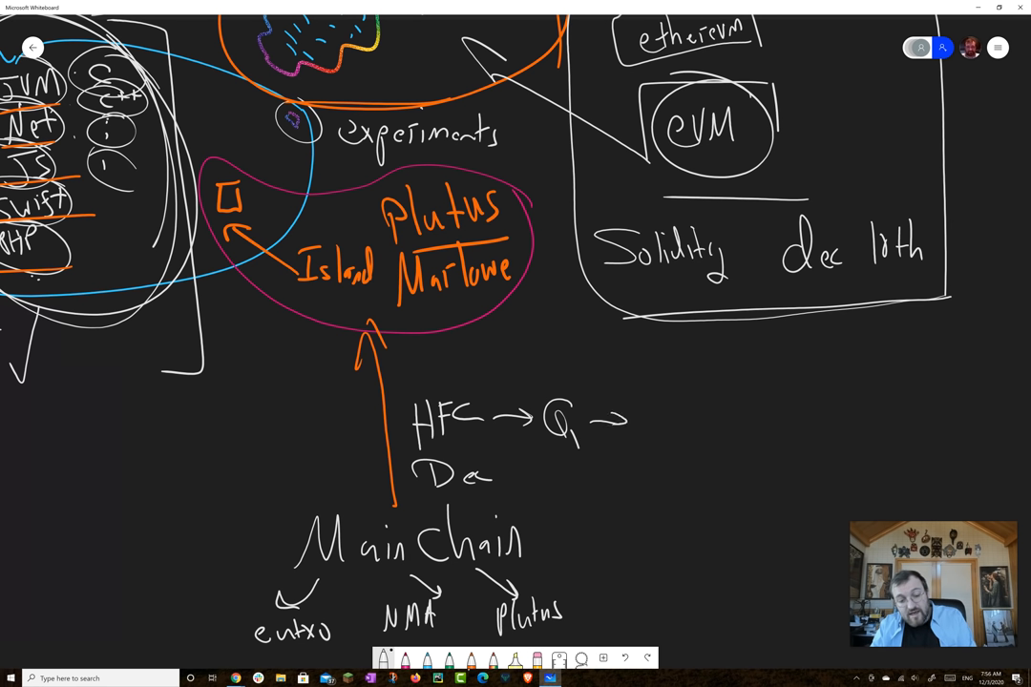
drag(630, 420, 697, 439)
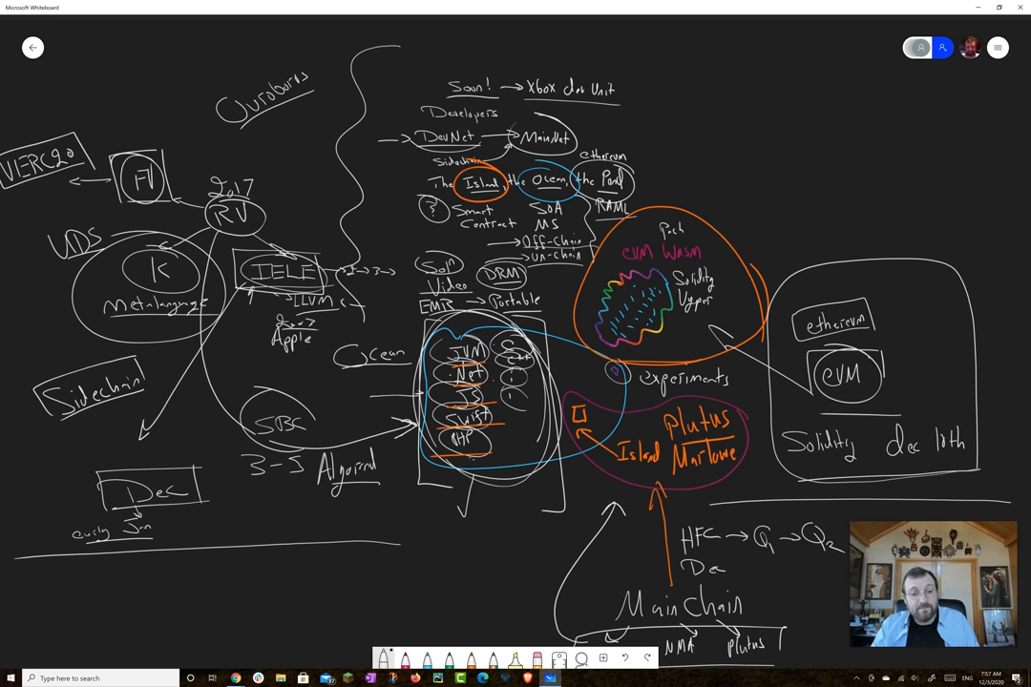
- Write the Fund3 DApp DeFi $500,000 heading between guide lines and wrap it in a brace
scroll(down, 3)
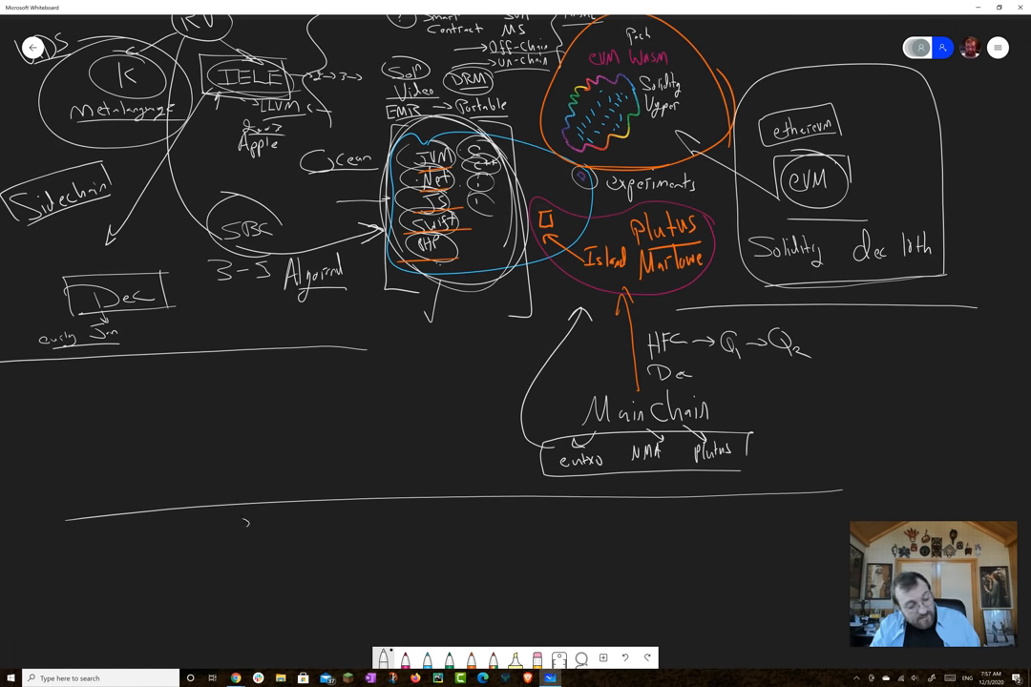
drag(191, 550, 315, 550)
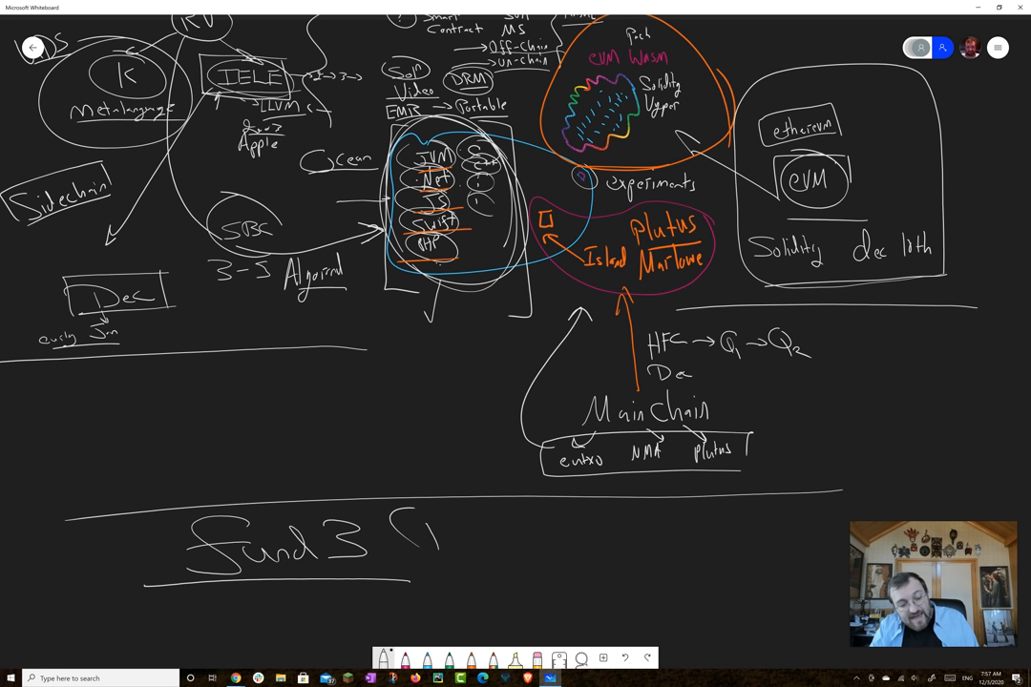
drag(411, 538, 544, 550)
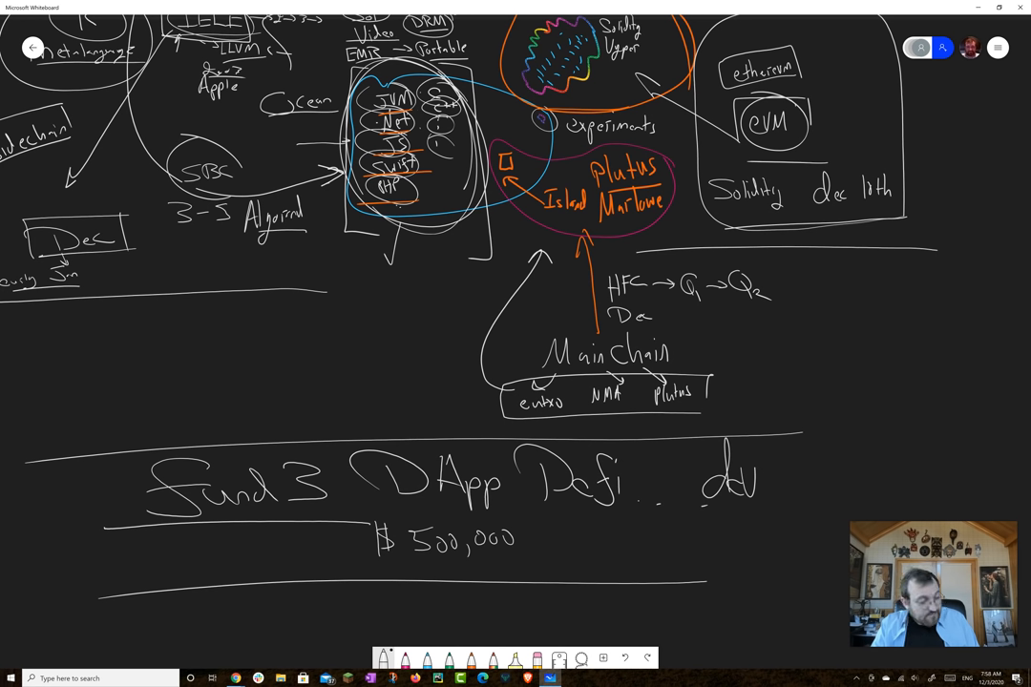
drag(57, 435, 72, 621)
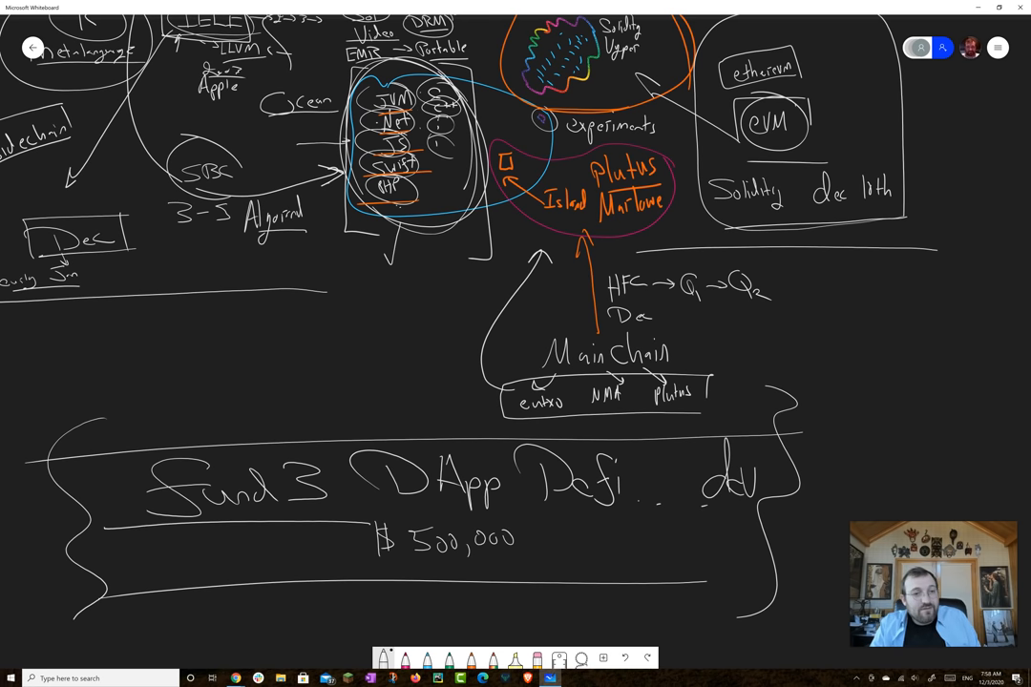
- List Fund i, Fund i+1 and Fund i+2 beneath the Fund3 band
scroll(down, 3)
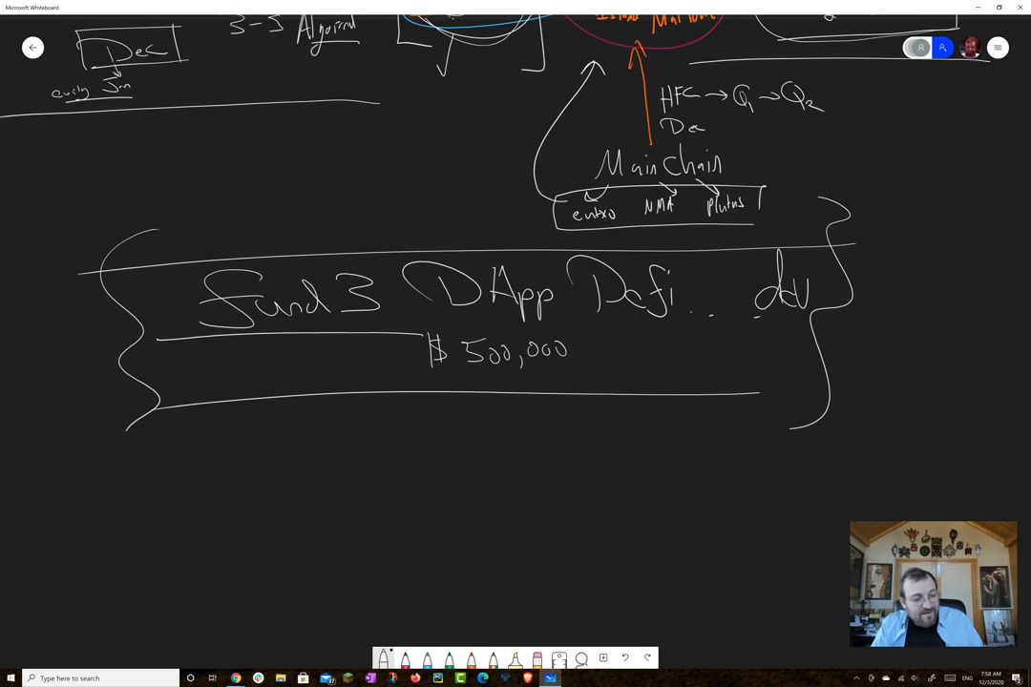
drag(210, 448, 309, 458)
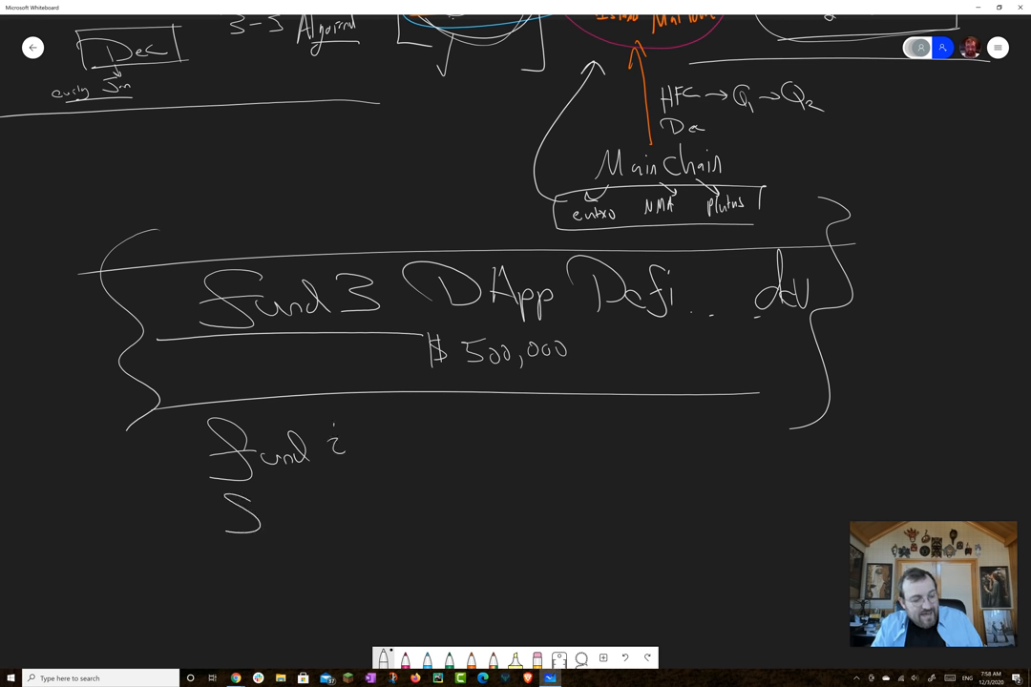
drag(225, 501, 391, 500)
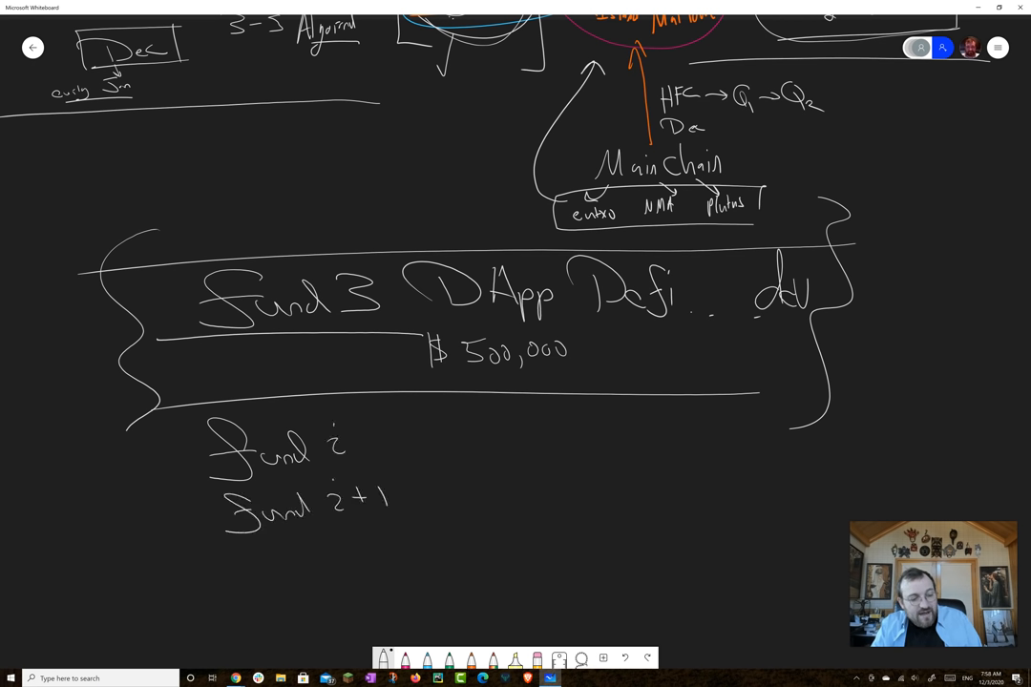
drag(229, 572, 315, 588)
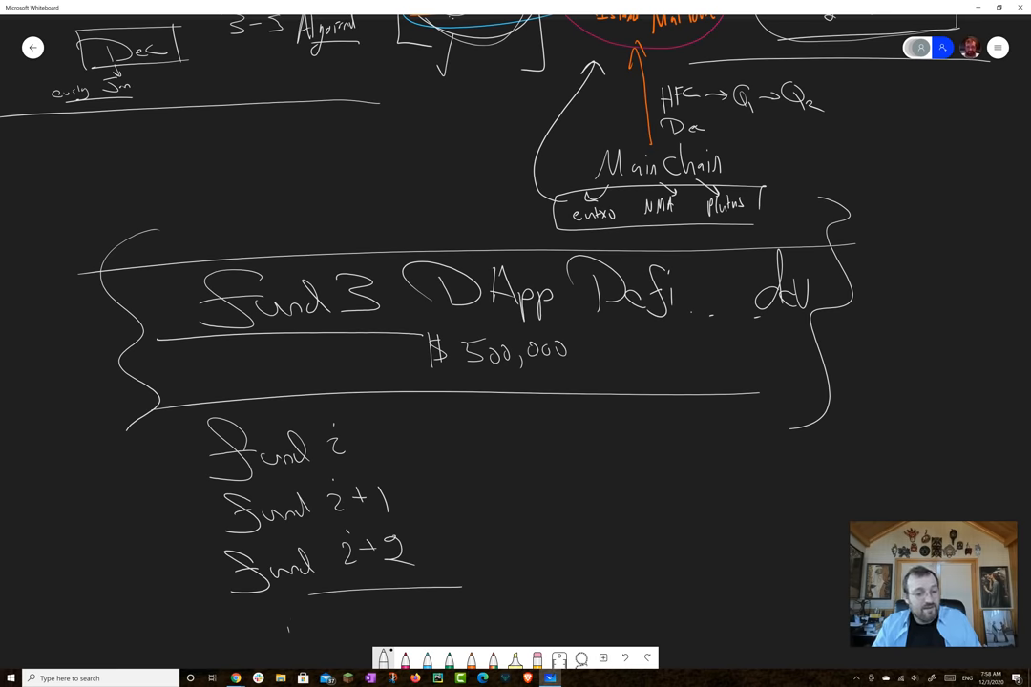
scroll(down, 3)
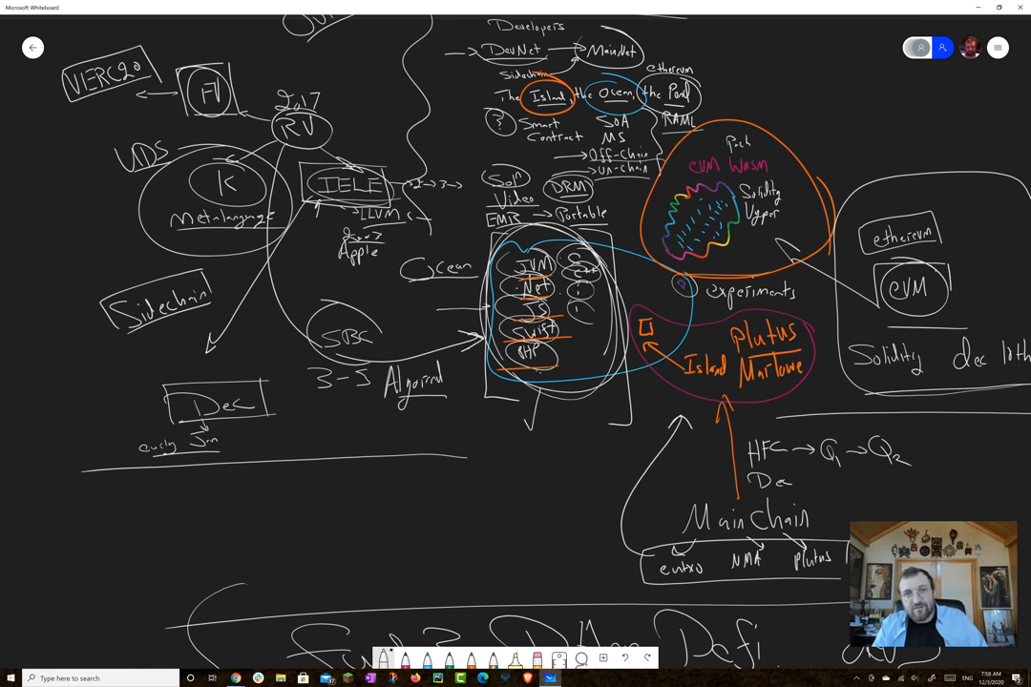
- Draw lines from the Fund3 band up and outline a large rectangle around Main Chain
scroll(down, 3)
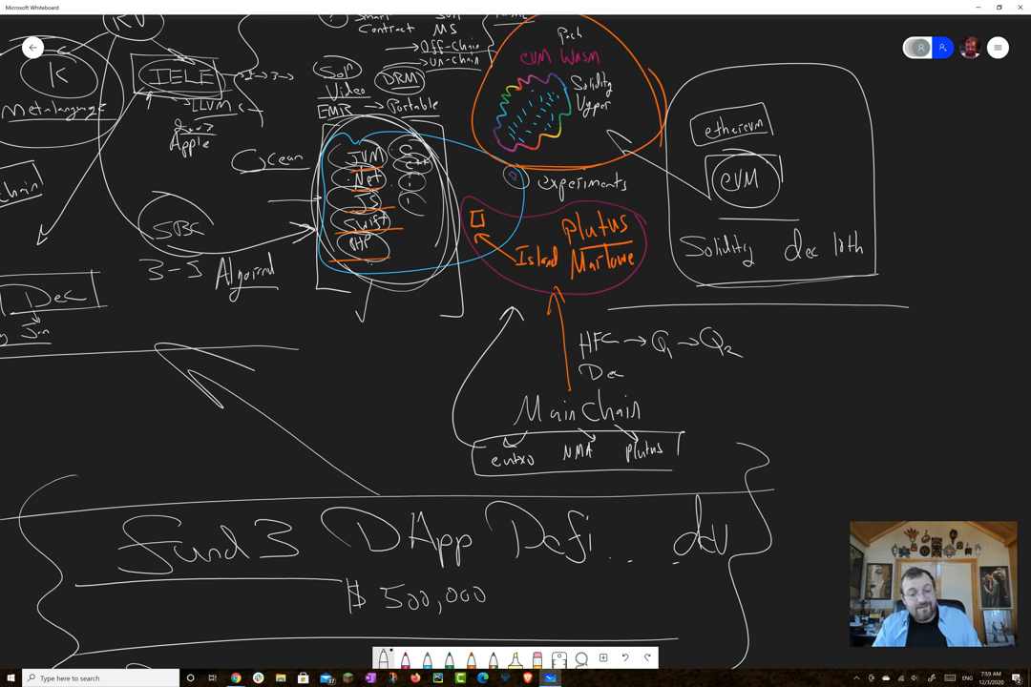
drag(416, 296, 773, 496)
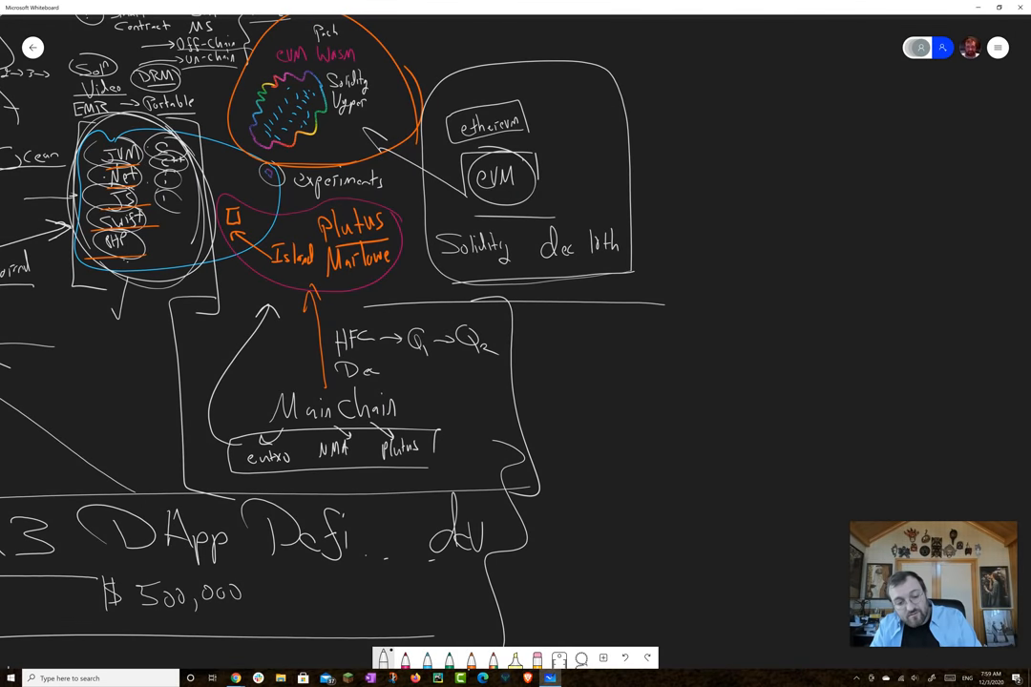
drag(531, 372, 620, 366)
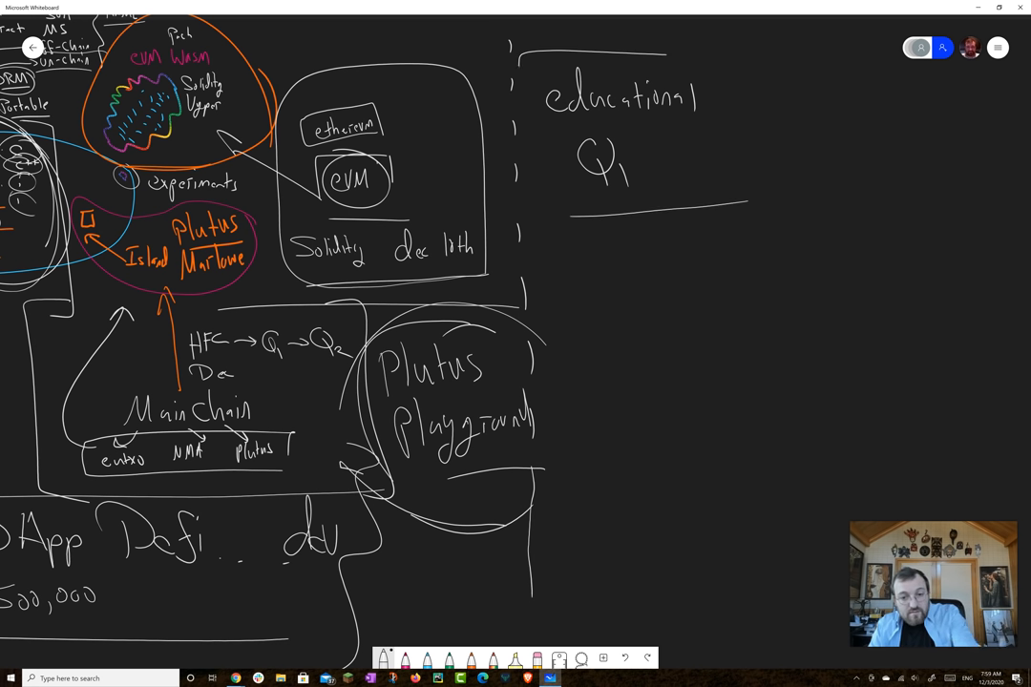
- Box the educational Q1 note and list IELE through a boxed Glow with another language below
drag(544, 53, 726, 214)
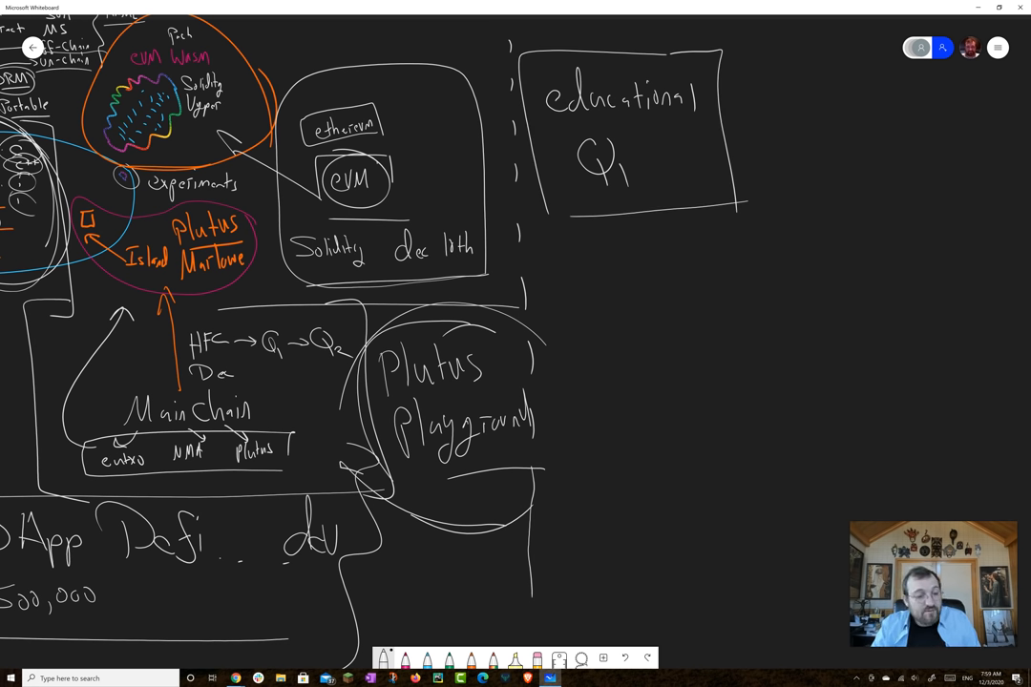
drag(592, 233, 591, 277)
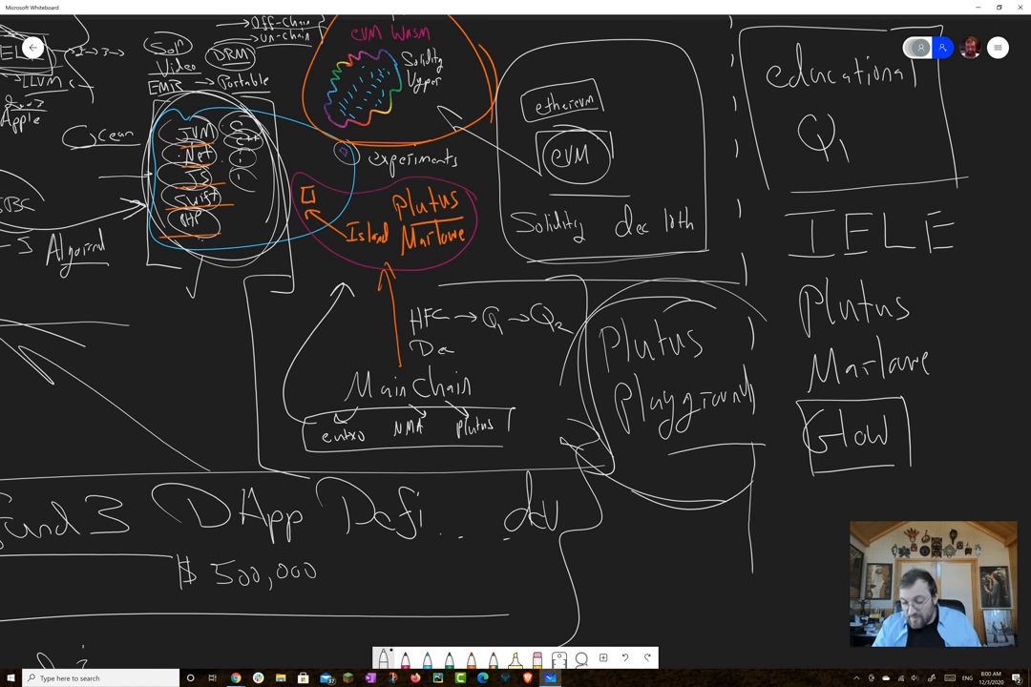
scroll(down, 3)
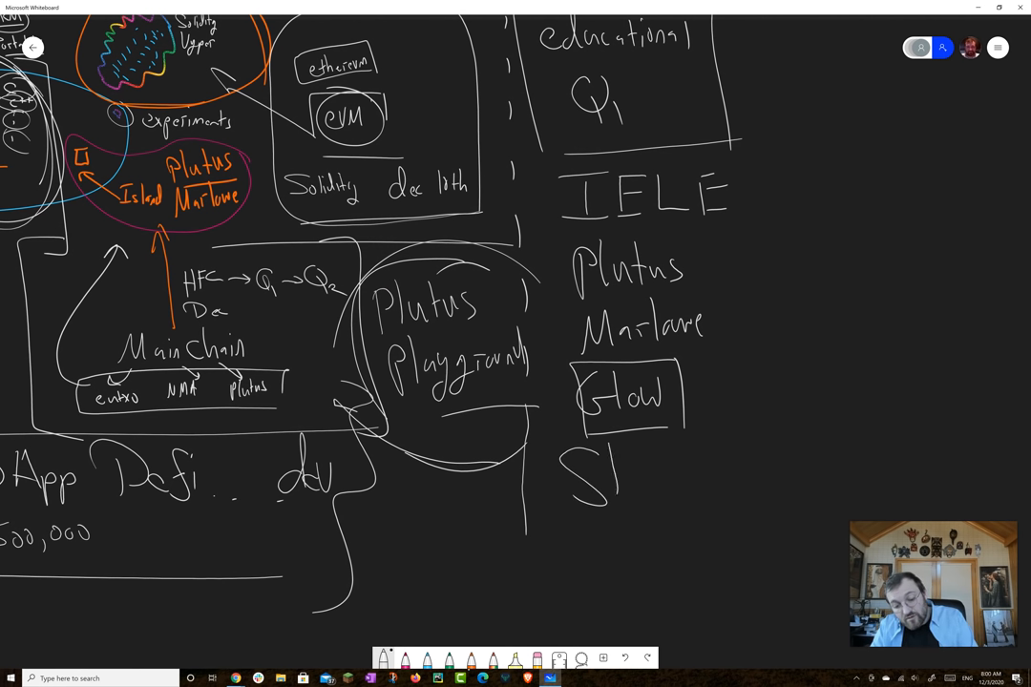
drag(573, 477, 710, 481)
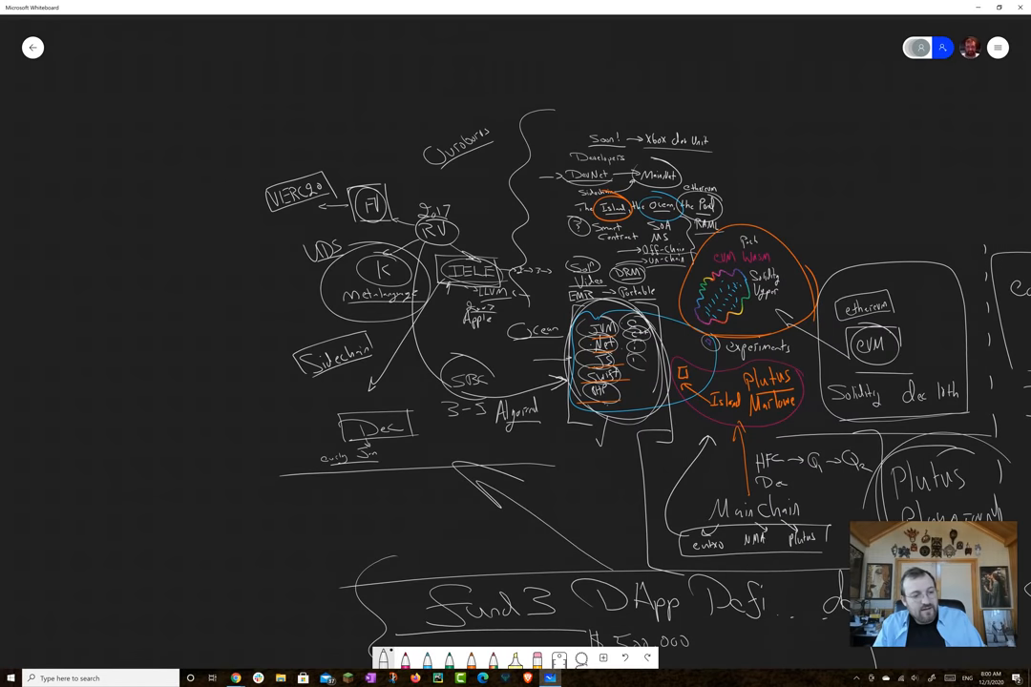
- Handwrite the follow-up rounds Fund i, Fund i+1, Fund i+2 under the Fund3 banner
drag(105, 277, 271, 283)
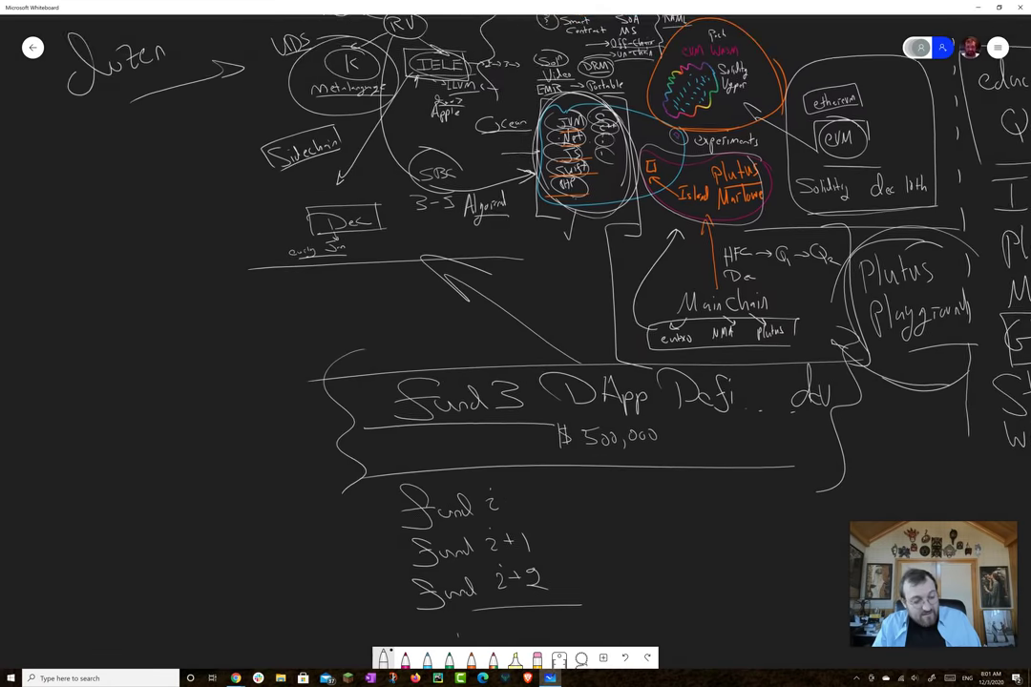
- Handwrite "$80 million + /per year" beneath the Fund rows with the pen
scroll(down, 3)
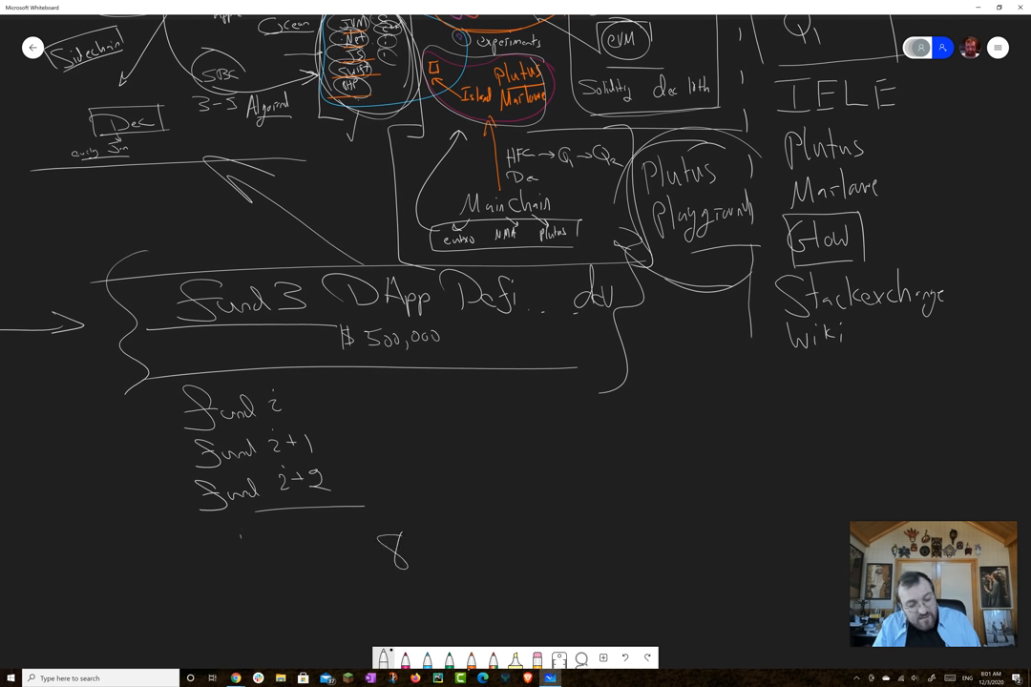
drag(410, 553, 467, 554)
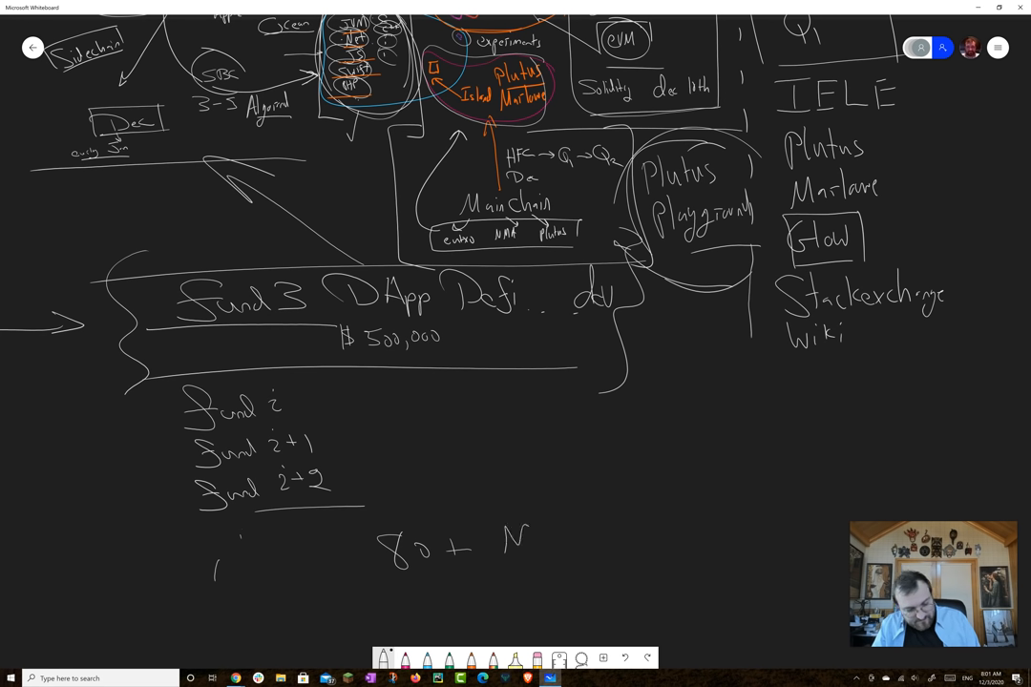
drag(515, 534, 634, 534)
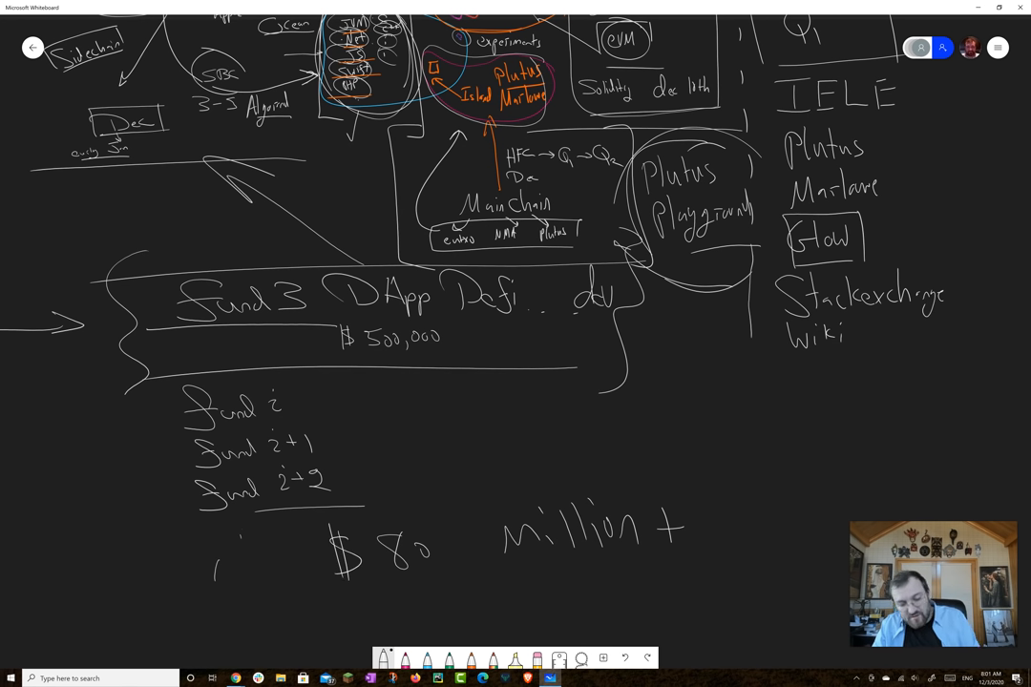
drag(697, 515, 811, 553)
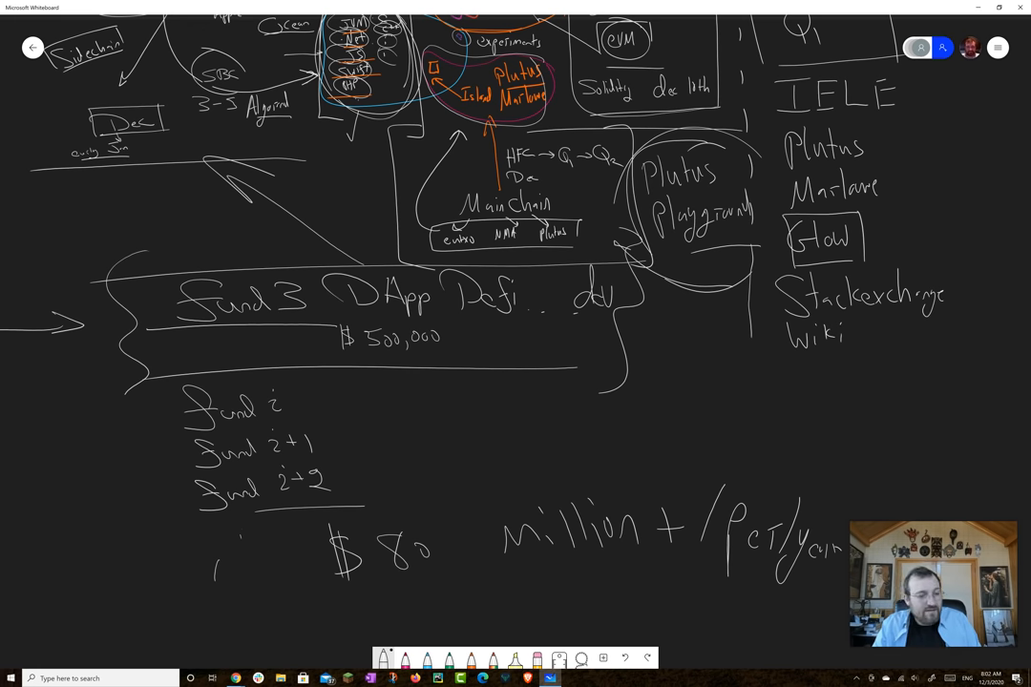
drag(168, 603, 821, 588)
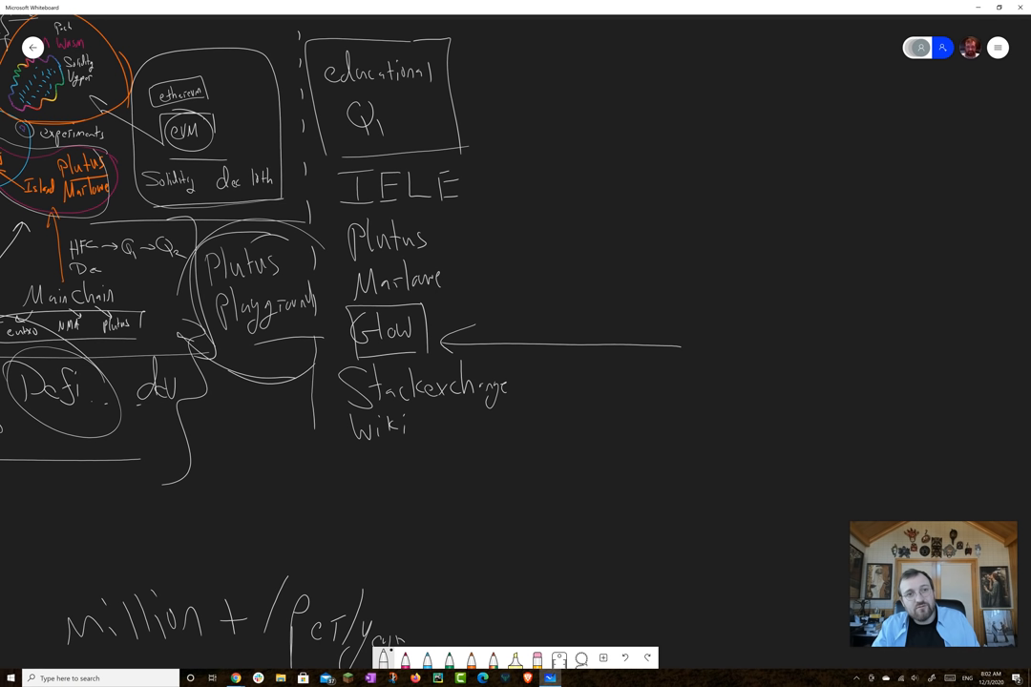
- Handwrite the "Corduva of…" label at the tail of the arrow into Glow
drag(702, 328, 744, 359)
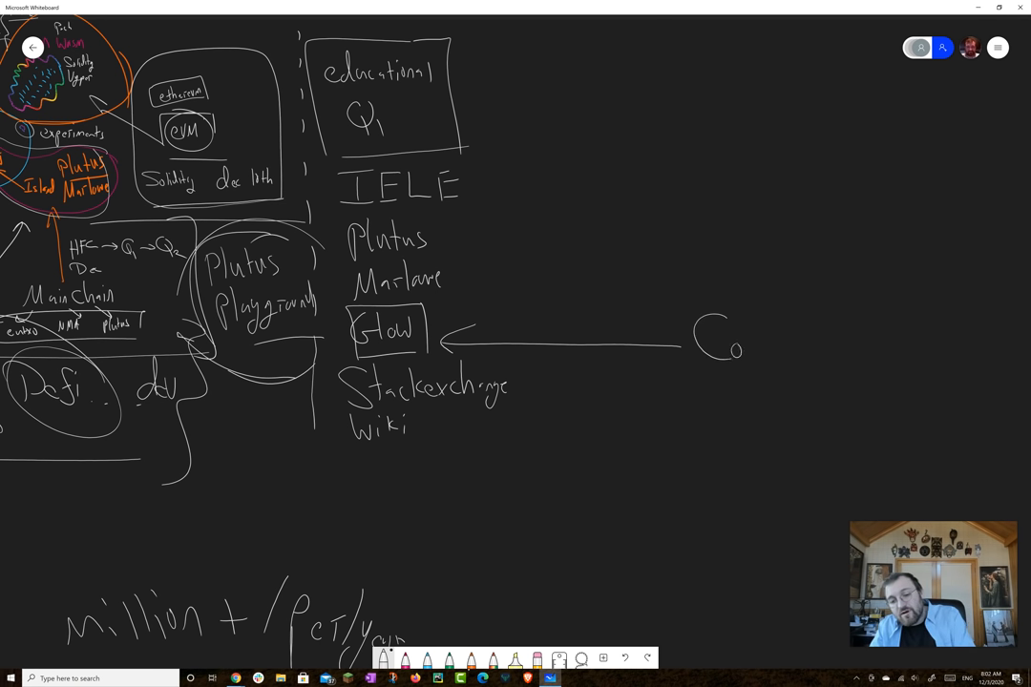
drag(744, 344, 831, 347)
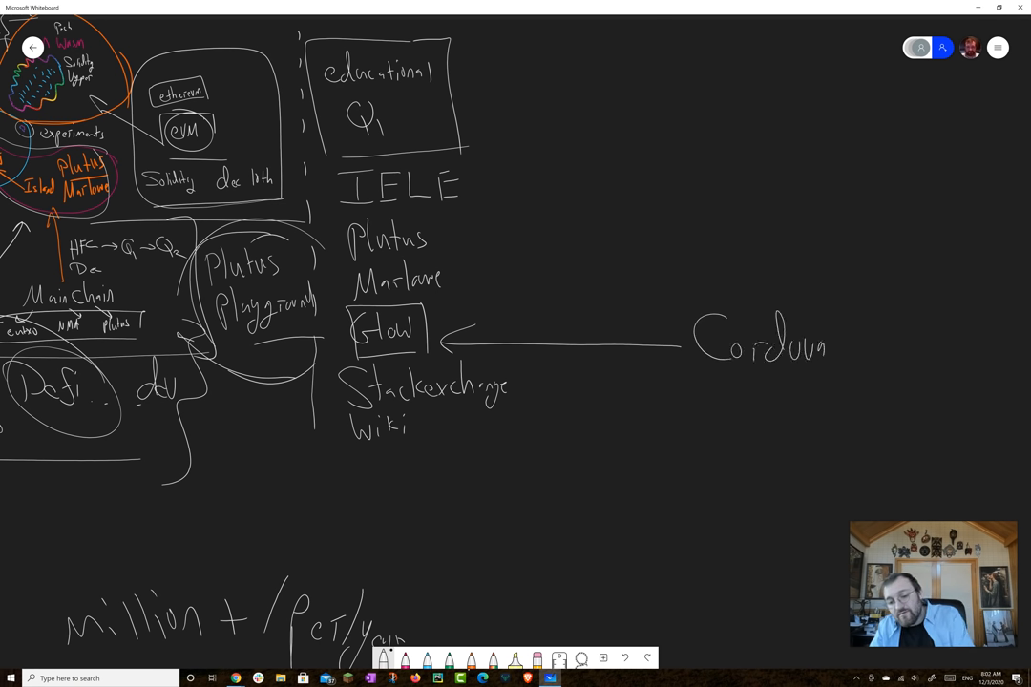
drag(697, 391, 745, 459)
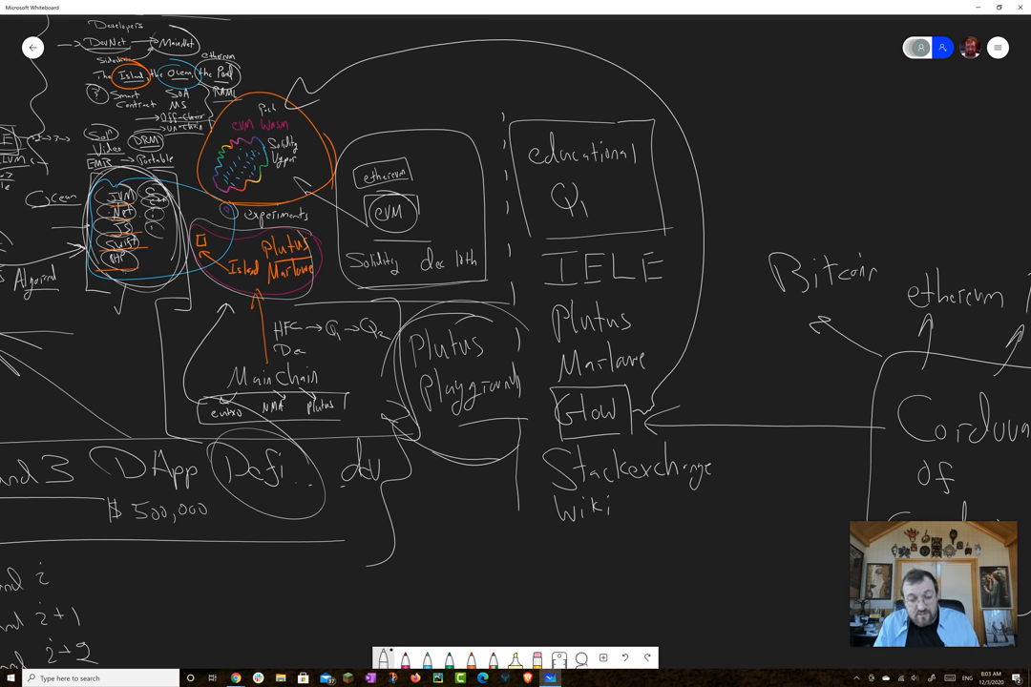
- Pan the canvas to blank space past the "Wuzen" label to start a new list
scroll(right, 3)
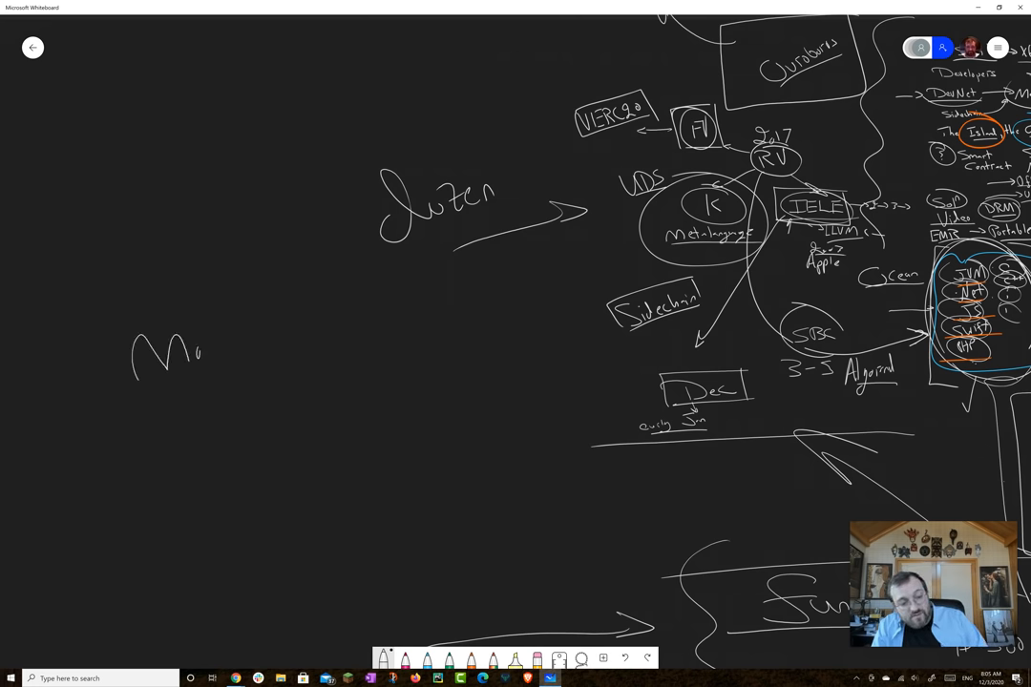
- Handwrite stacked rows "Mantis", "Jormungandr" and "Cardano Haskell" on the blank canvas
drag(172, 343, 286, 363)
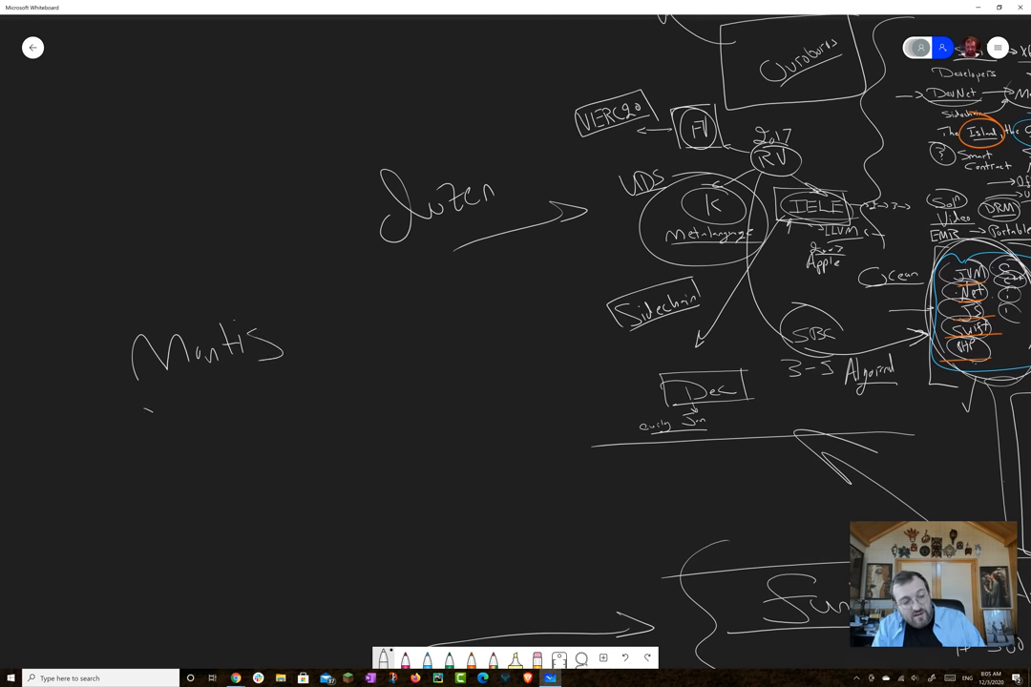
drag(124, 410, 252, 416)
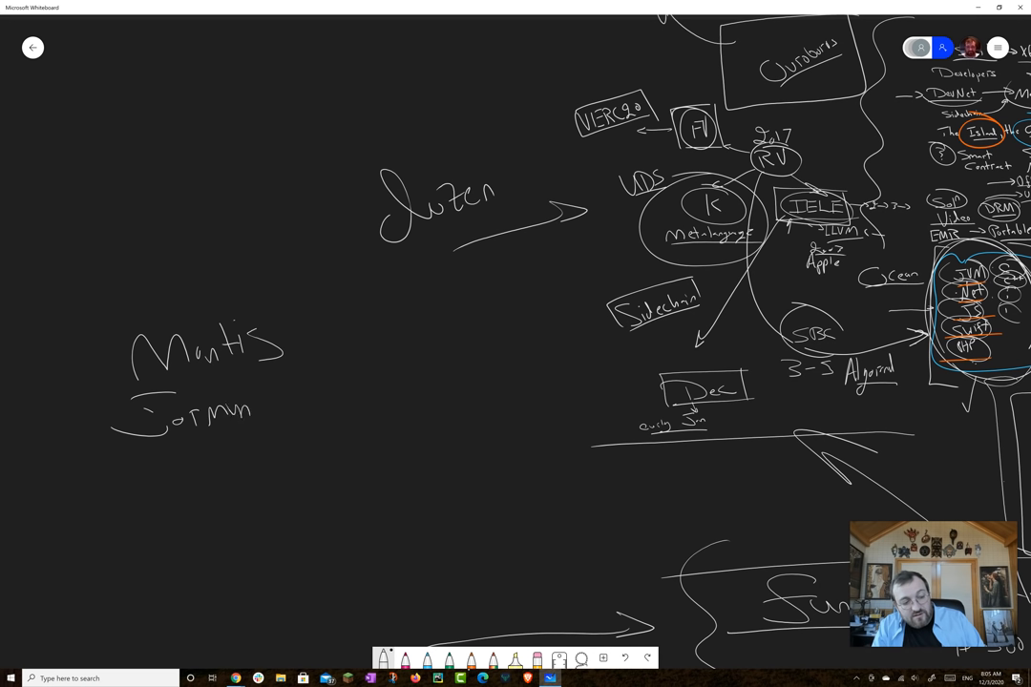
drag(267, 401, 321, 410)
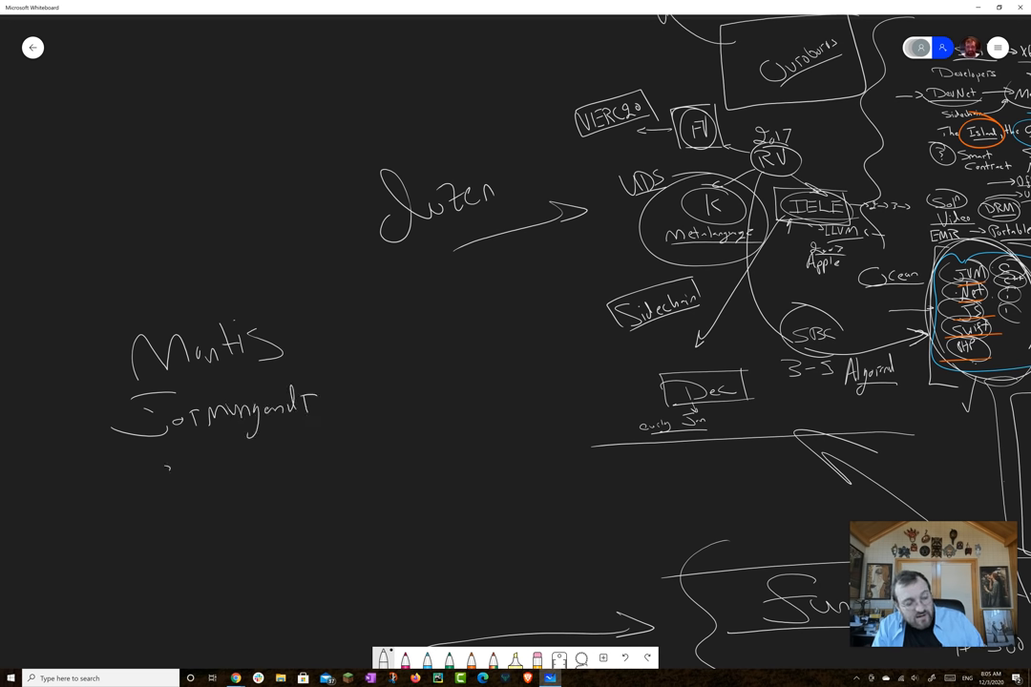
drag(143, 474, 258, 473)
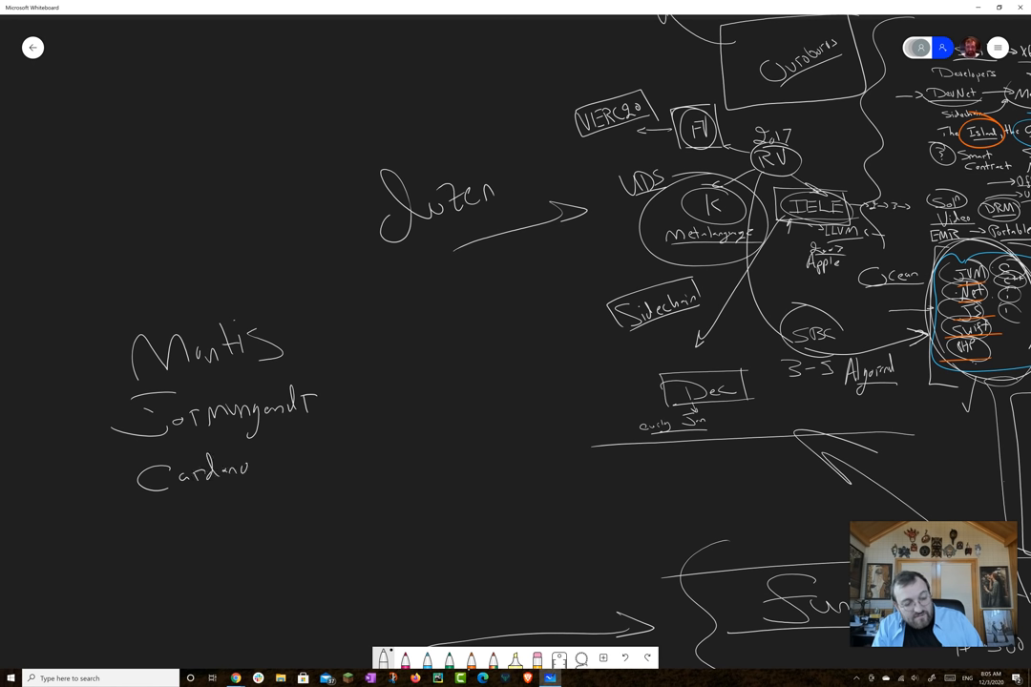
drag(277, 468, 344, 468)
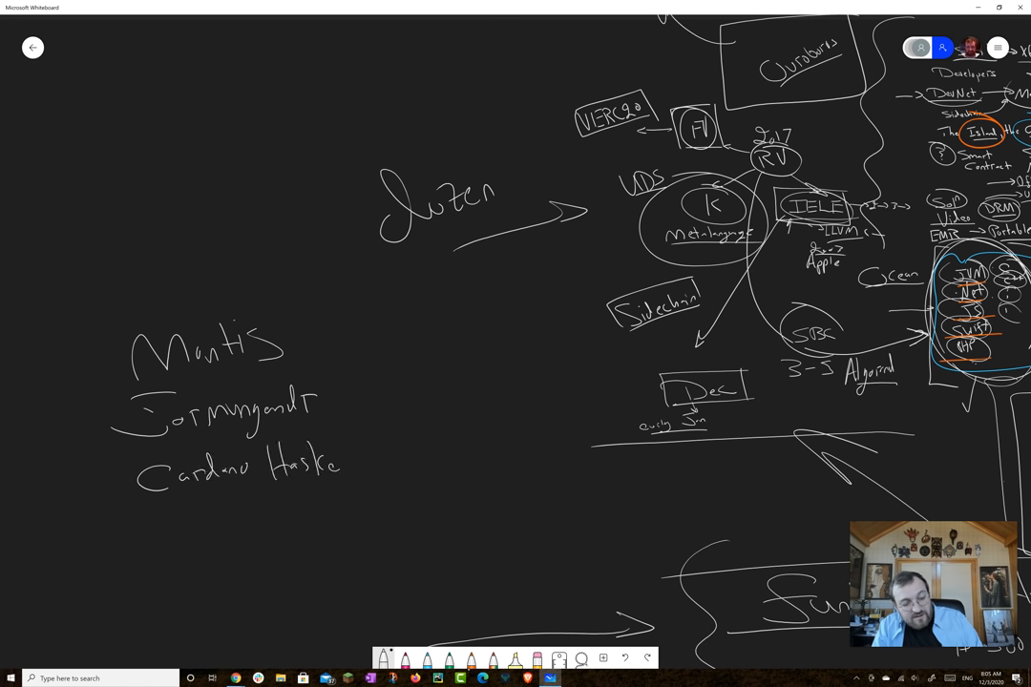
- Add "Rust" beside Jormungandr and underline the list with a long boxing stroke
text(Rus')
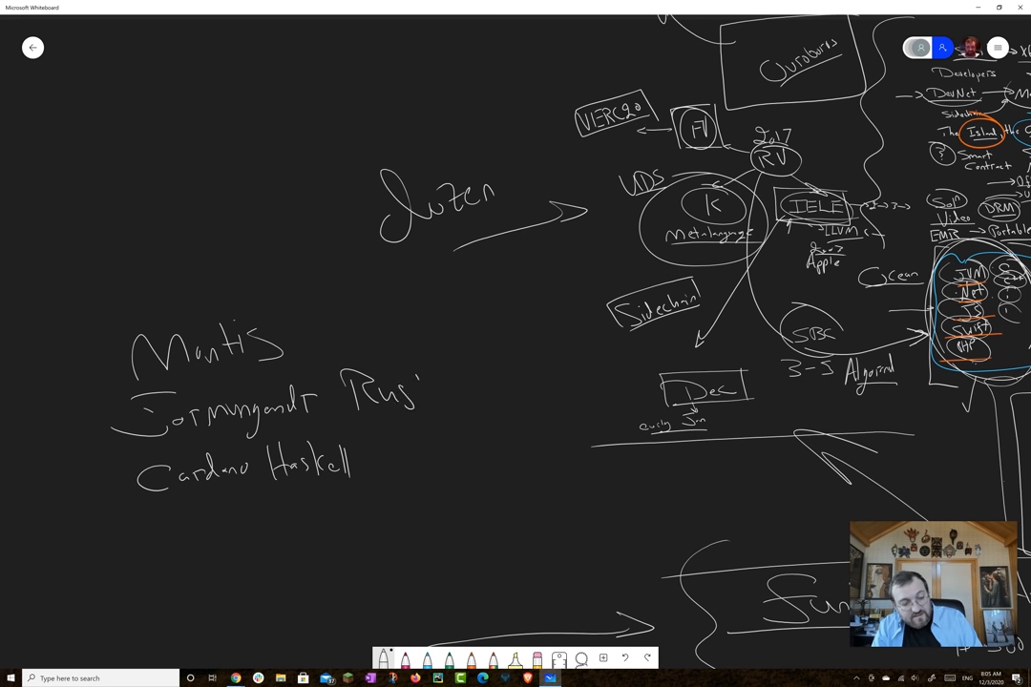
drag(306, 324, 411, 344)
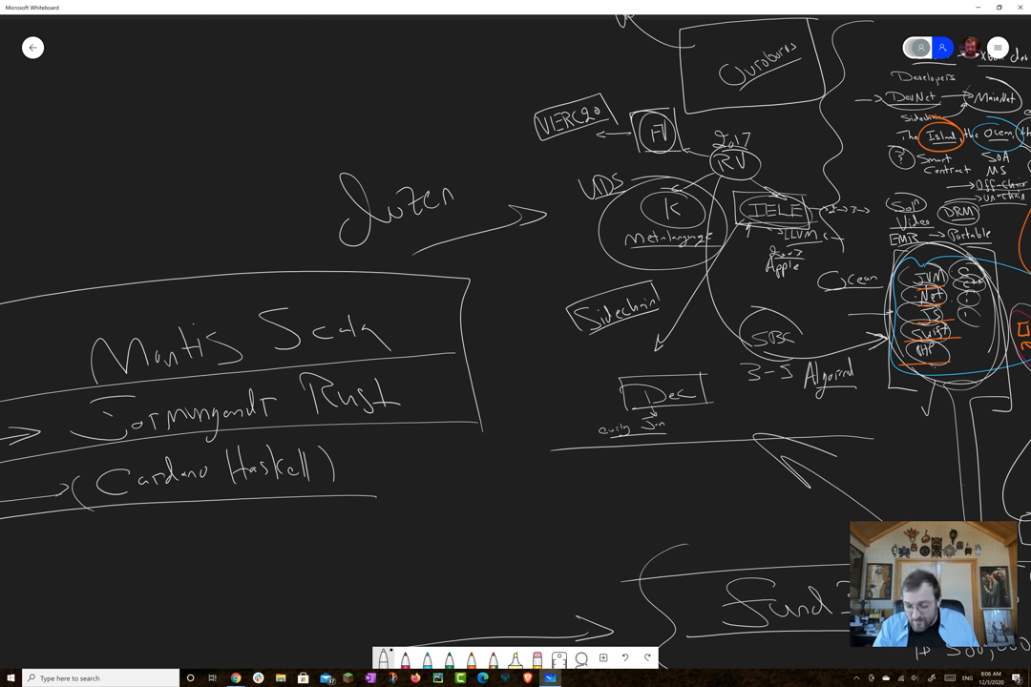
drag(19, 511, 454, 496)
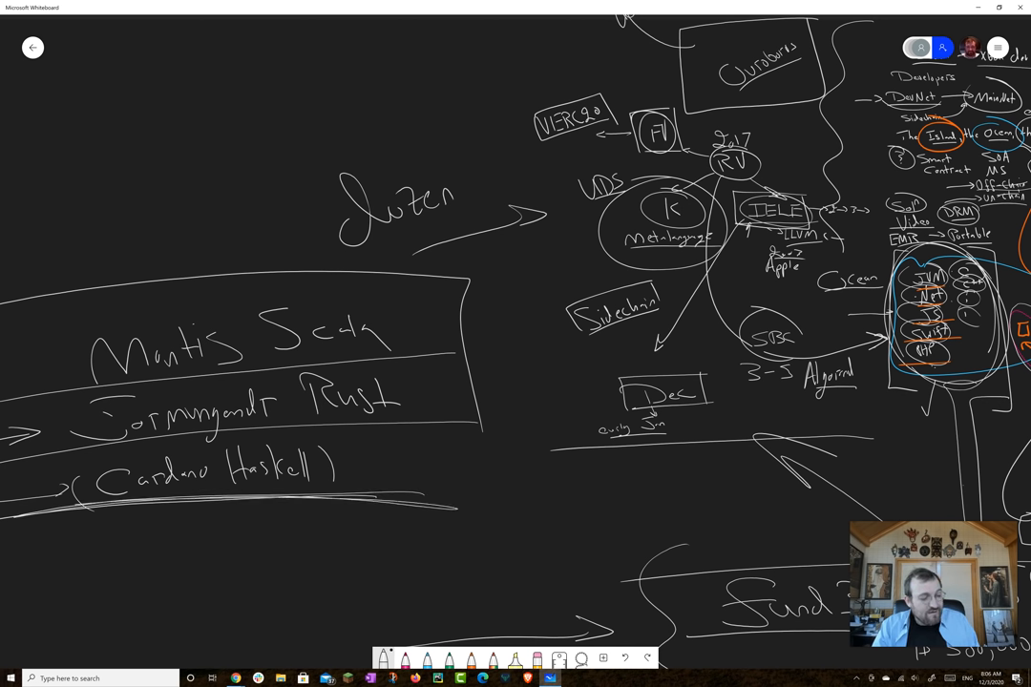